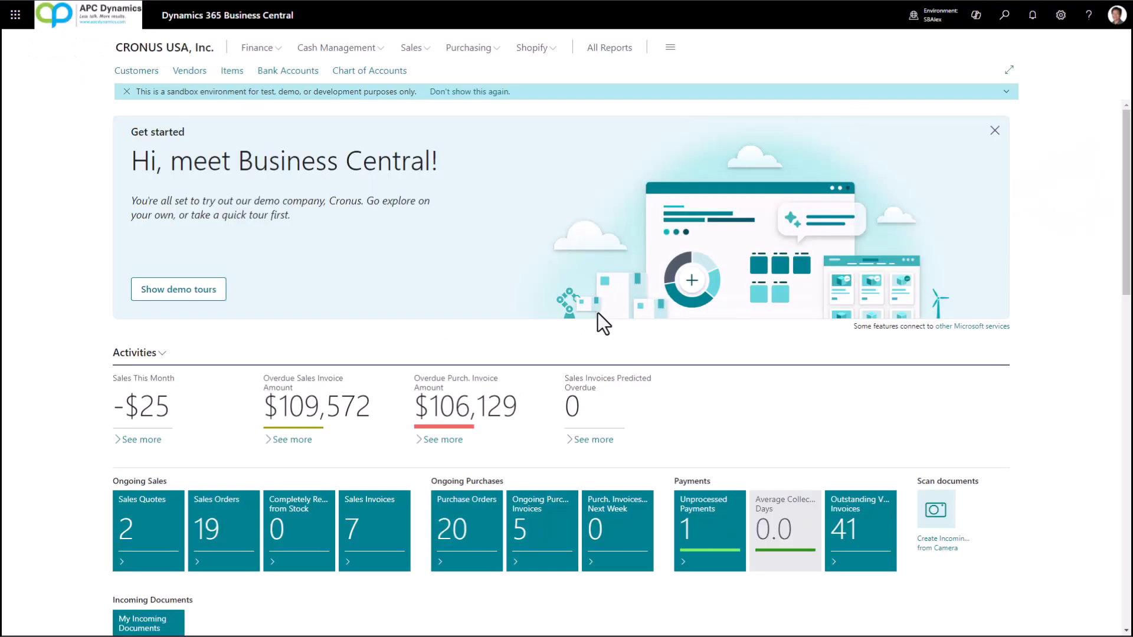
pyautogui.moveTo(189, 69)
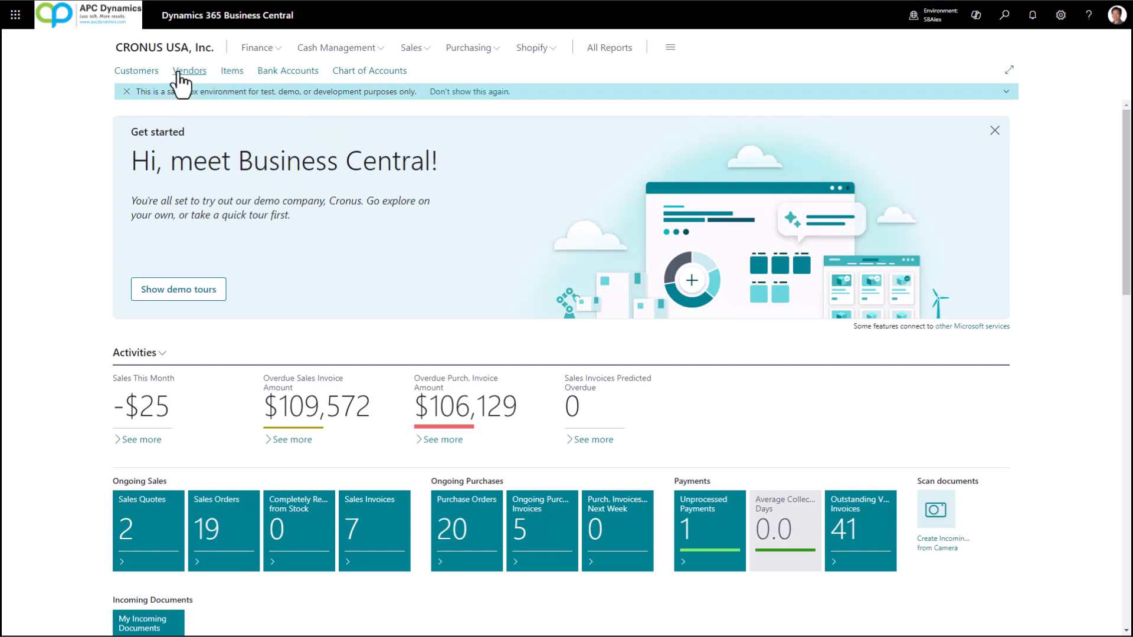
pyautogui.moveTo(369, 69)
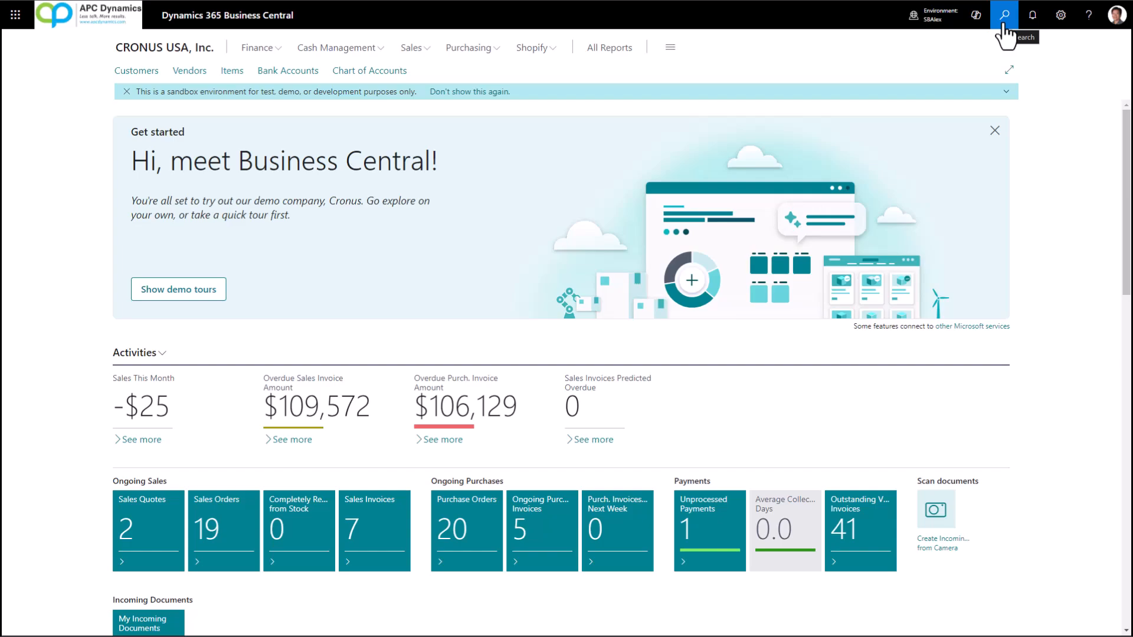
# Step: Search the Vendors list for 'cool', then clear the search to list every vendor
pyautogui.click(1003, 14)
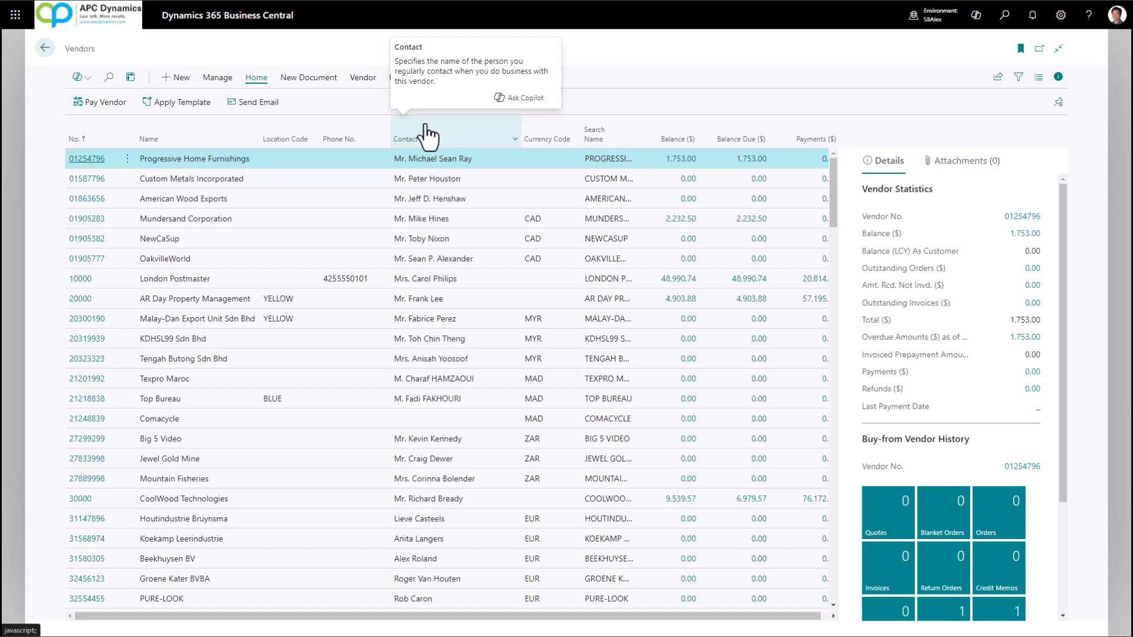
pyautogui.moveTo(252, 135)
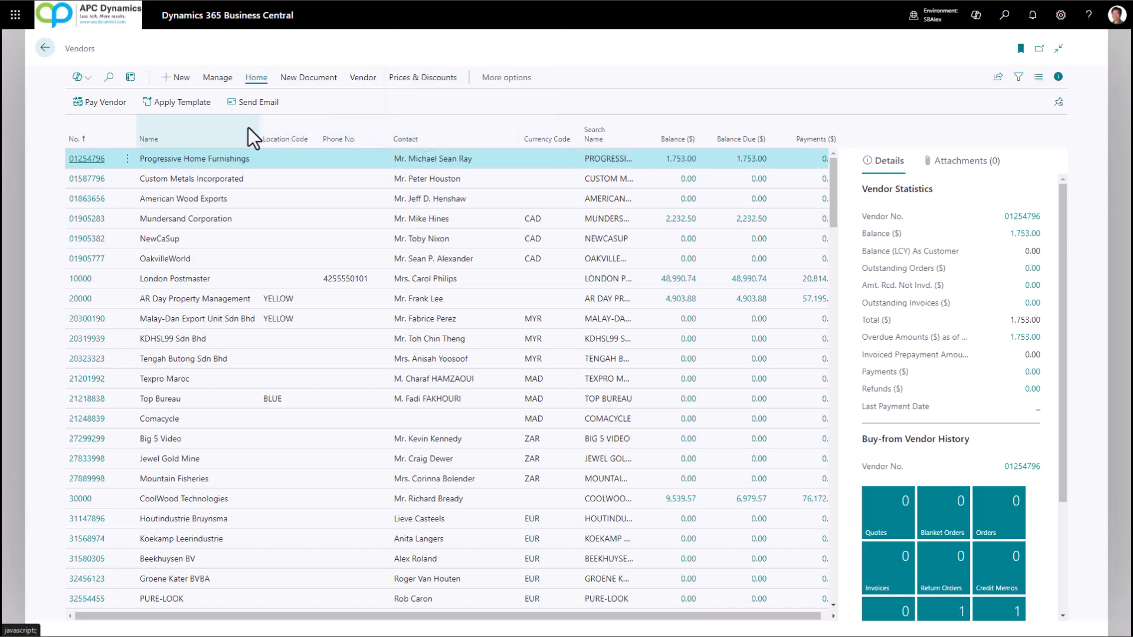
pyautogui.click(108, 78)
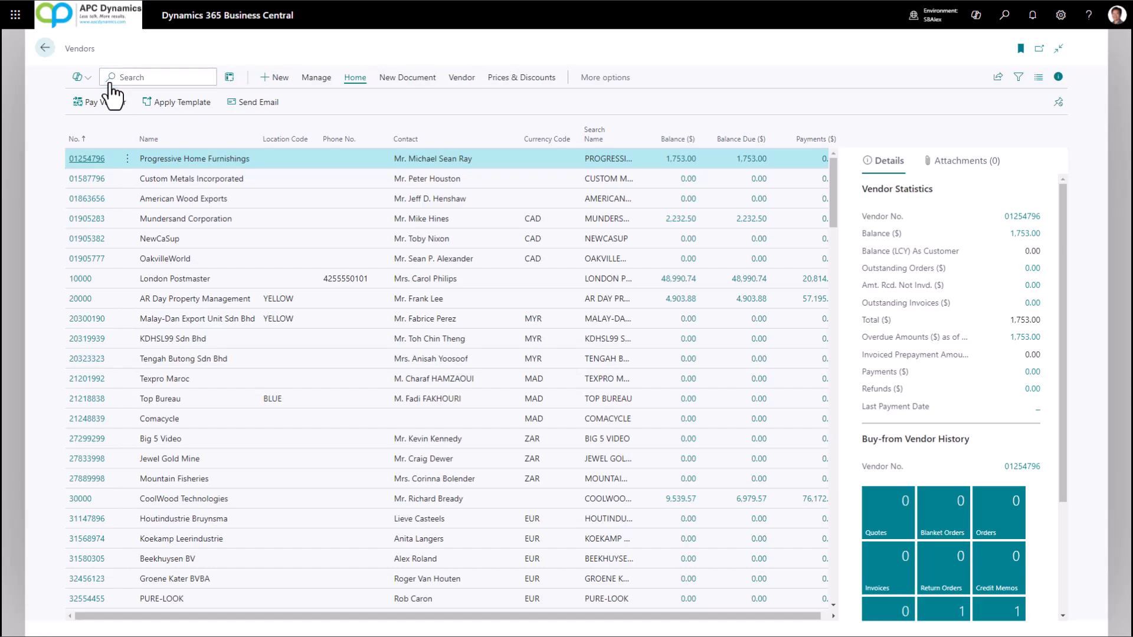
pyautogui.write('cool')
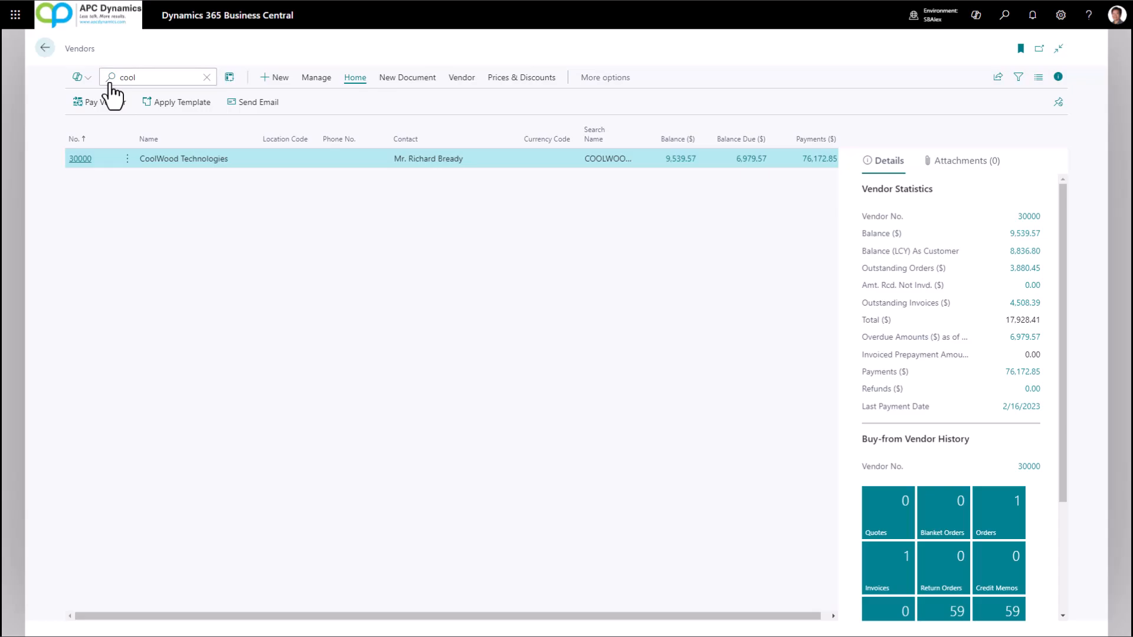
pyautogui.click(206, 77)
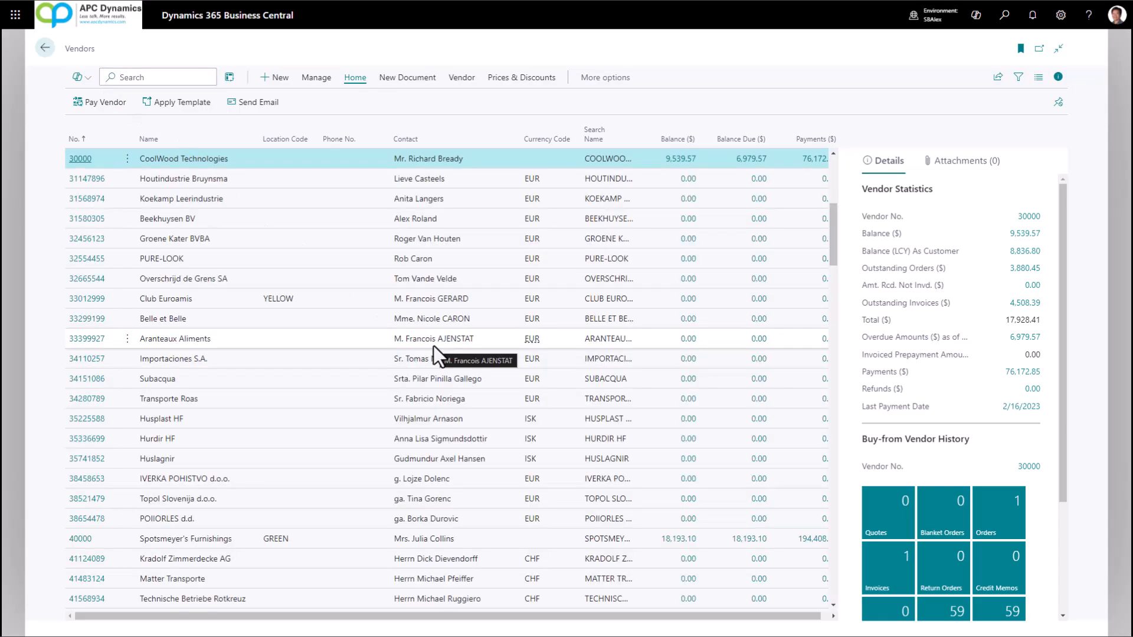
pyautogui.moveTo(371, 296)
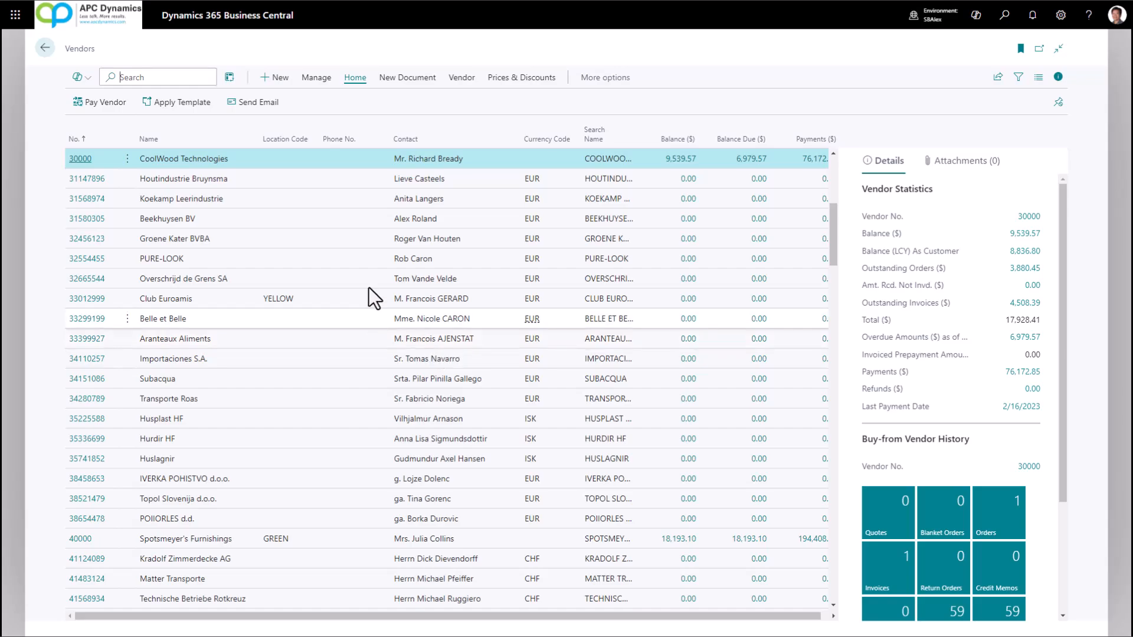
pyautogui.moveTo(279, 78)
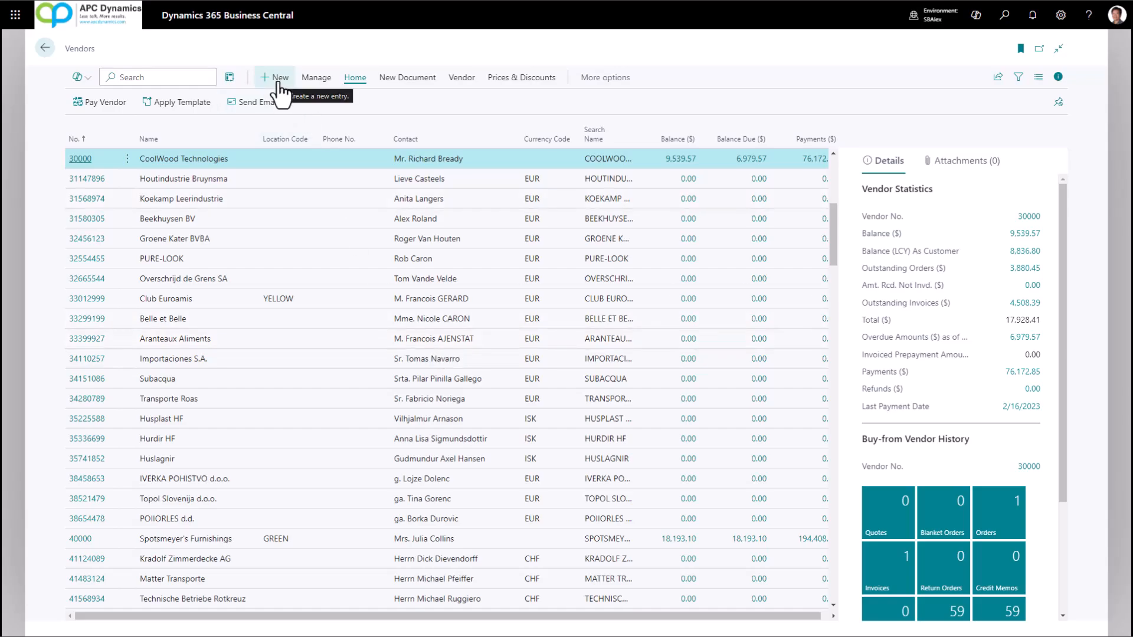
# Step: Start a new vendor V00030, name it 'My New vendor' and move to its address
pyautogui.click(275, 78)
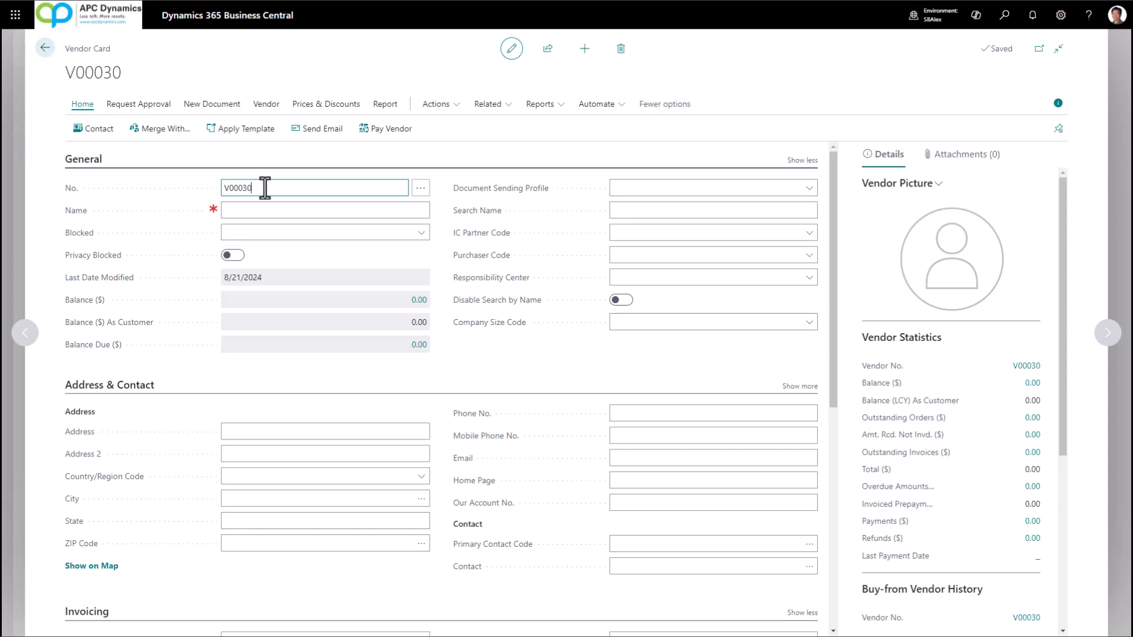
pyautogui.write('My')
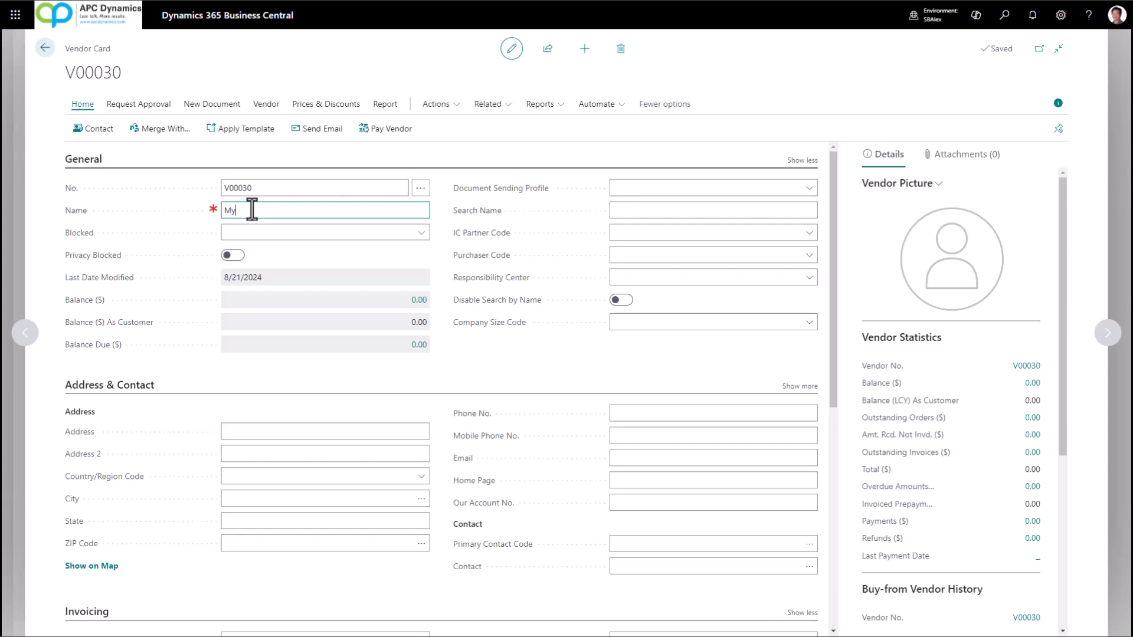
pyautogui.write('New vend')
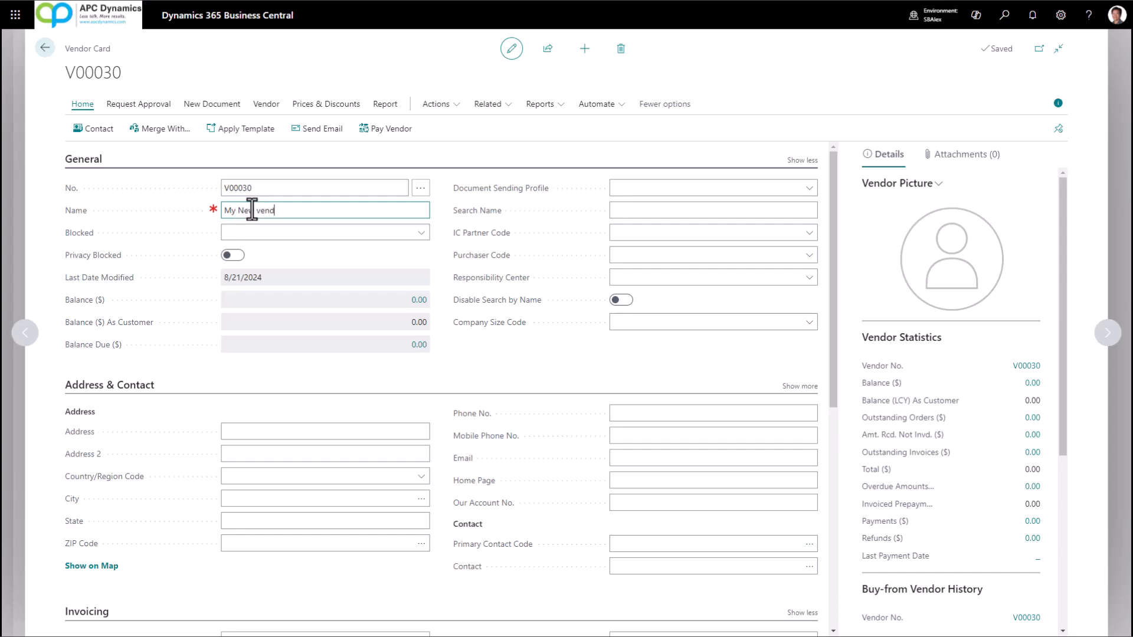
pyautogui.press('Tab')
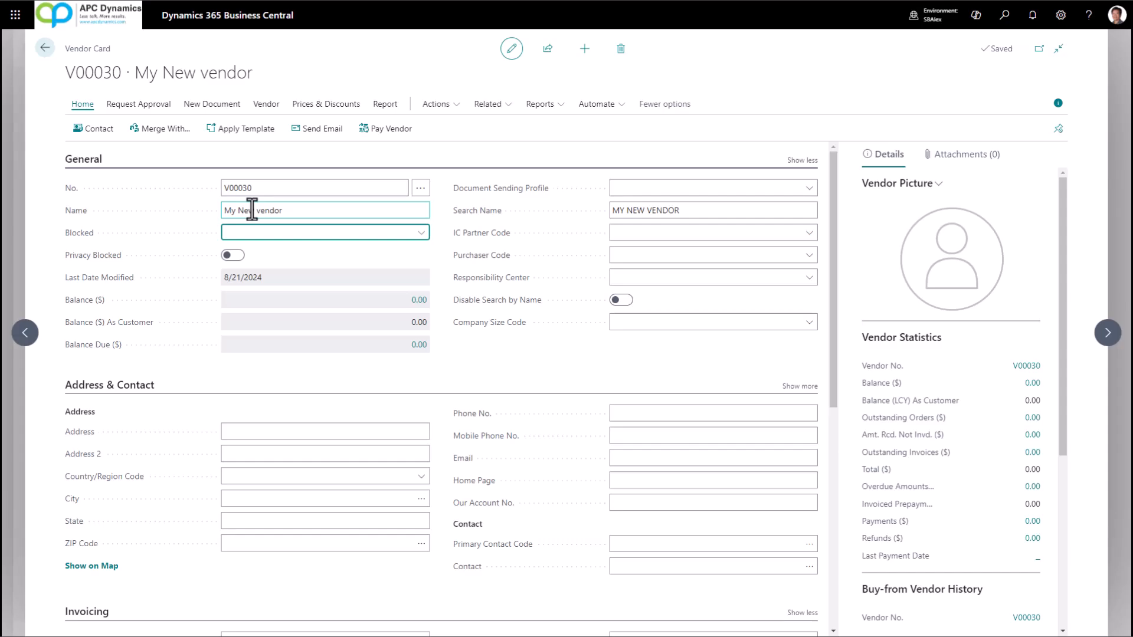
pyautogui.moveTo(301, 321)
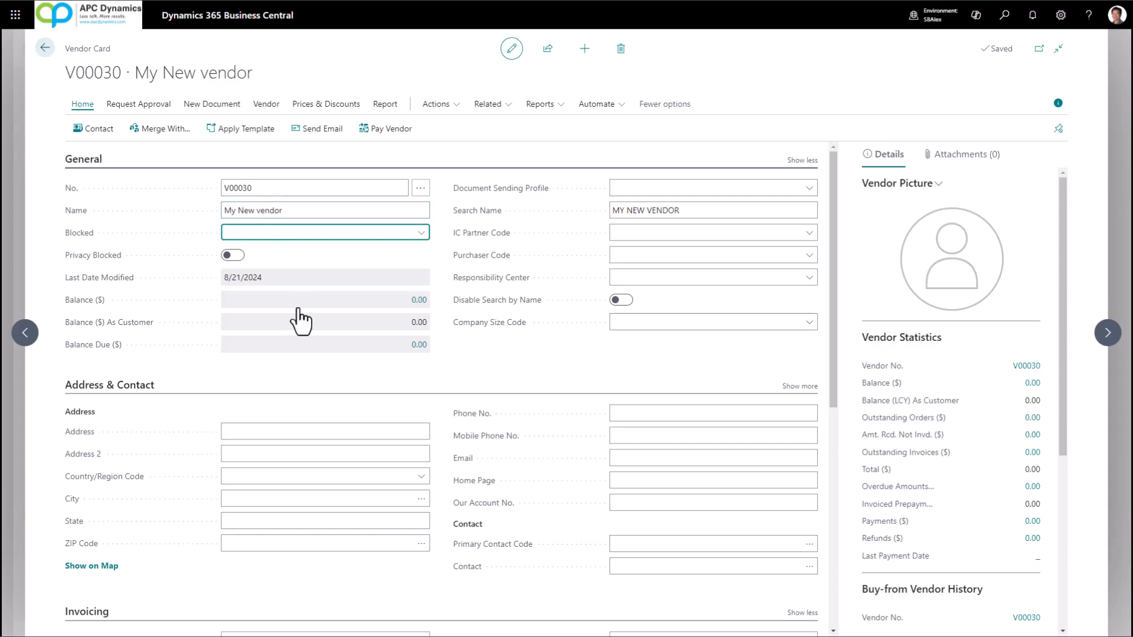
pyautogui.click(325, 431)
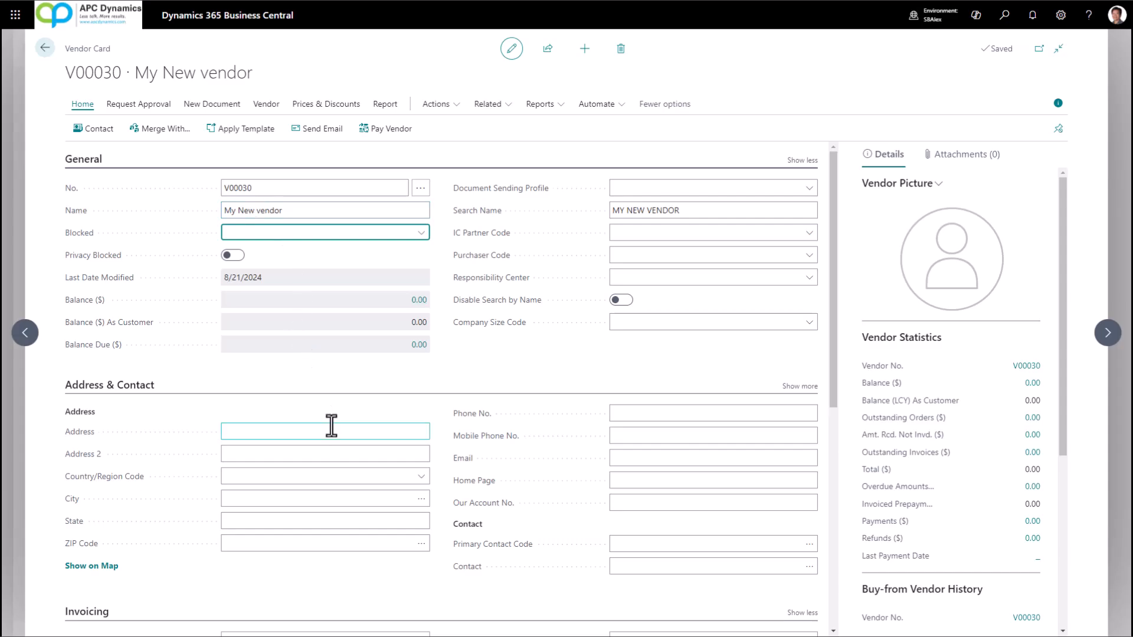
# Step: Reach the Invoicing section and list the vendor posting groups (Domestic, EU, Foreign)
pyautogui.scroll(-3)
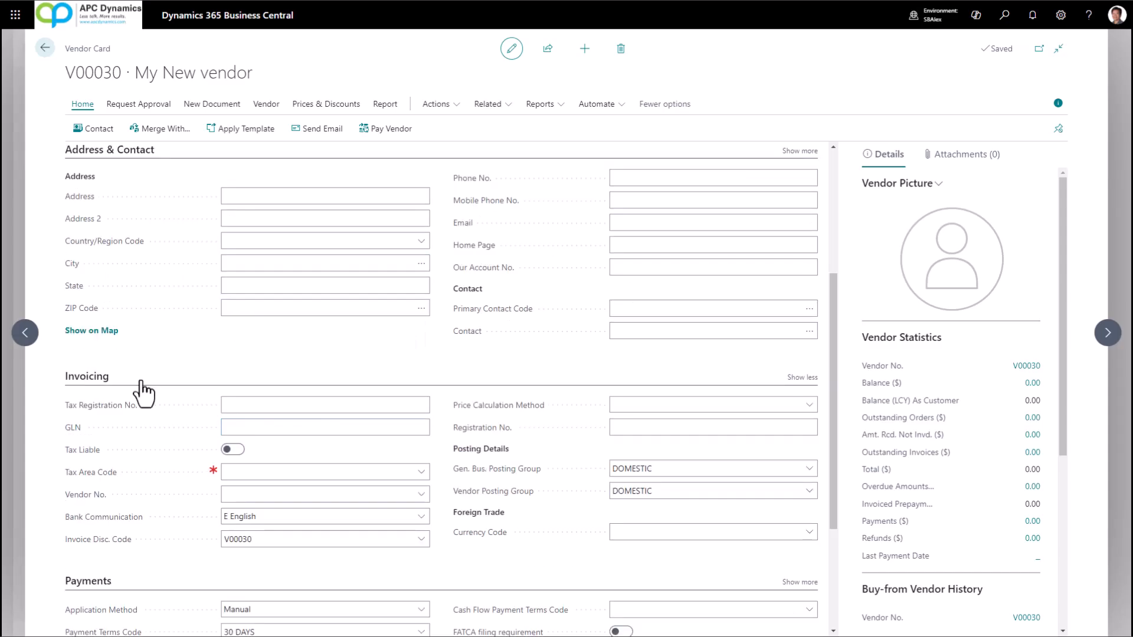
pyautogui.moveTo(591, 484)
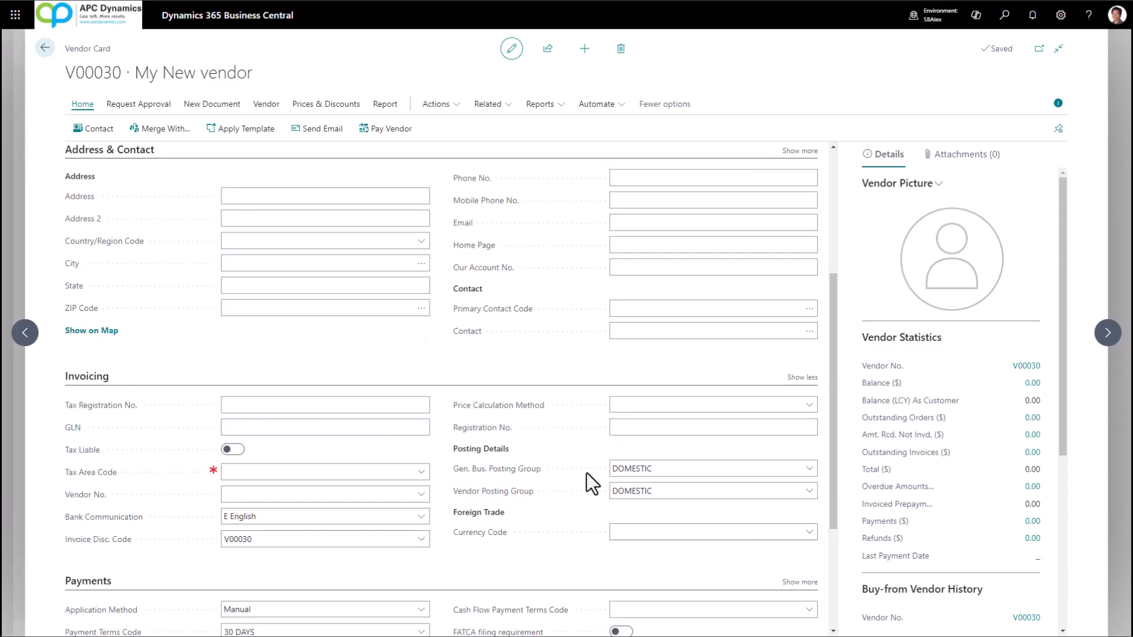
pyautogui.moveTo(574, 502)
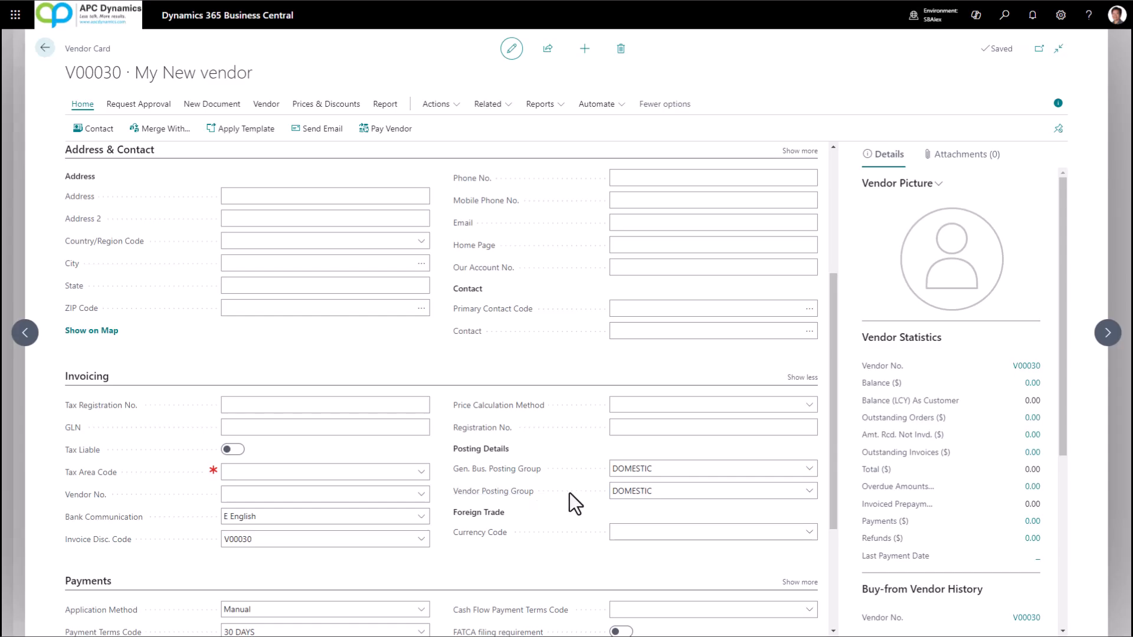
pyautogui.moveTo(601, 498)
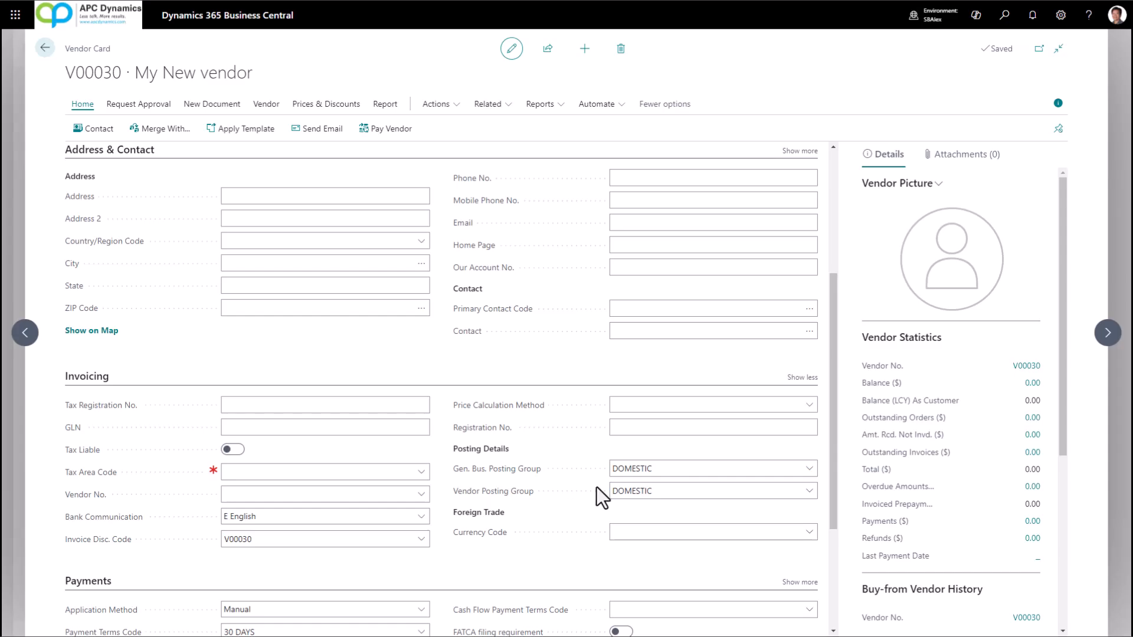
pyautogui.click(808, 491)
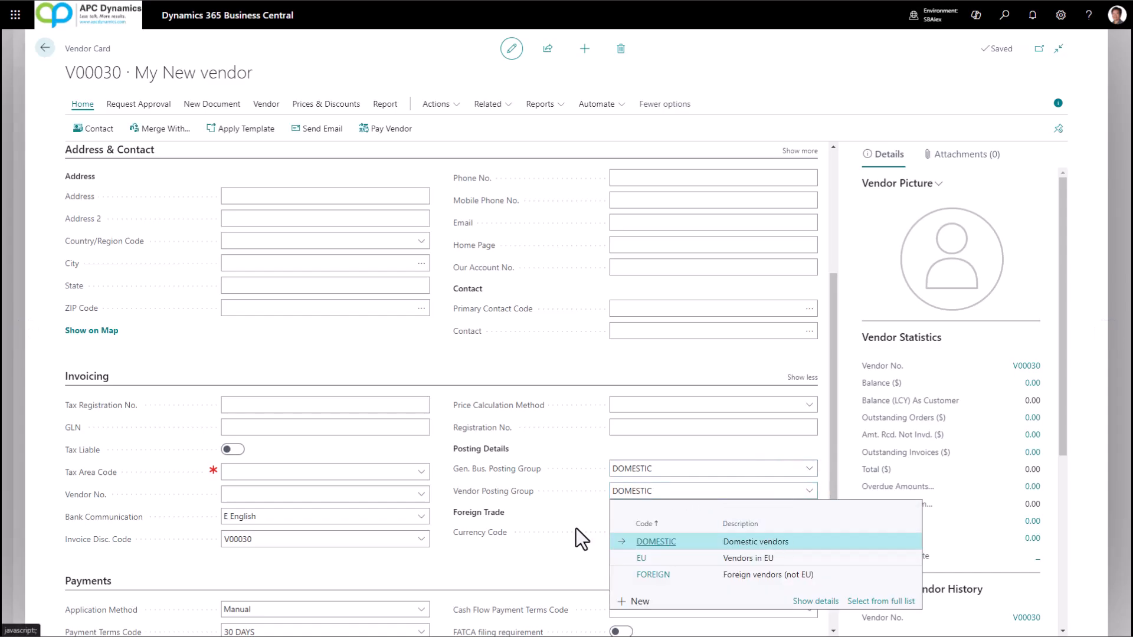
# Step: Scroll to the Payments section showing Manual application and 30 DAYS payment terms
pyautogui.scroll(-3)
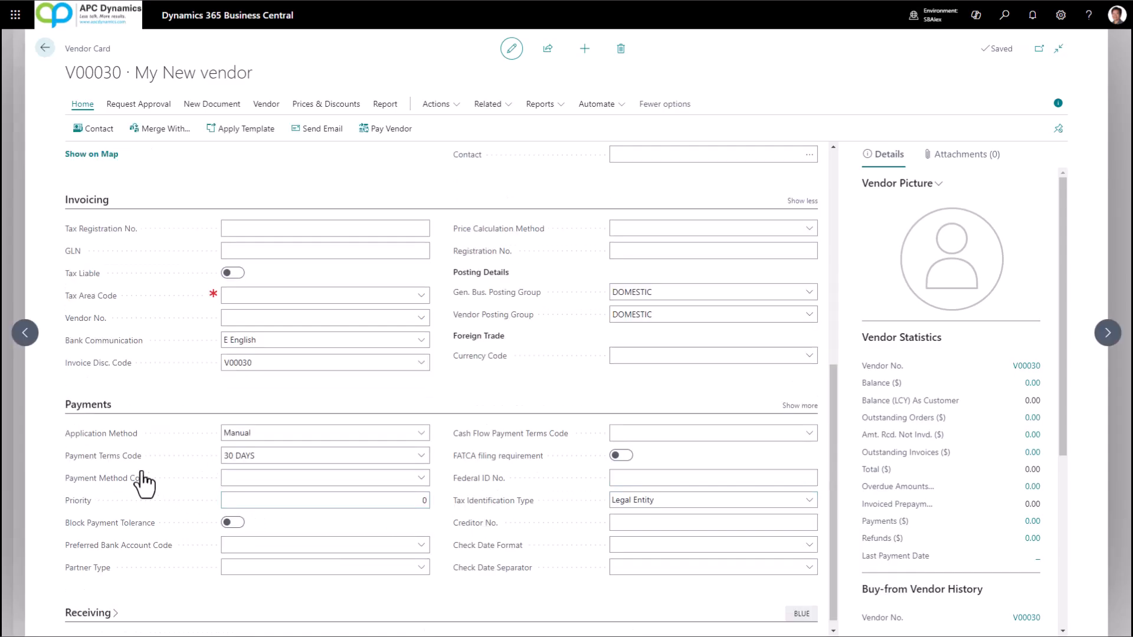
pyautogui.moveTo(103, 456)
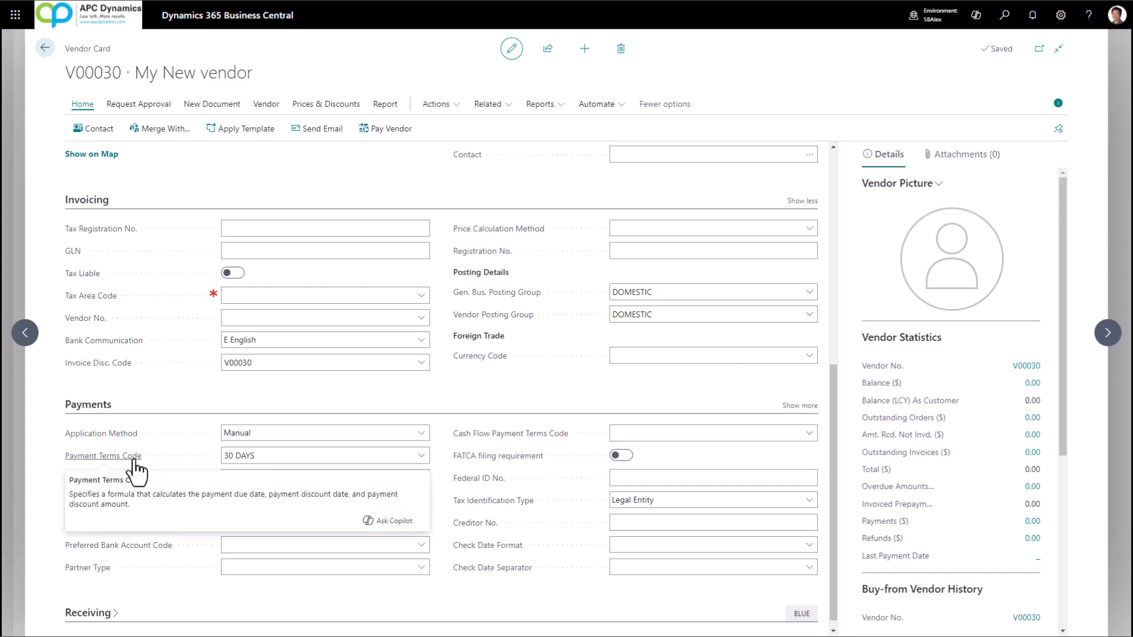
pyautogui.moveTo(118, 463)
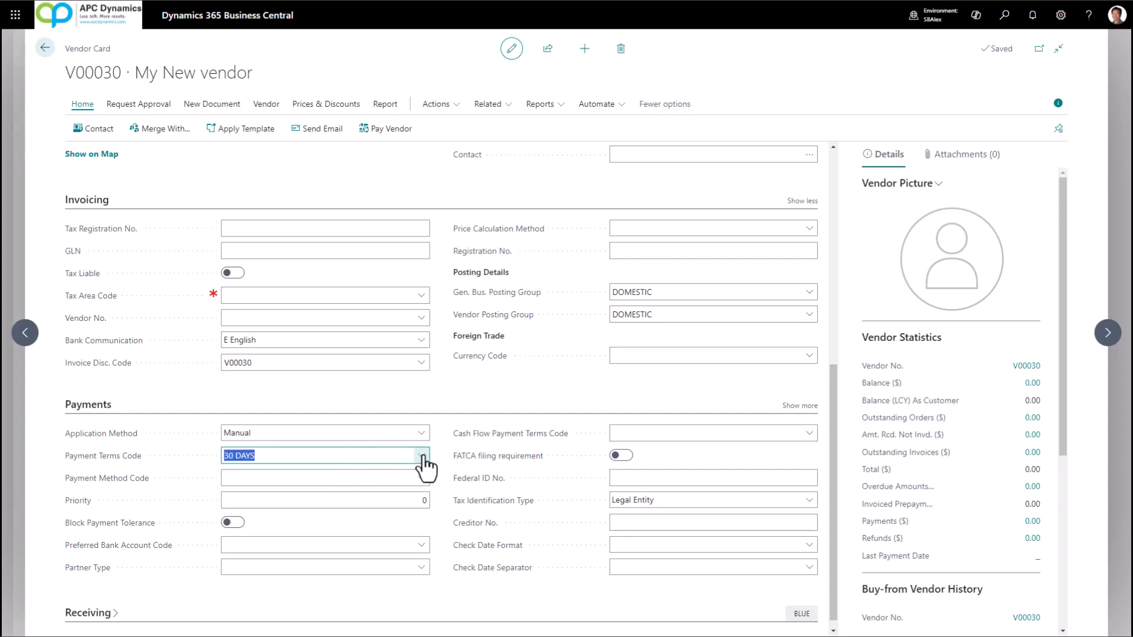
pyautogui.moveTo(425, 465)
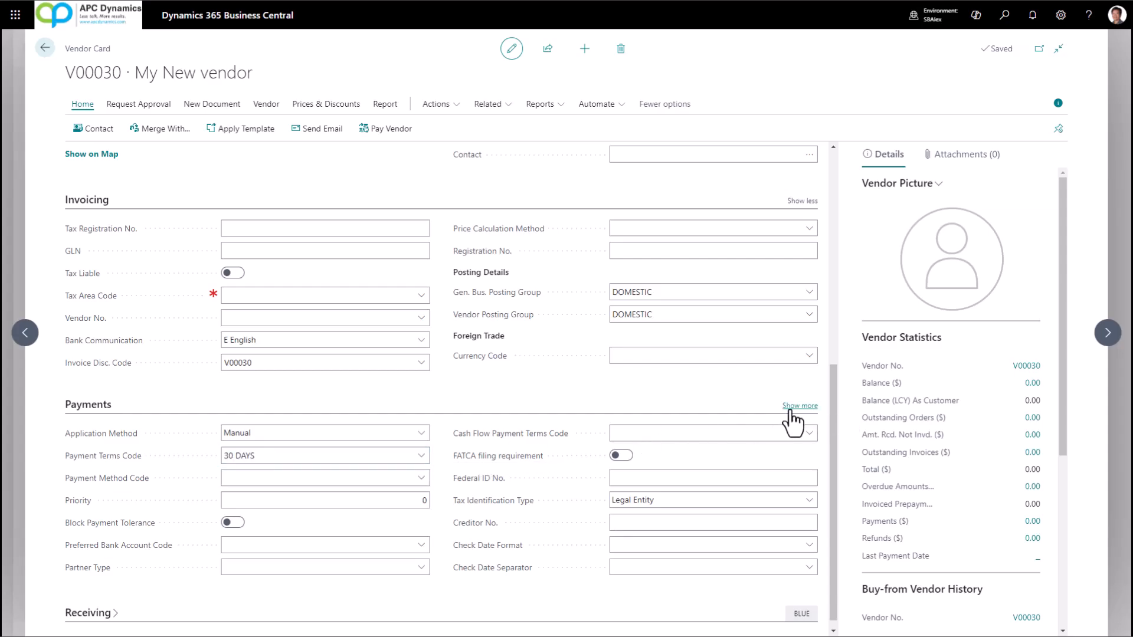
# Step: Reveal the extra payment fields and list the IRS 1099 code options
pyautogui.click(799, 405)
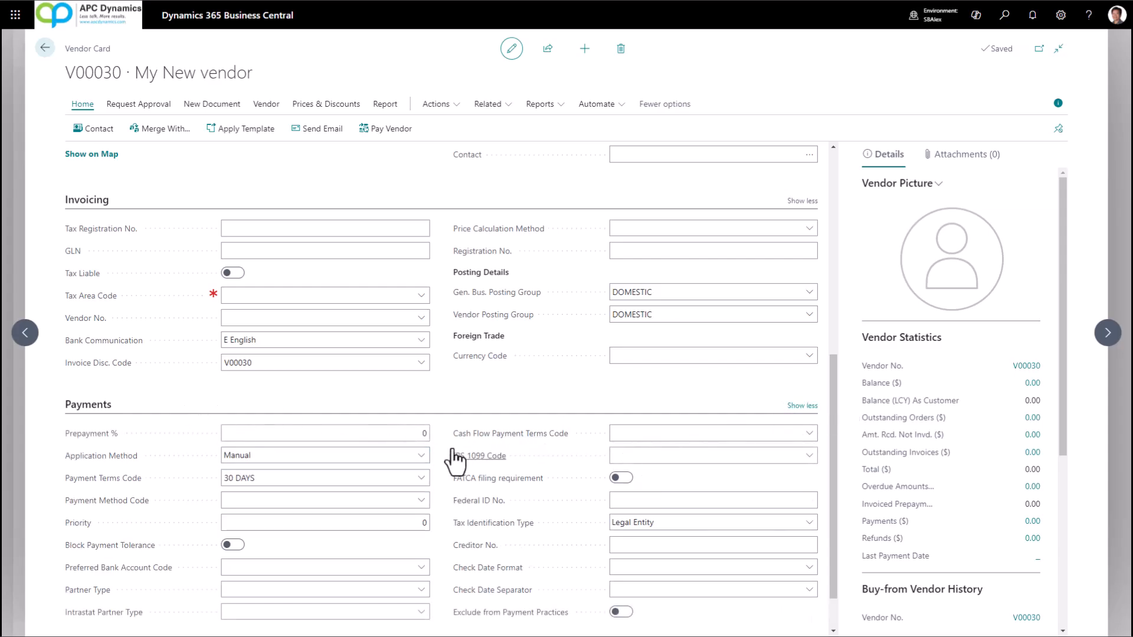
pyautogui.click(708, 456)
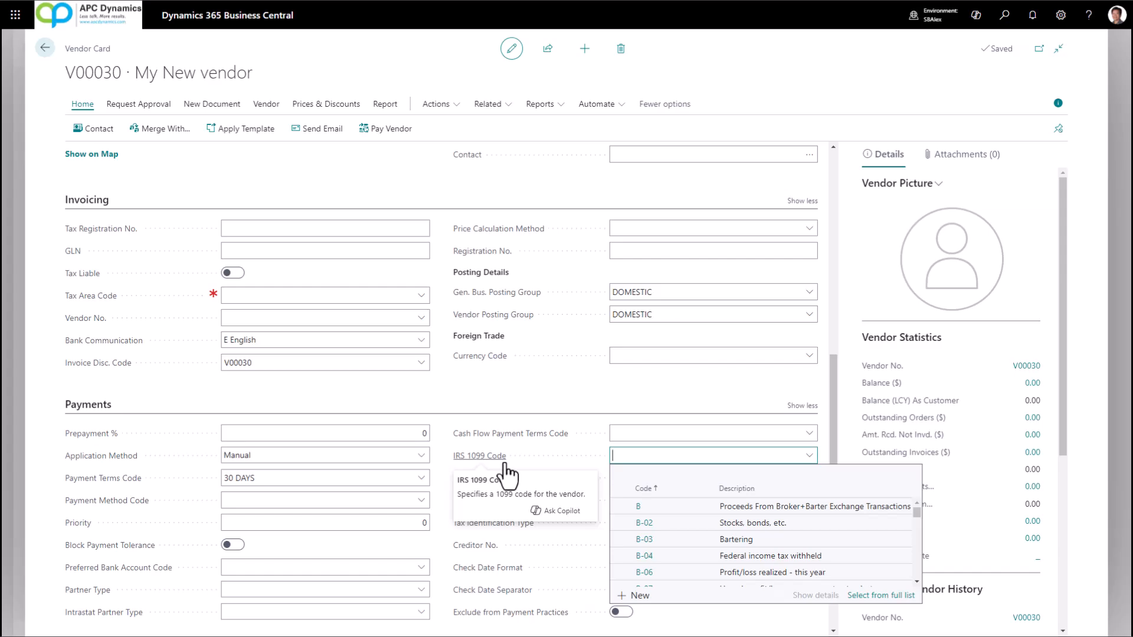
pyautogui.moveTo(722, 490)
pyautogui.write('MISC-07')
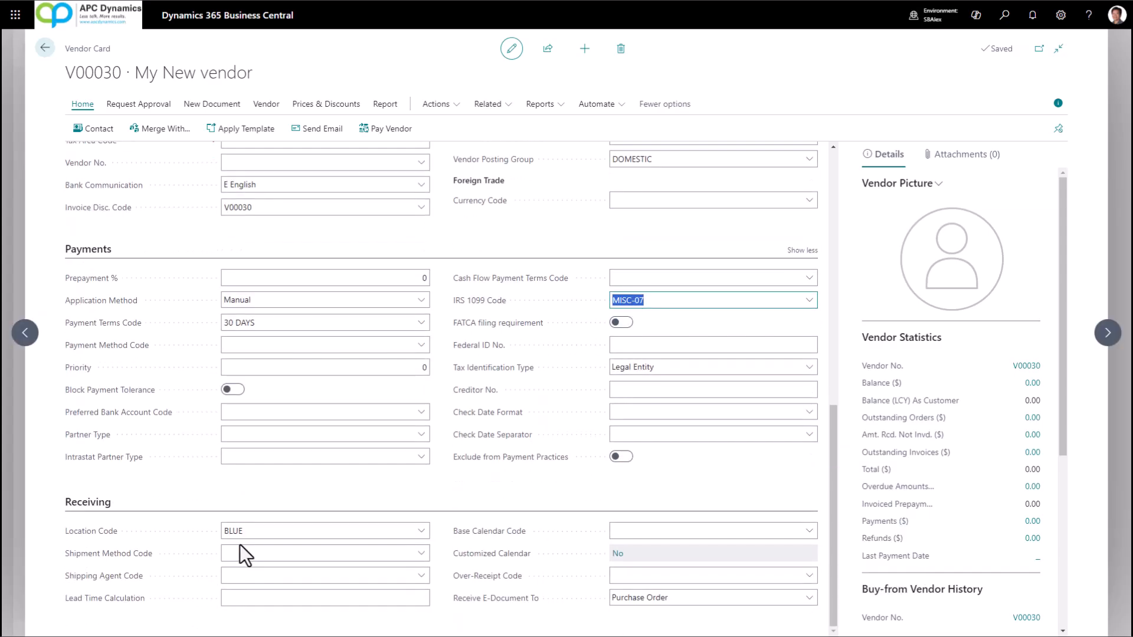
pyautogui.moveTo(226, 542)
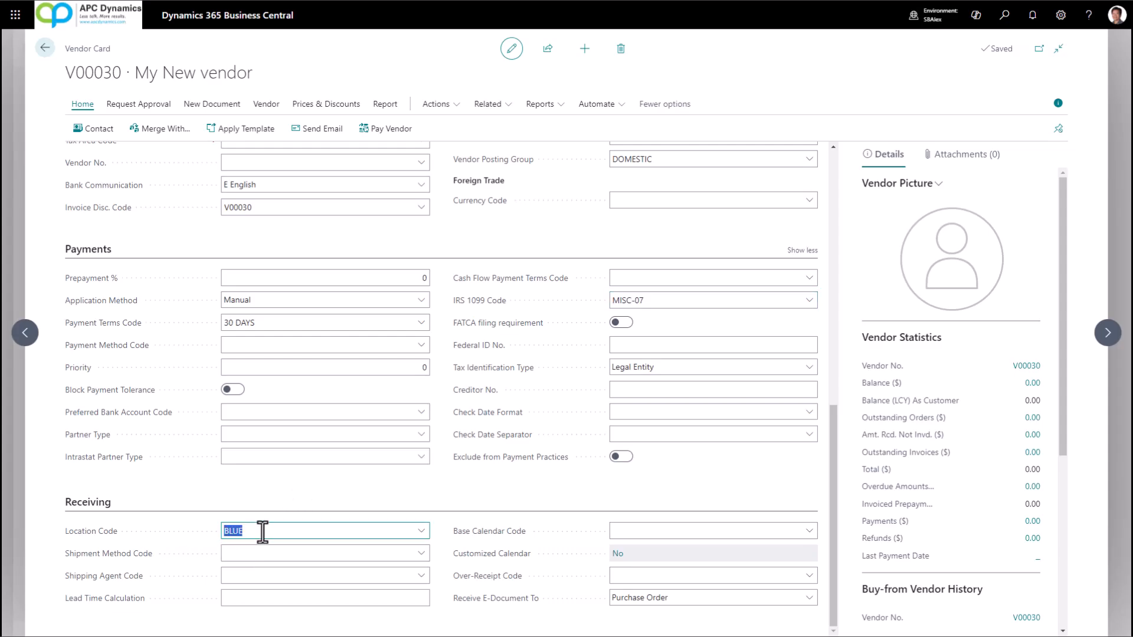
pyautogui.moveTo(443, 420)
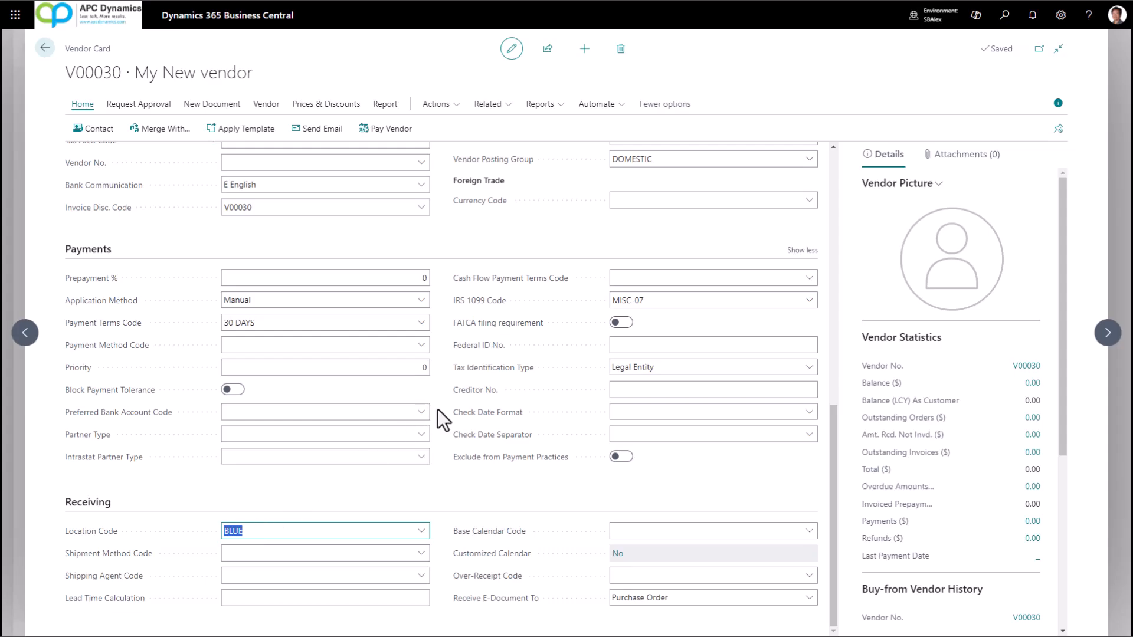
pyautogui.scroll(3)
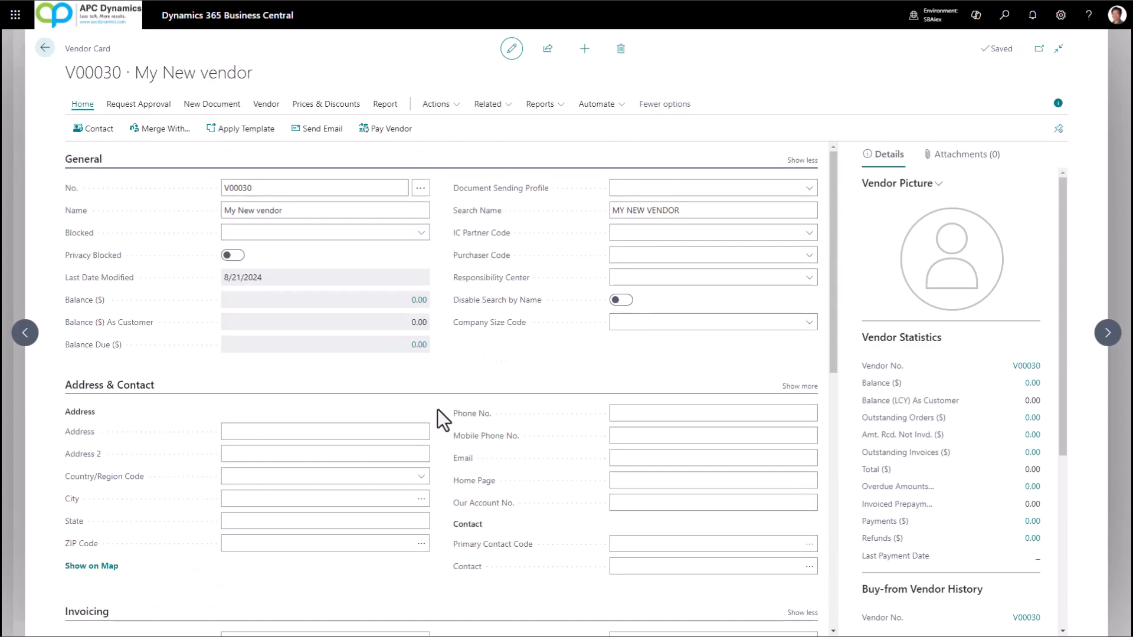
pyautogui.click(326, 104)
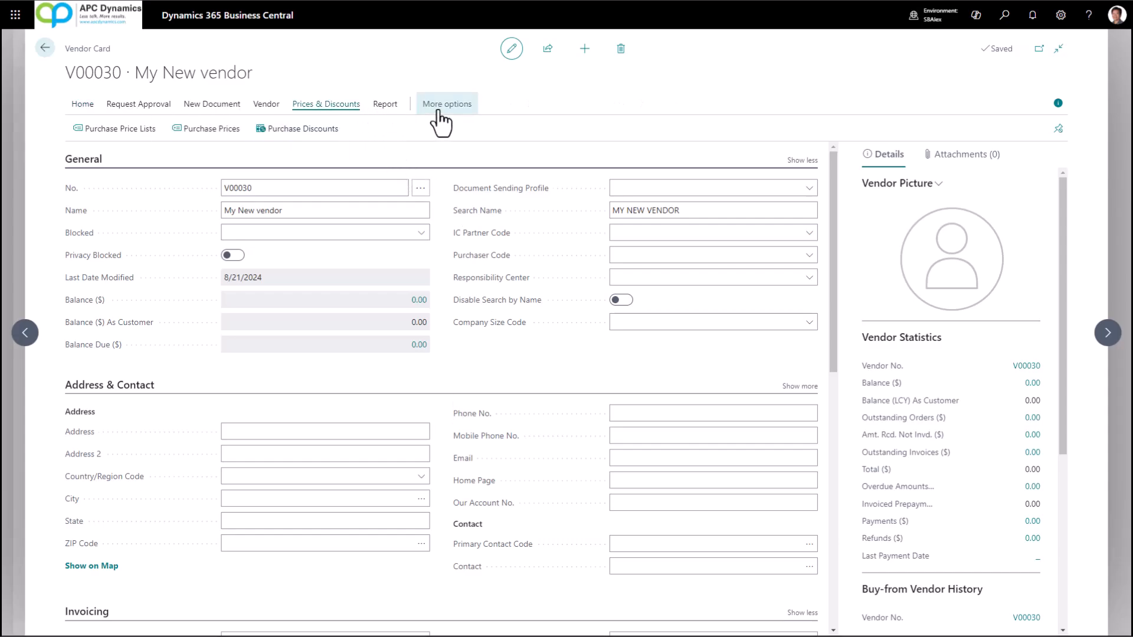
pyautogui.click(446, 104)
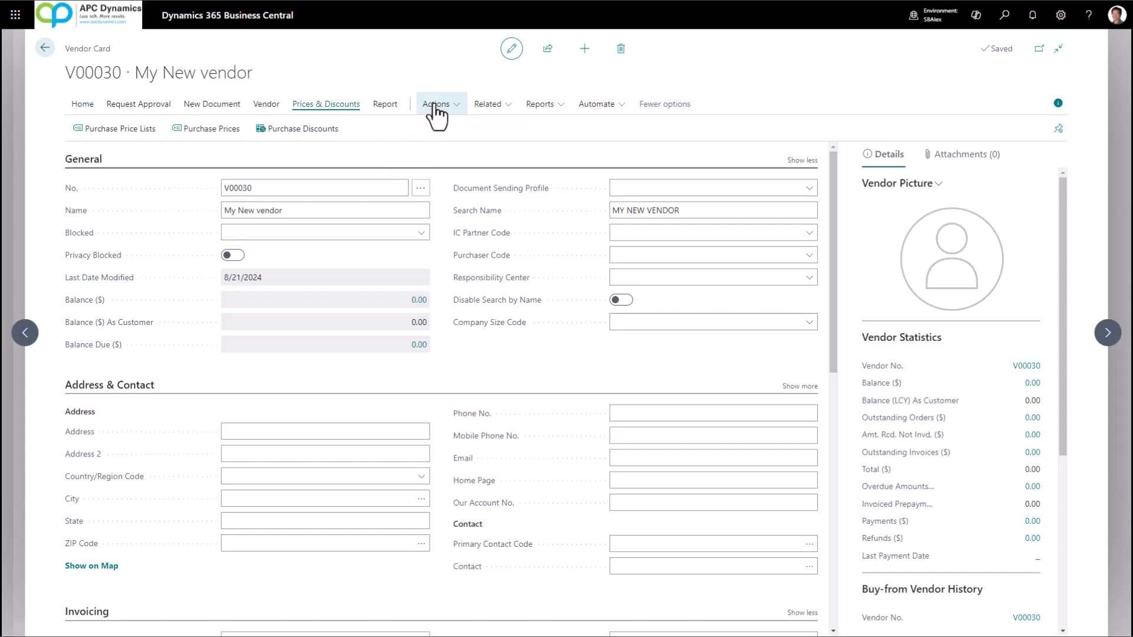
pyautogui.moveTo(450, 118)
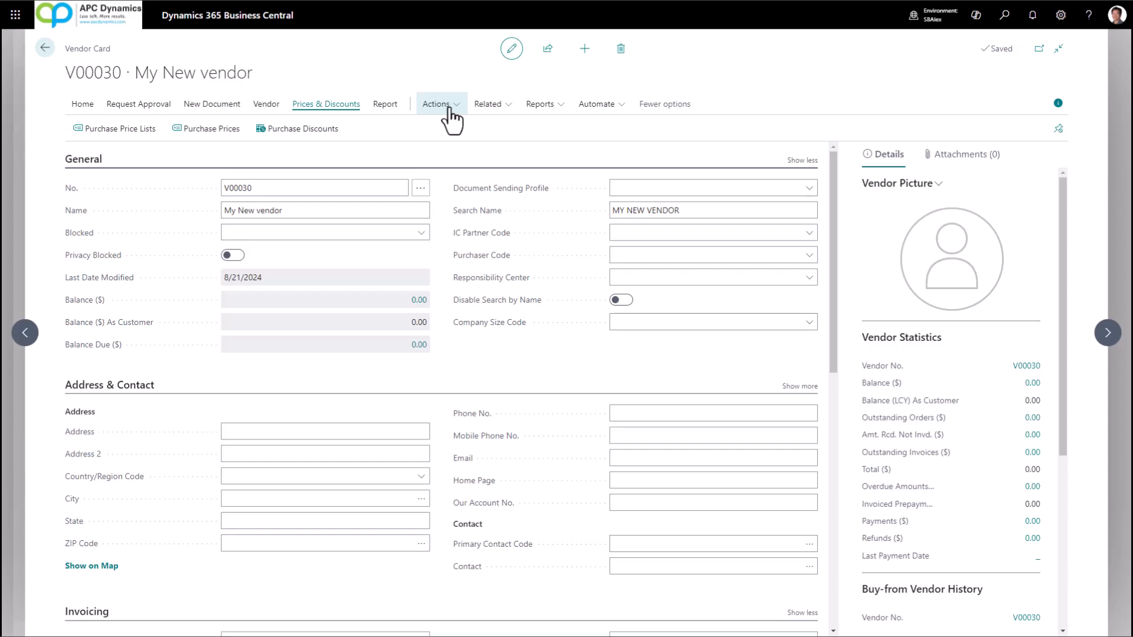
pyautogui.click(437, 104)
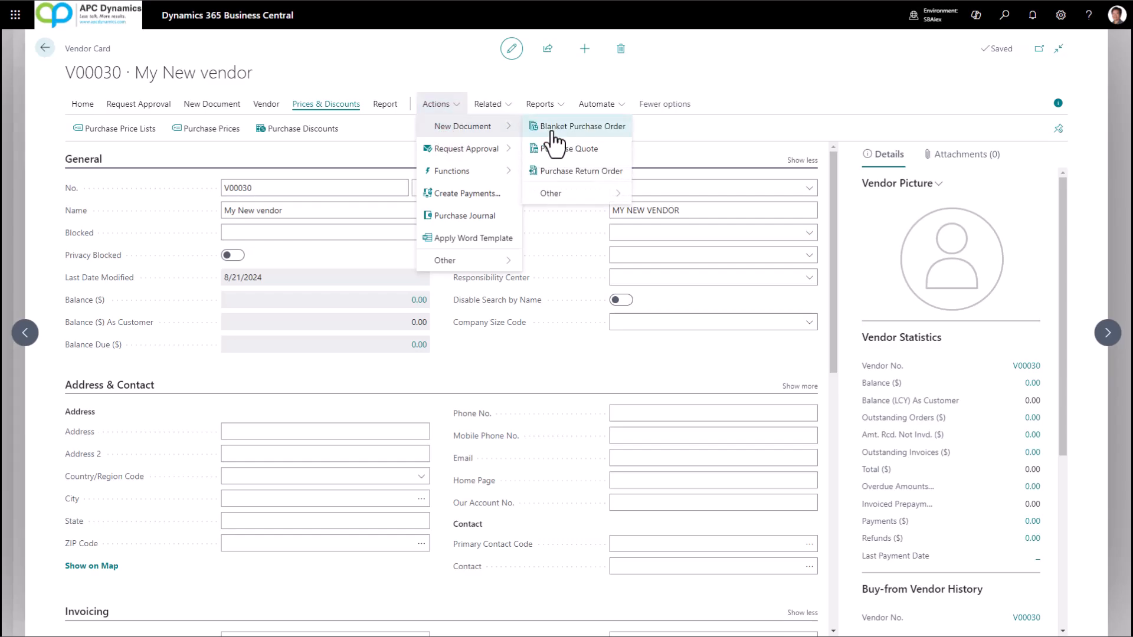
pyautogui.moveTo(571, 149)
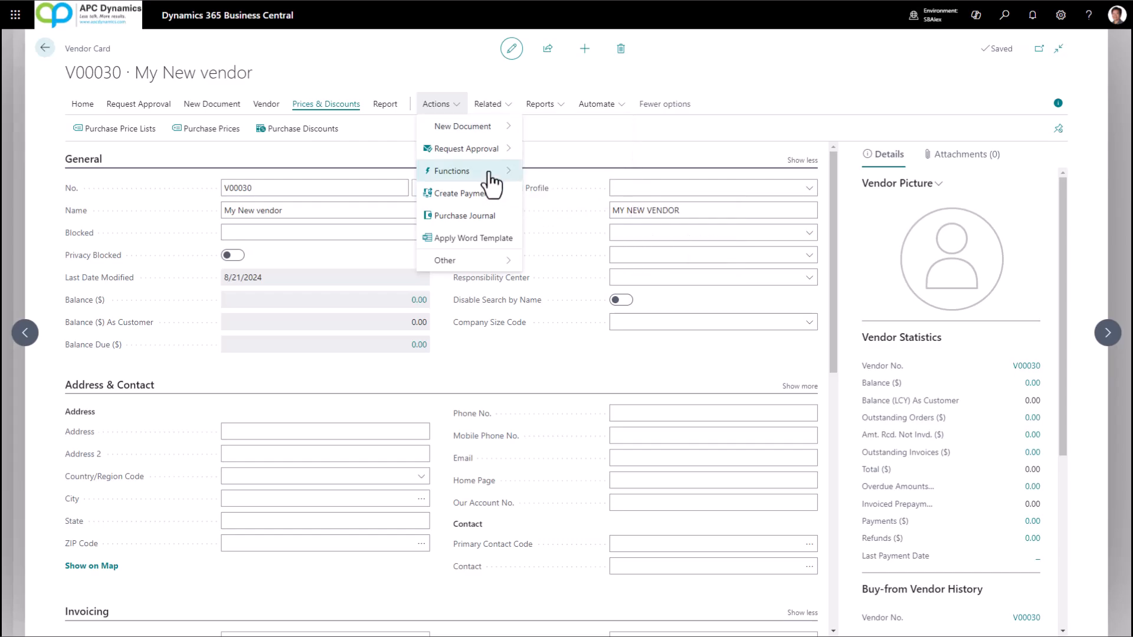
pyautogui.moveTo(462, 192)
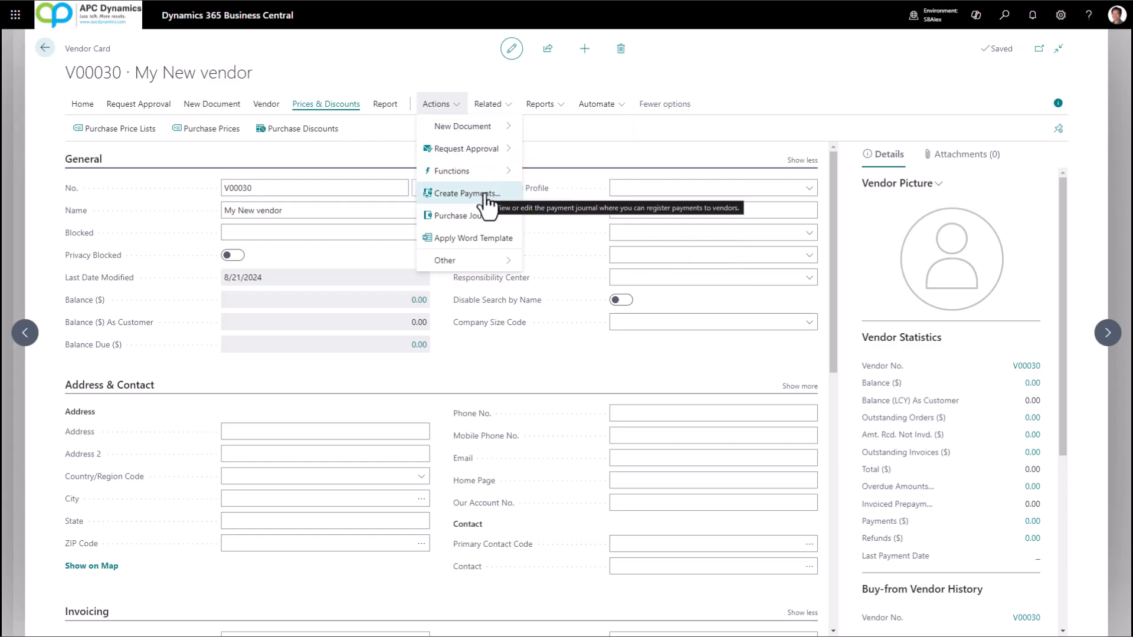
pyautogui.moveTo(470, 170)
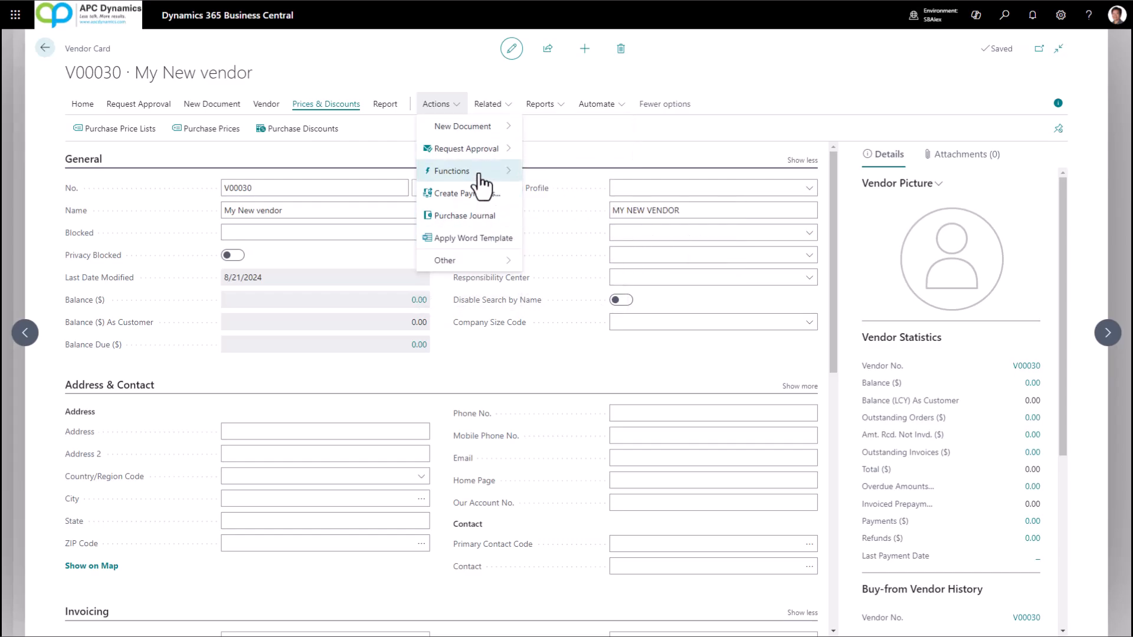
pyautogui.moveTo(506, 260)
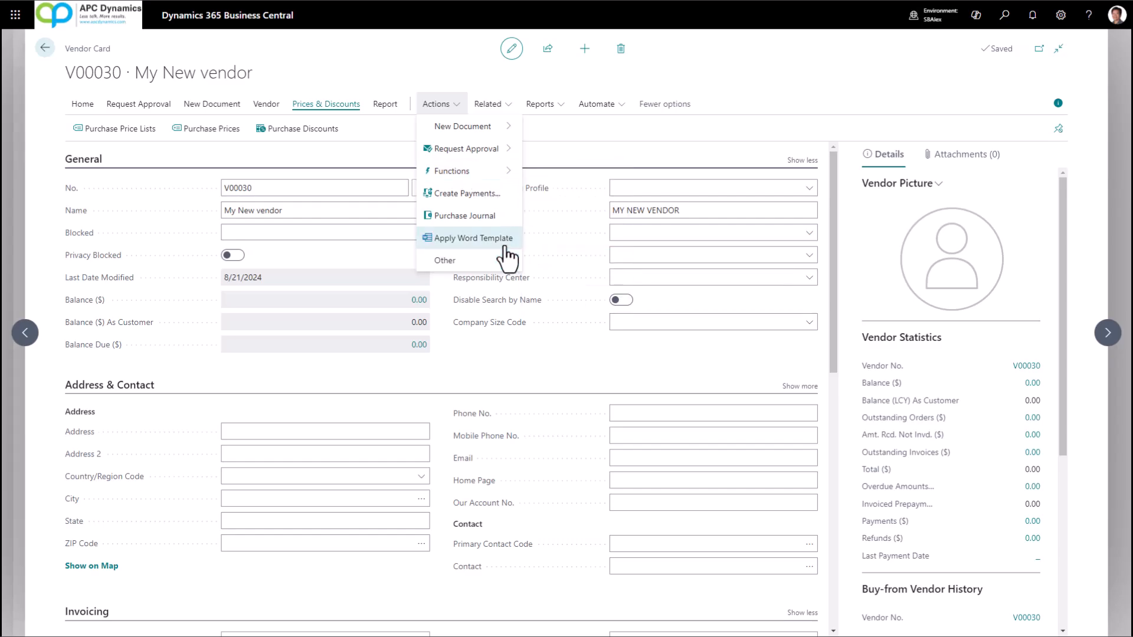
pyautogui.moveTo(476, 237)
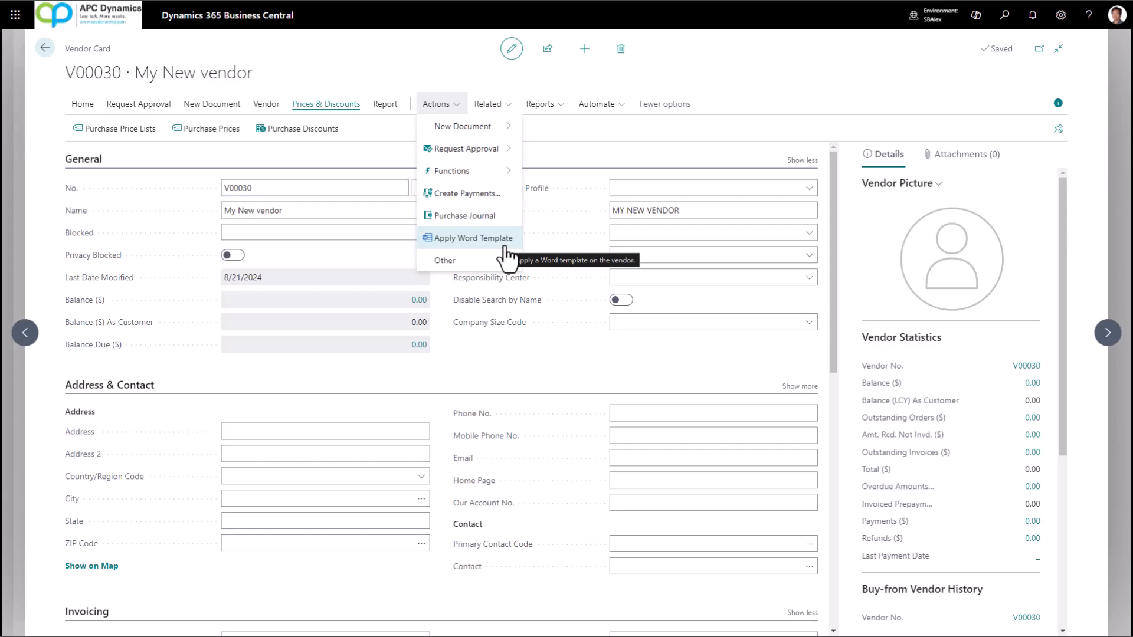
pyautogui.click(487, 104)
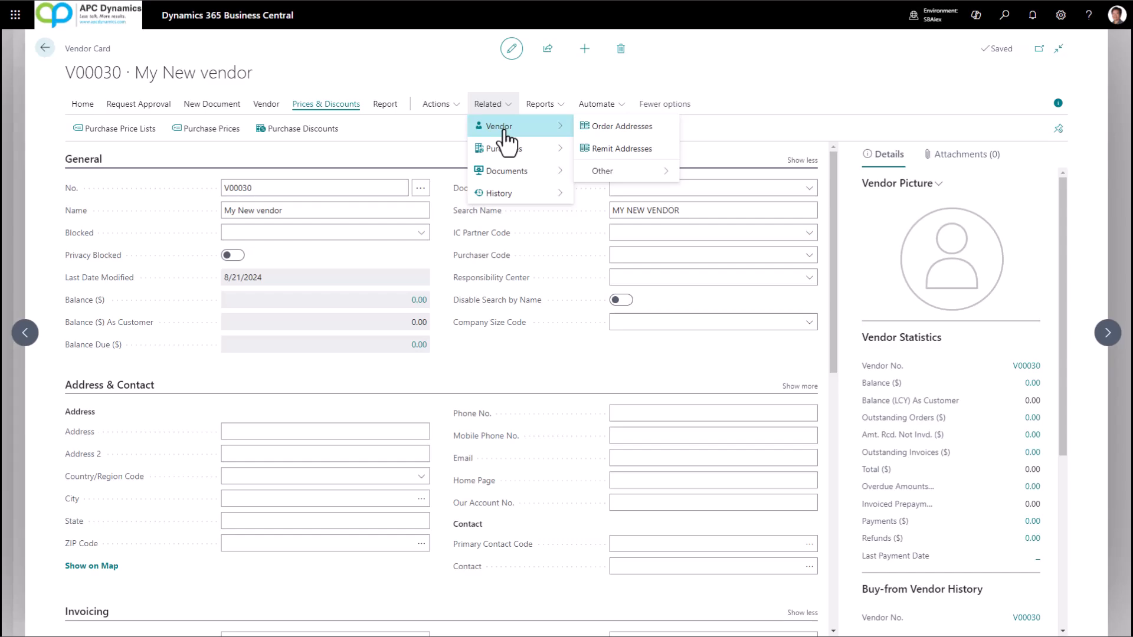
pyautogui.moveTo(503, 149)
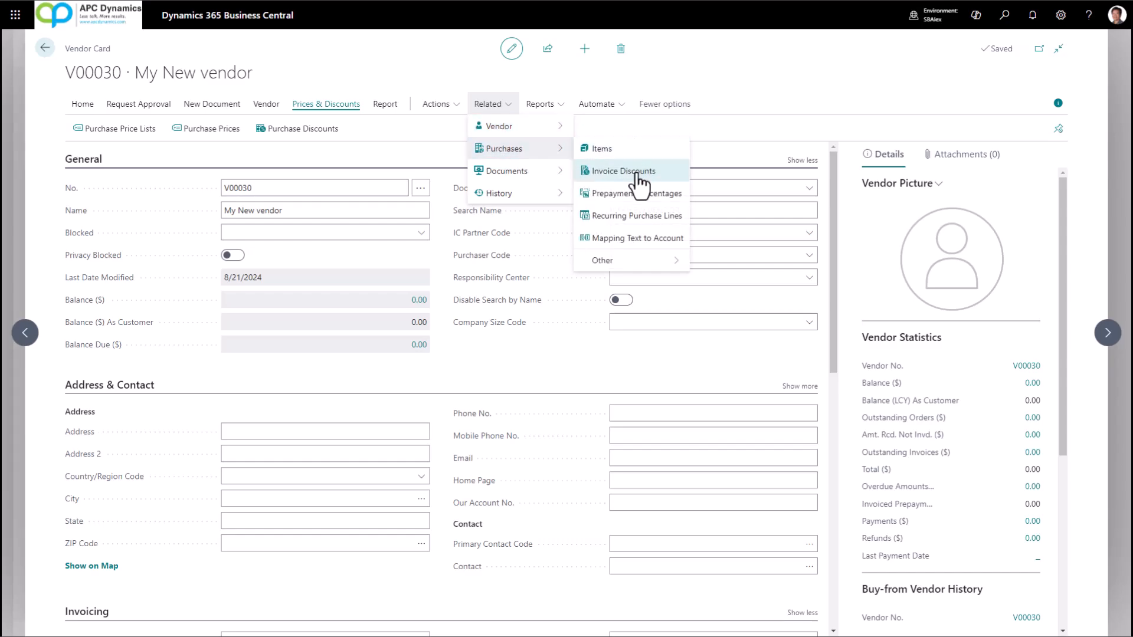
pyautogui.moveTo(513, 170)
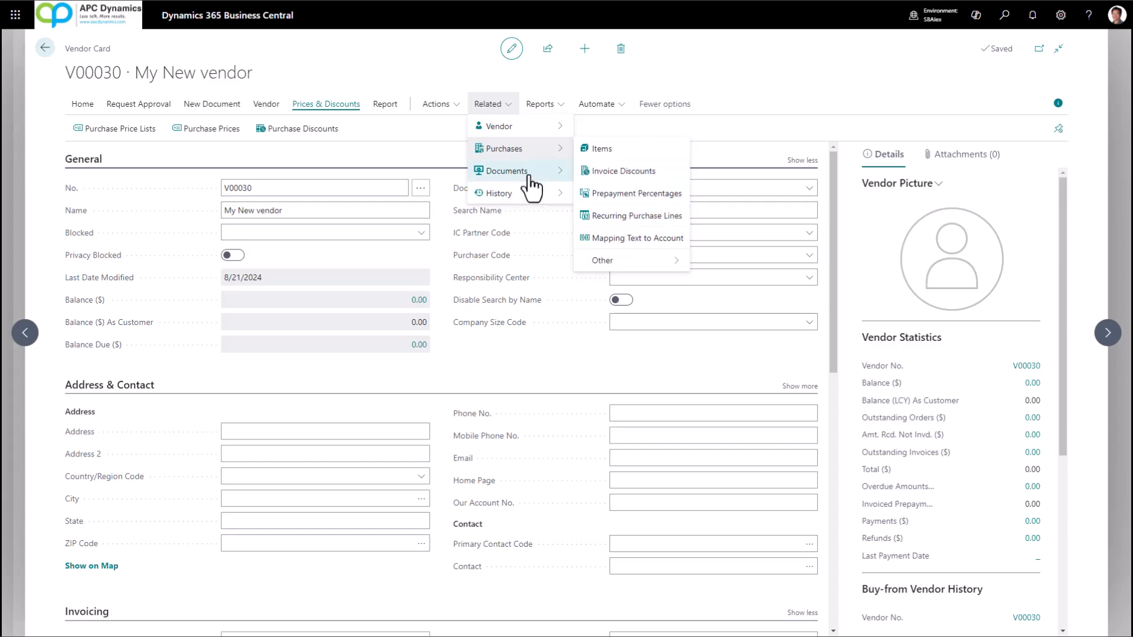
pyautogui.click(507, 170)
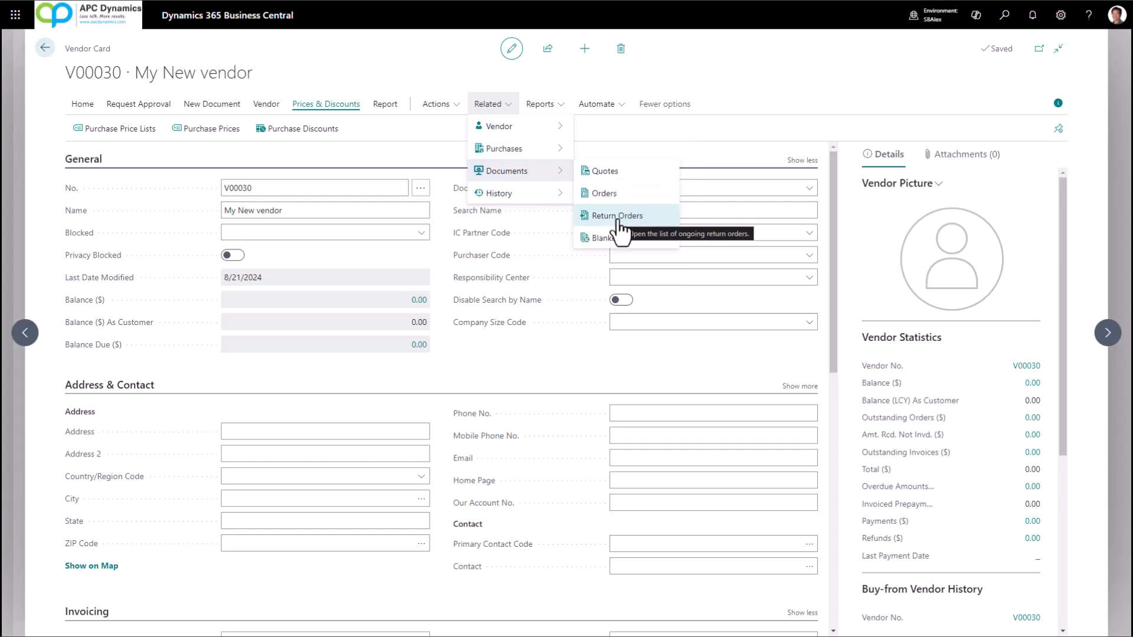
pyautogui.moveTo(520, 192)
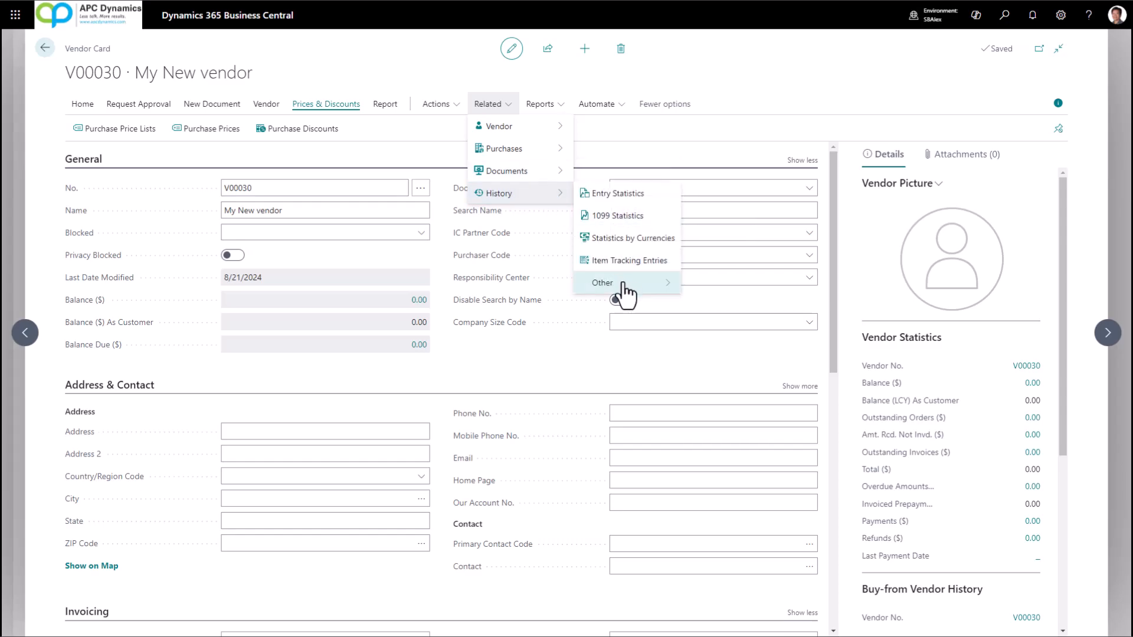
pyautogui.click(603, 282)
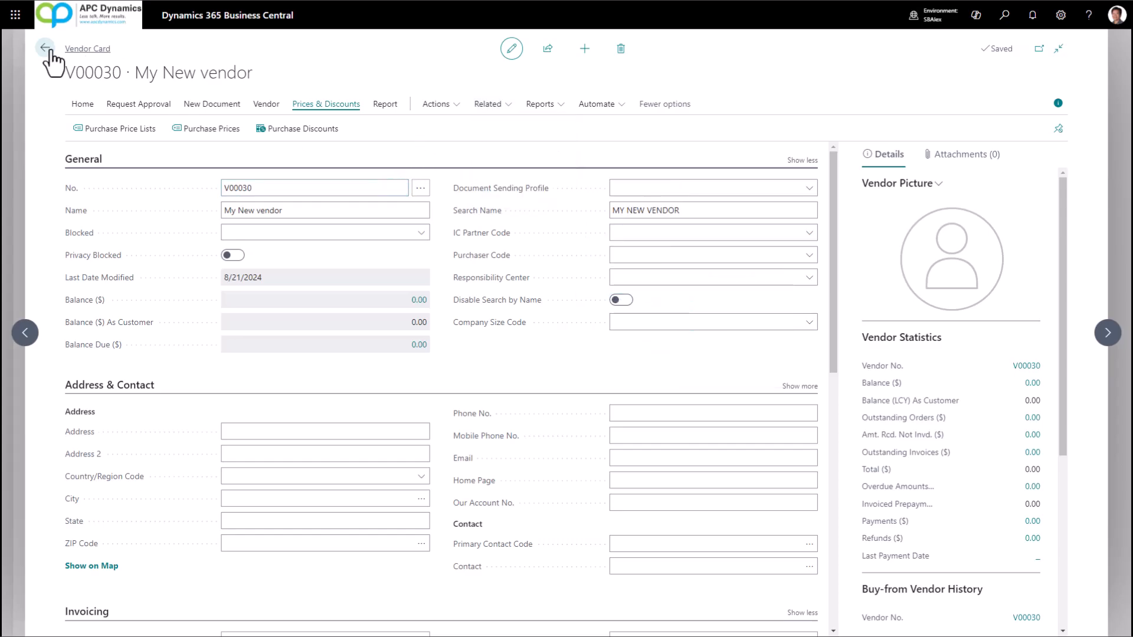
# Step: Return to the CRONUS USA home page and show the Purchasing area's pages
pyautogui.click(45, 47)
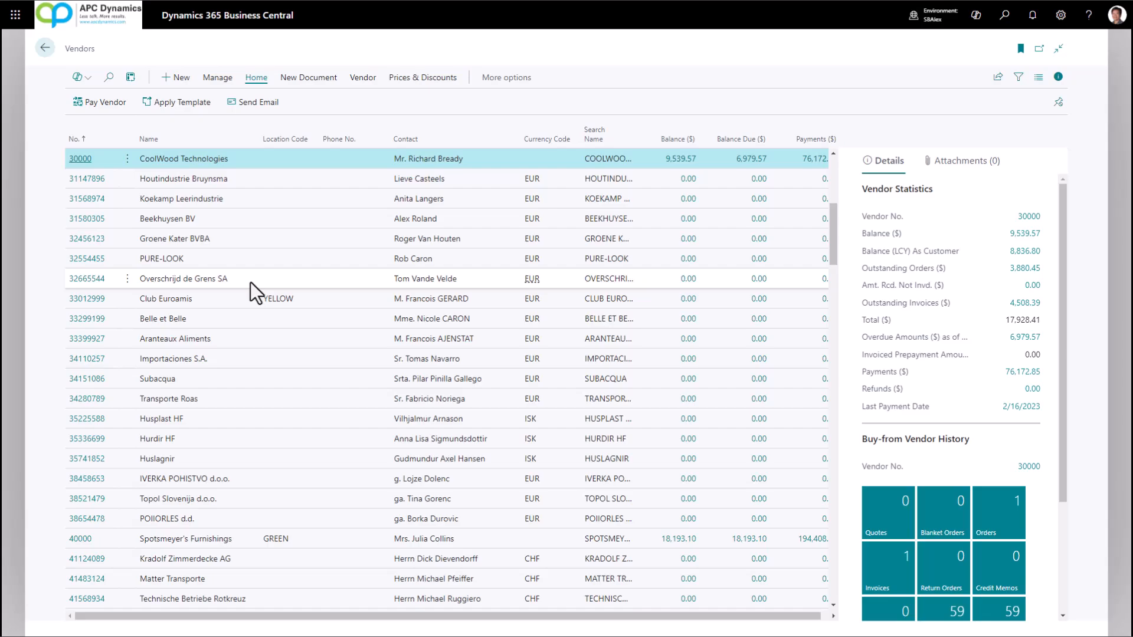
pyautogui.click(43, 47)
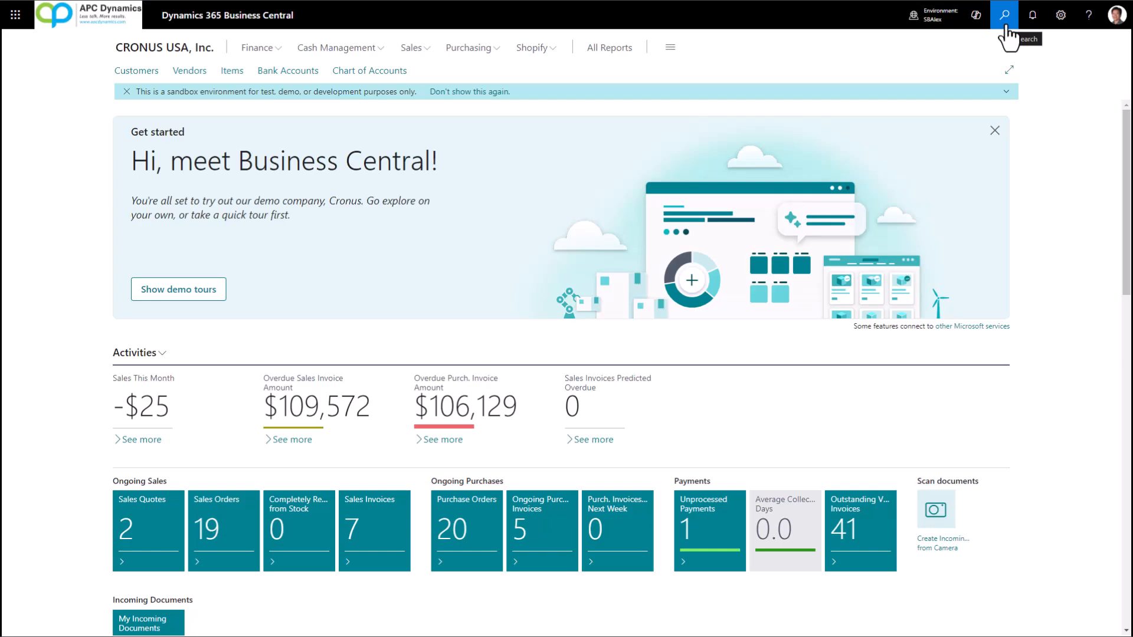
pyautogui.moveTo(485, 69)
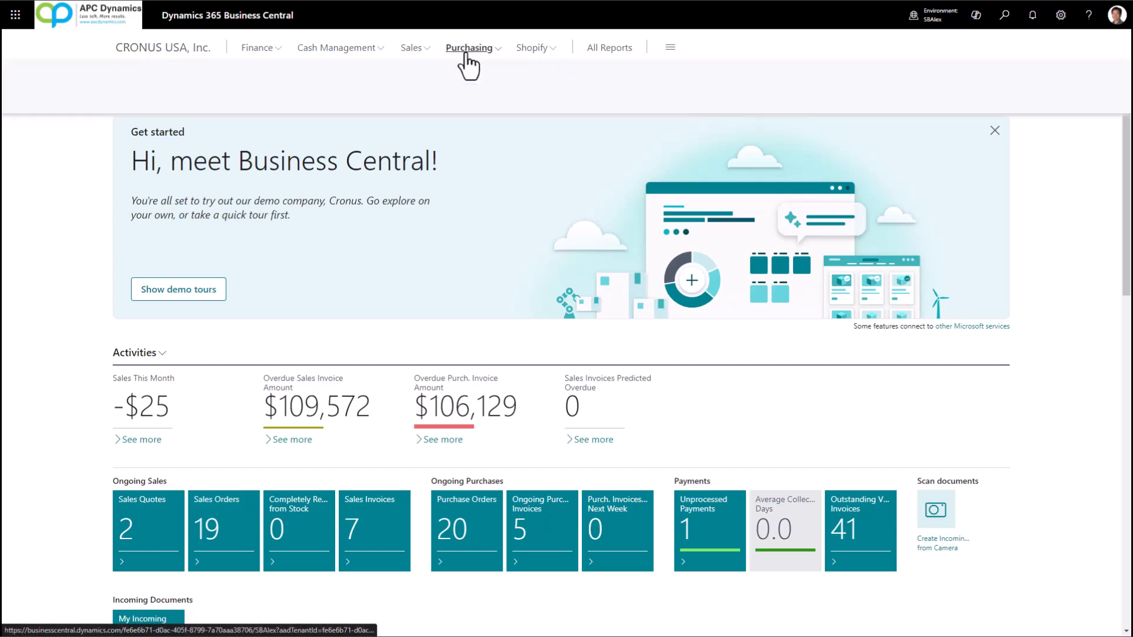
pyautogui.click(470, 47)
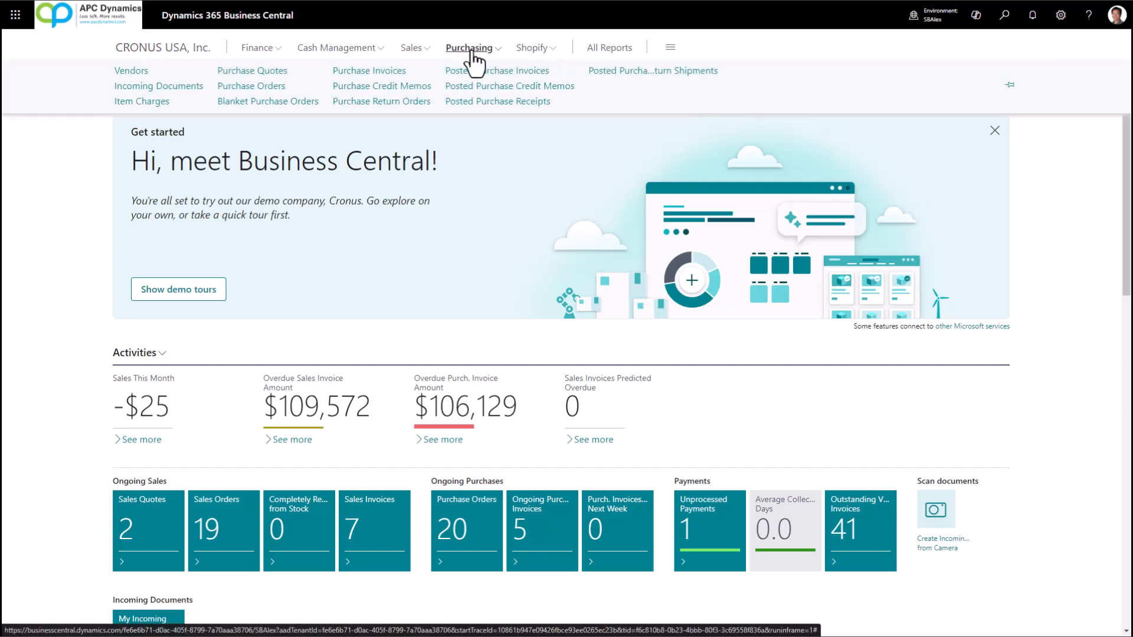
pyautogui.moveTo(250, 85)
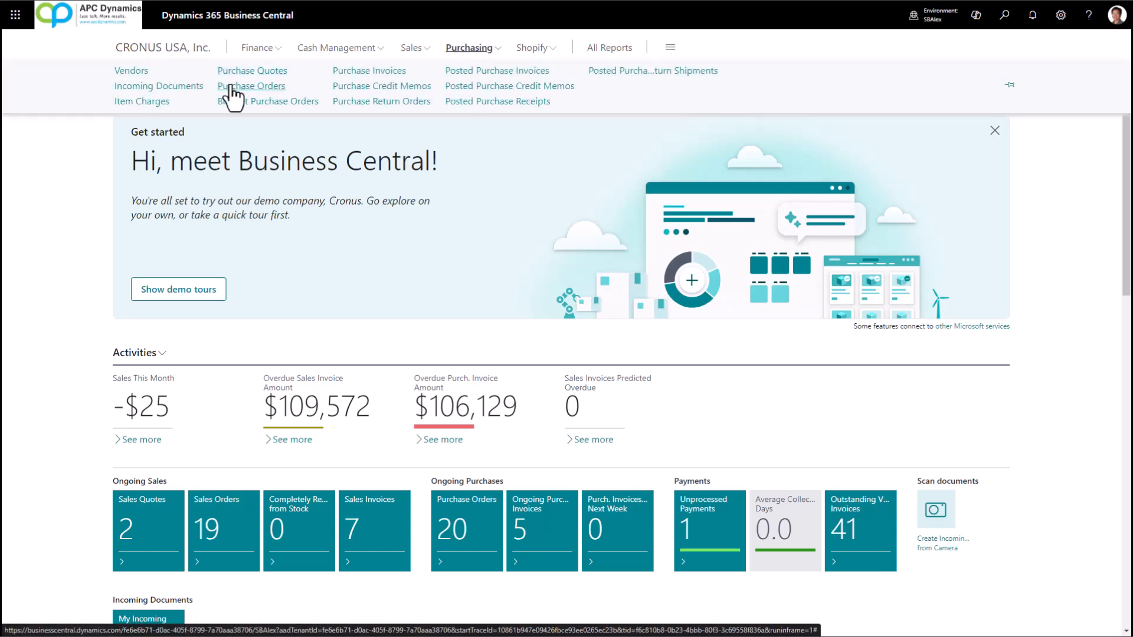
pyautogui.moveTo(1008, 52)
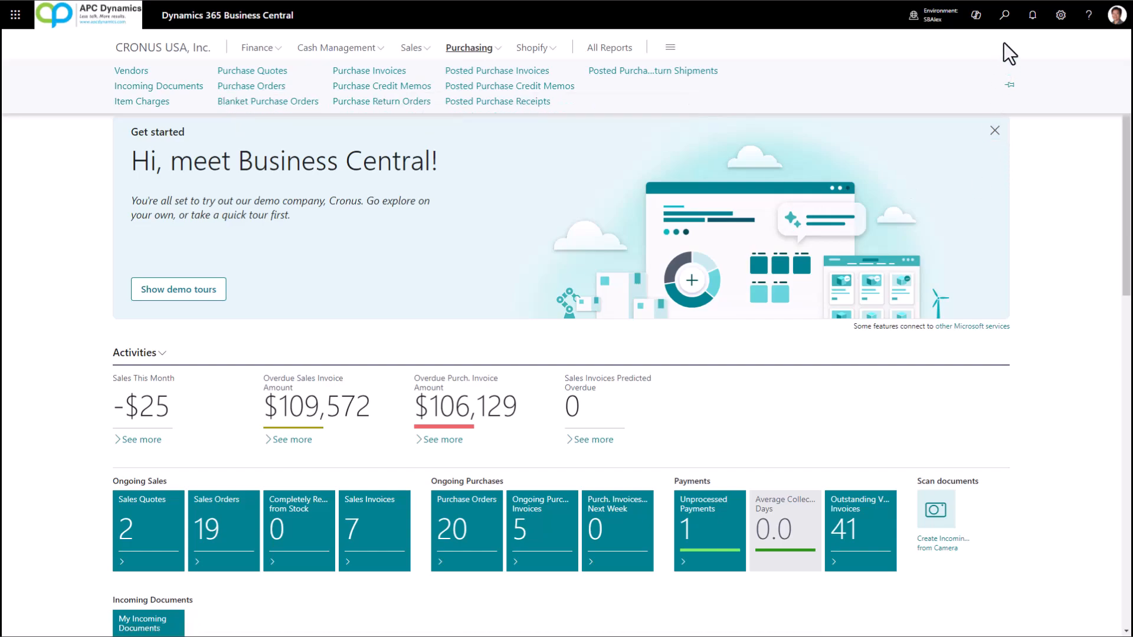
# Step: Find 'purchase order' via Tell me and go to the Purchase Orders list
pyautogui.click(1003, 15)
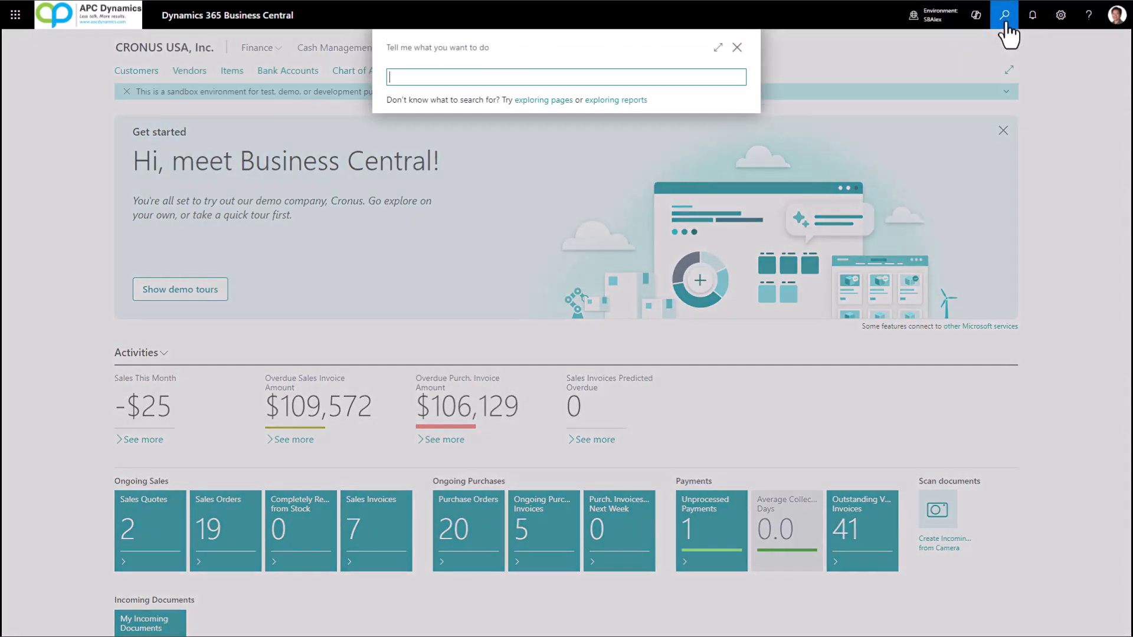
pyautogui.write('purchase order')
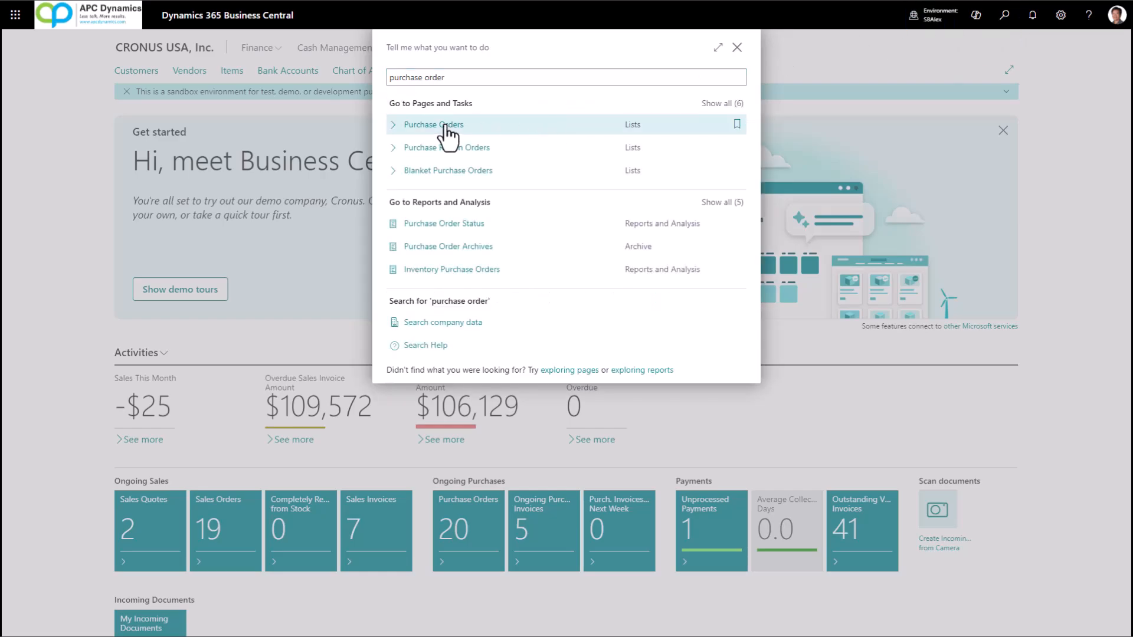
pyautogui.click(433, 123)
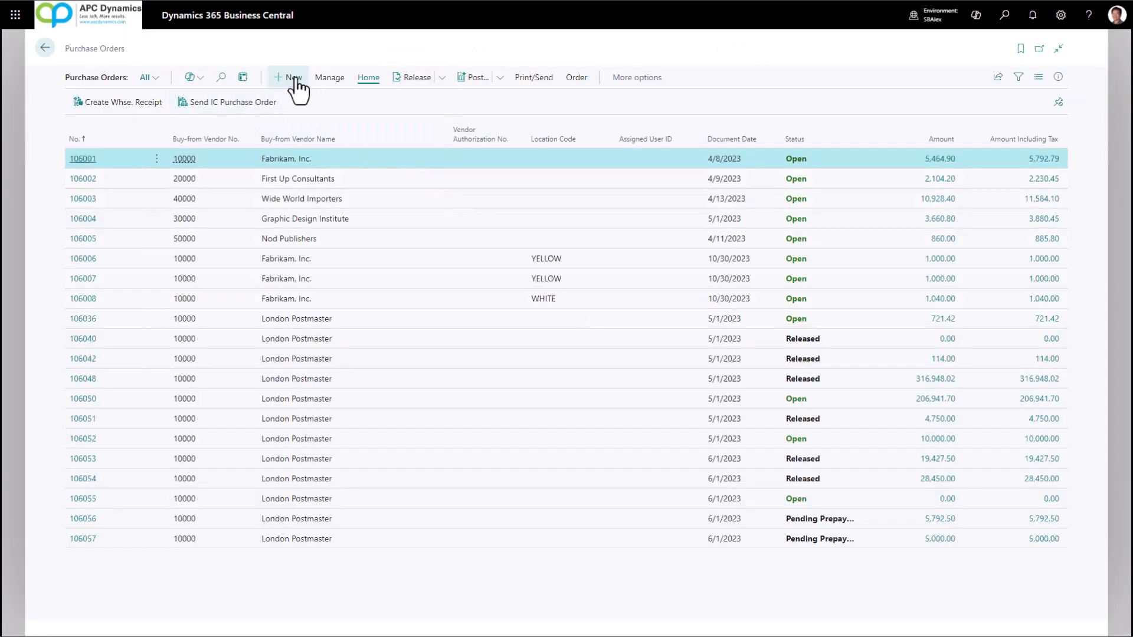
# Step: Create purchase order 106060 with vendor name 'My New vendor'
pyautogui.click(288, 78)
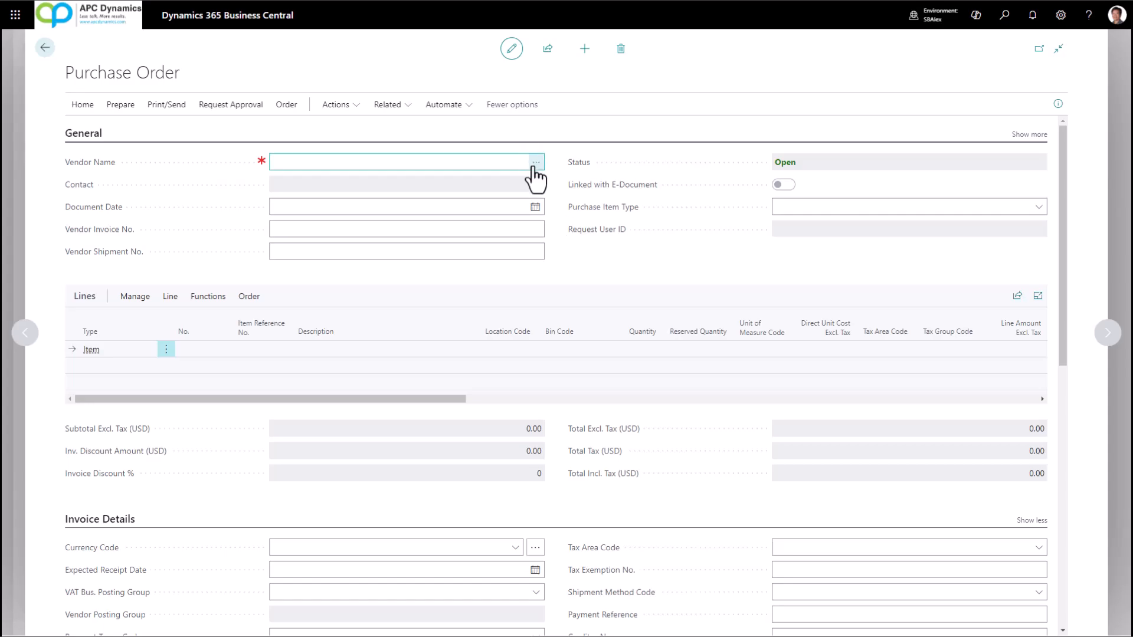
pyautogui.moveTo(535, 173)
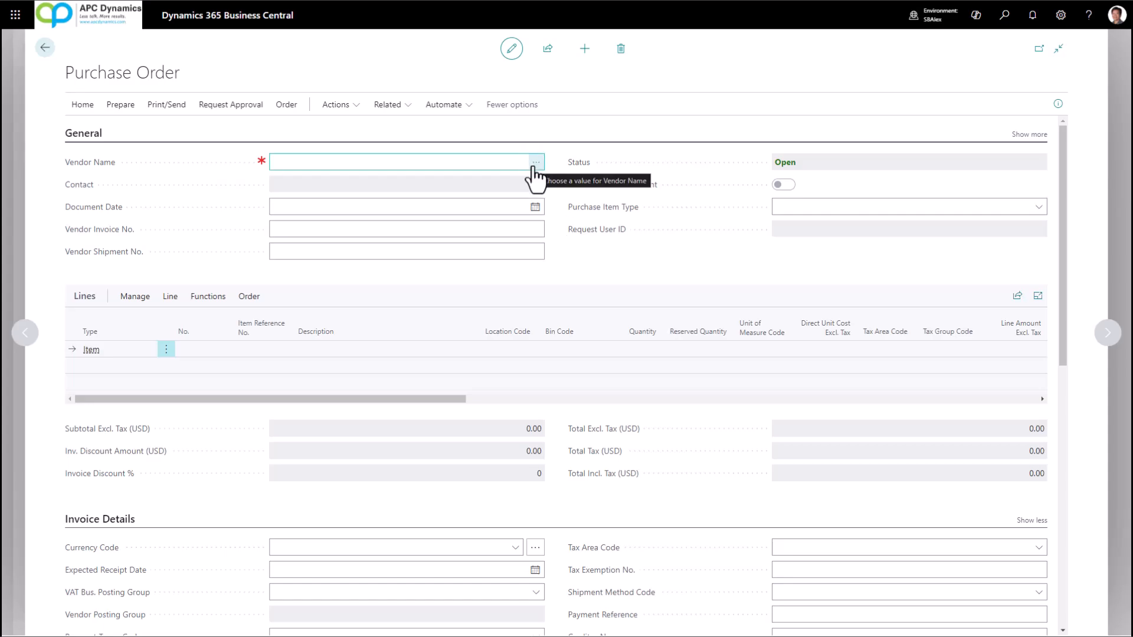
pyautogui.click(535, 162)
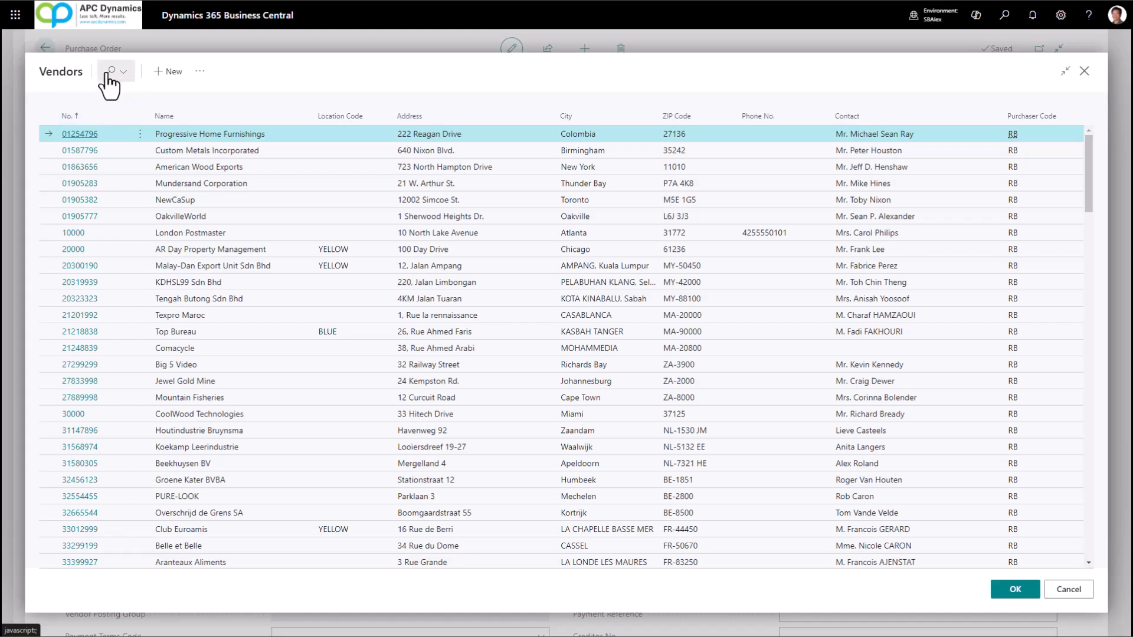
pyautogui.click(111, 71)
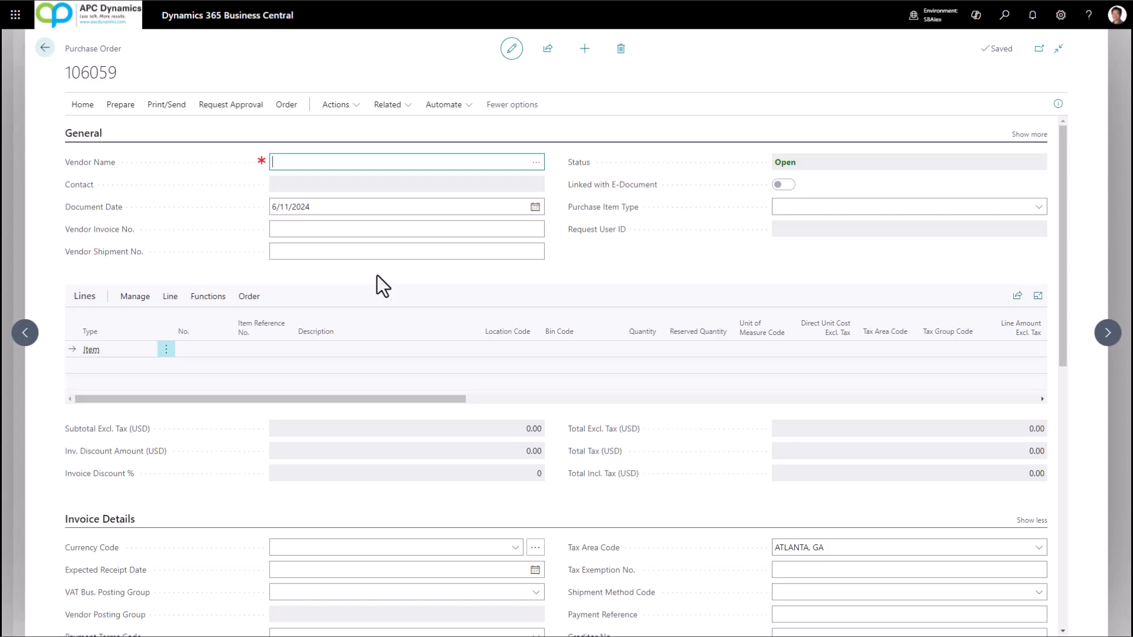
pyautogui.write('My New vendor')
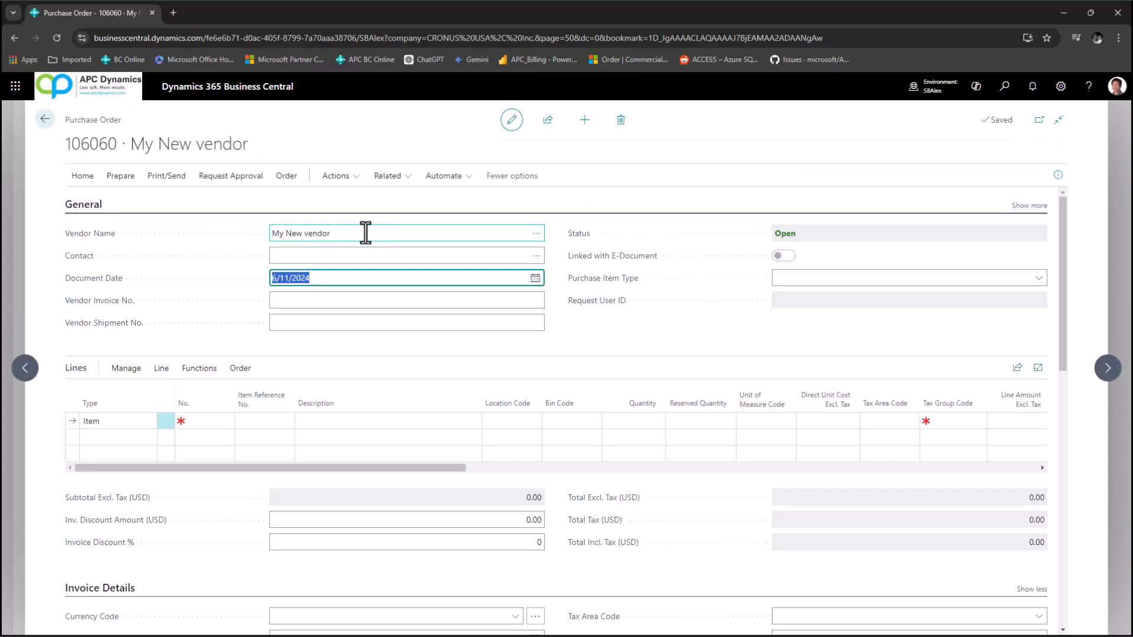
# Step: Enter item 70000 Side Panel with quantity 10, then pick item 70001 Base for the second line
pyautogui.click(212, 420)
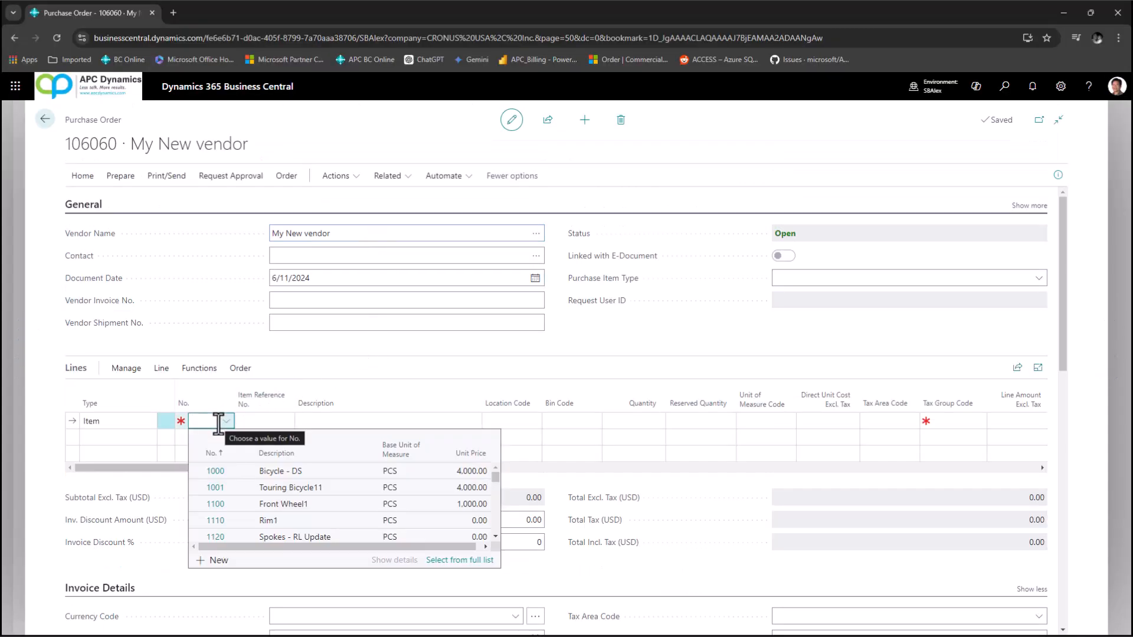
pyautogui.write('70000')
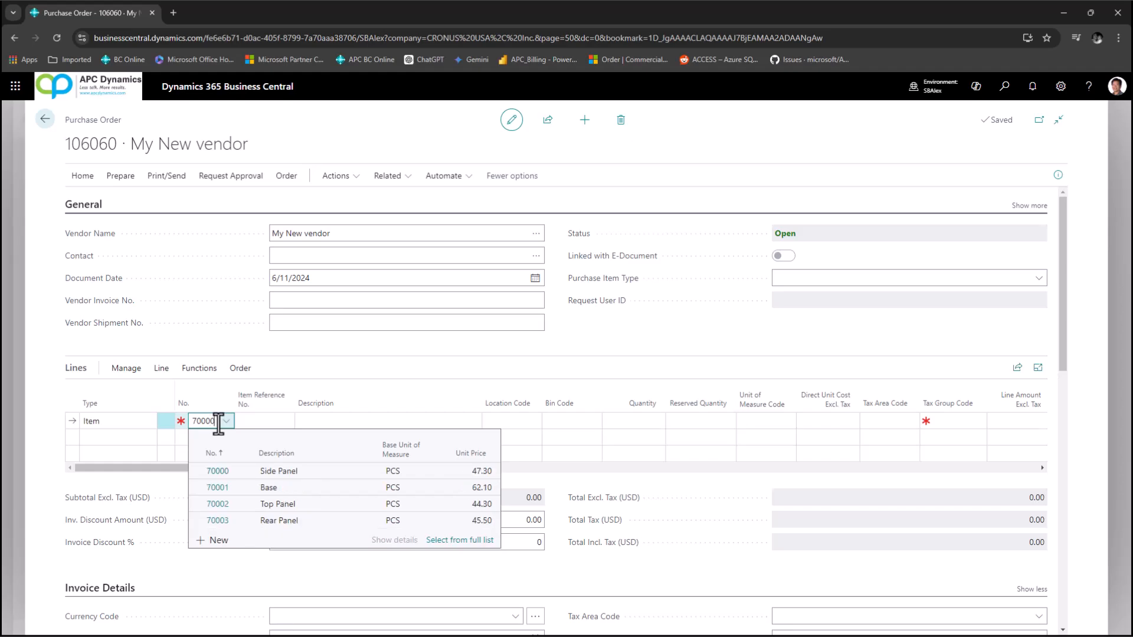
pyautogui.click(217, 471)
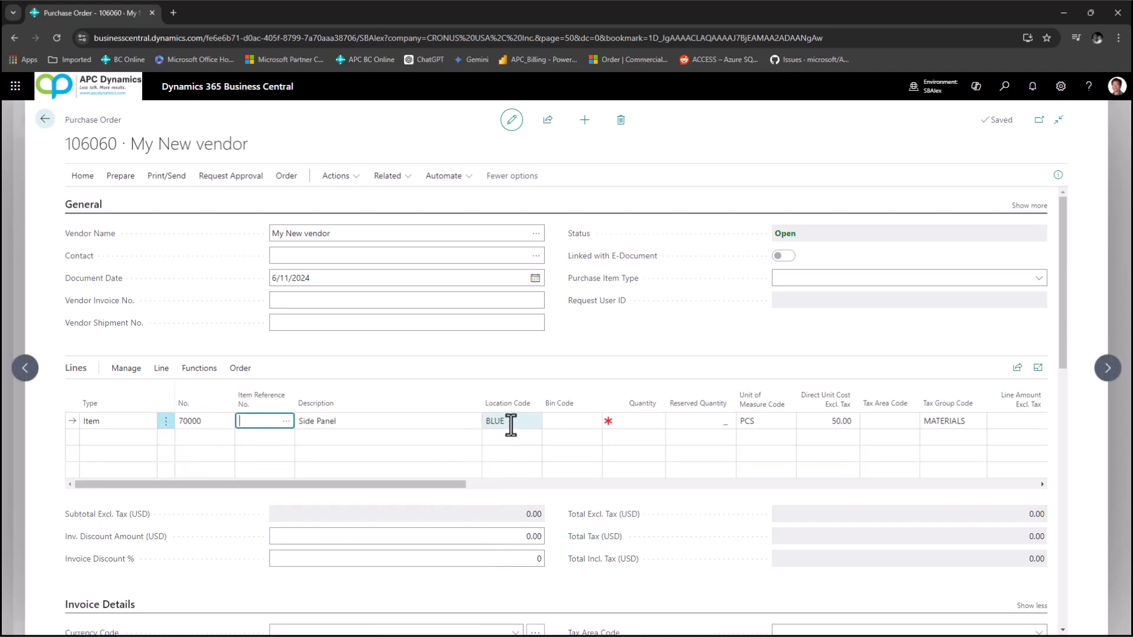
pyautogui.click(640, 421)
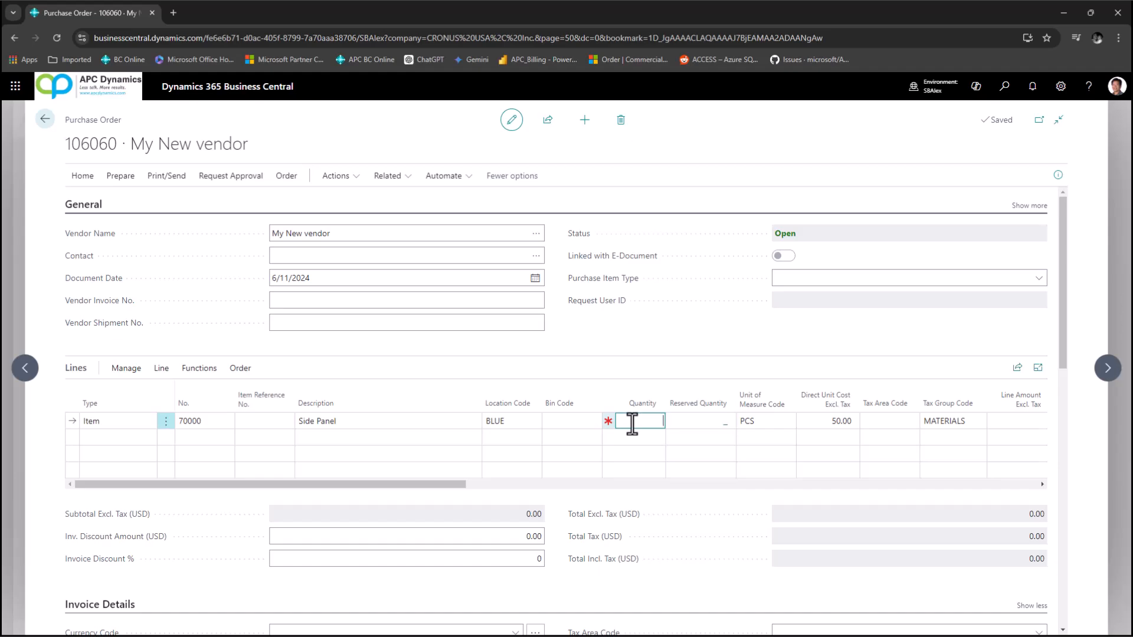
pyautogui.write('10')
pyautogui.write('7')
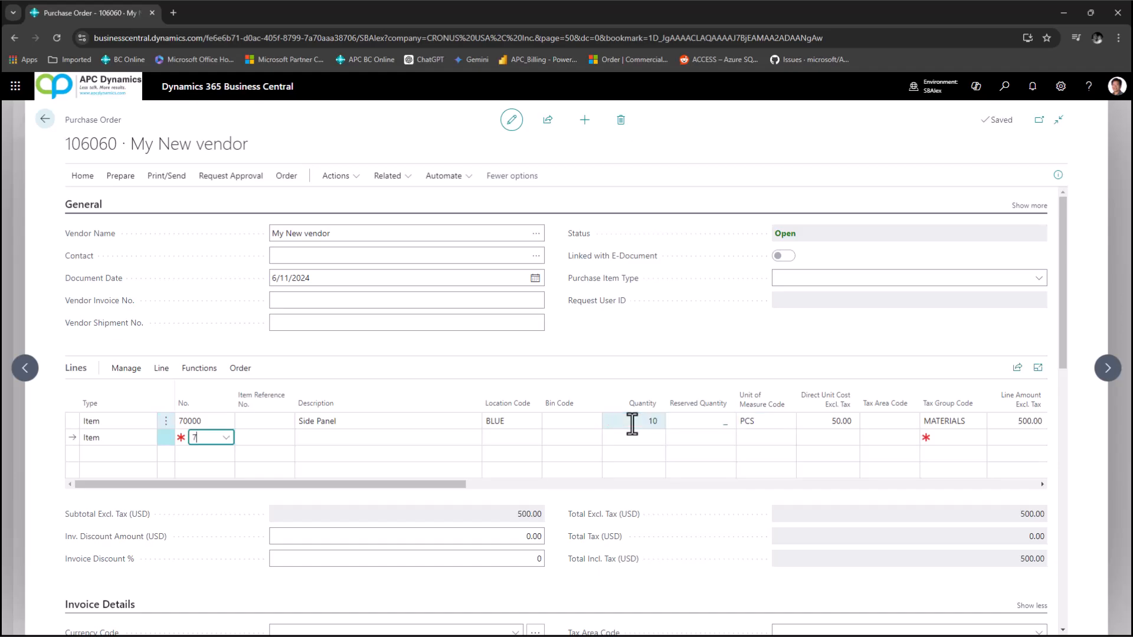
pyautogui.write('0001')
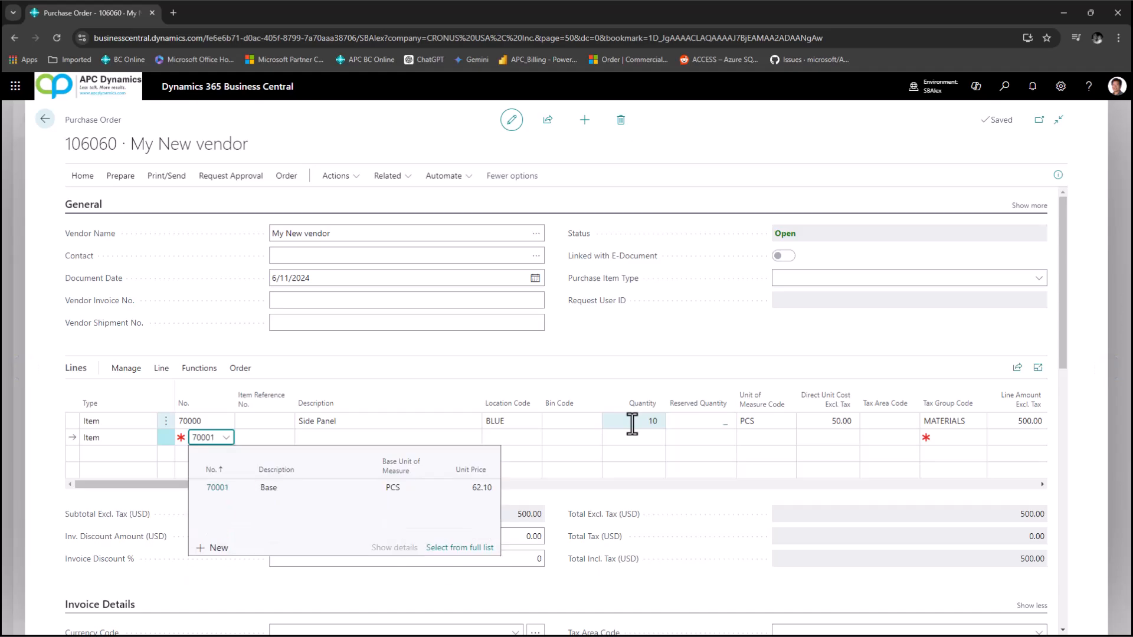
pyautogui.click(217, 487)
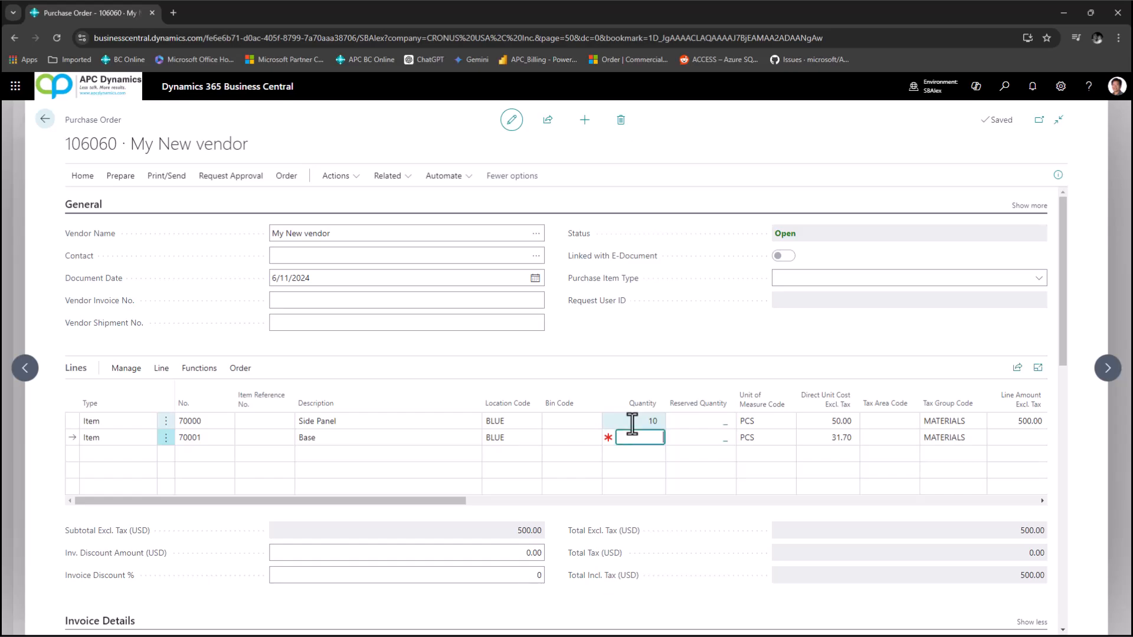
# Step: Set the Base line quantity to 5, release order 106060 and return to the orders list
pyautogui.write('5')
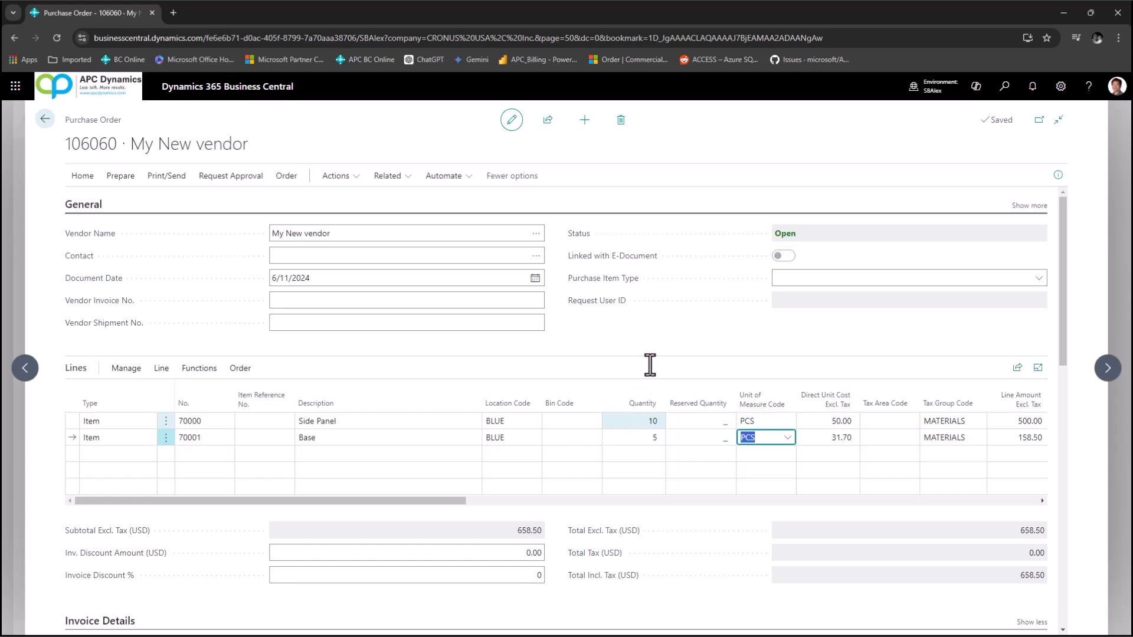
pyautogui.click(81, 176)
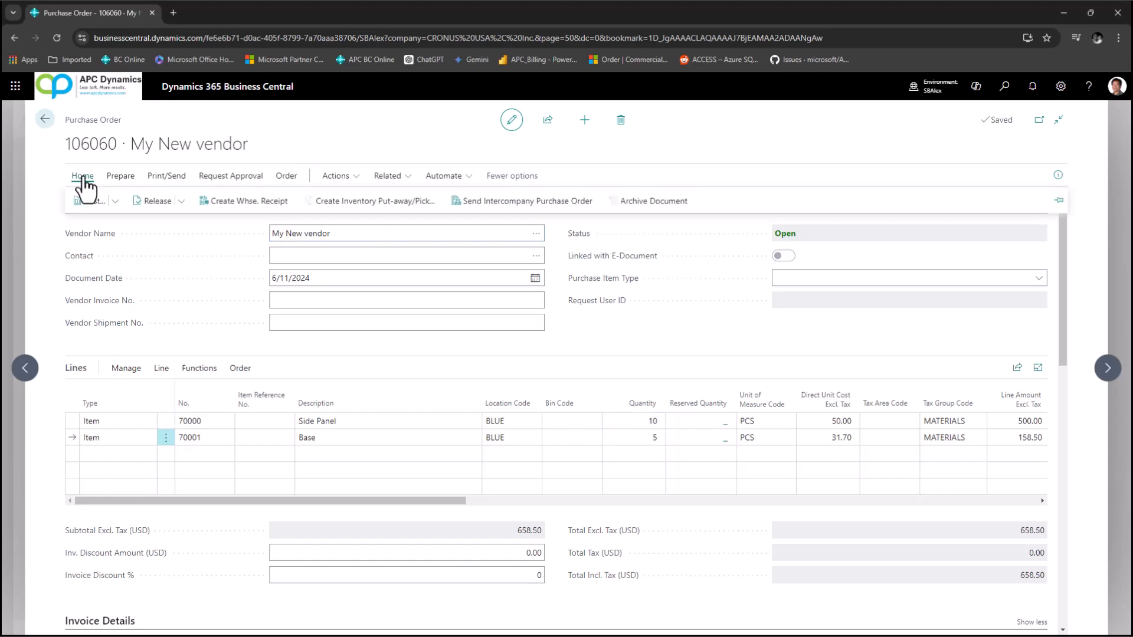
pyautogui.moveTo(156, 201)
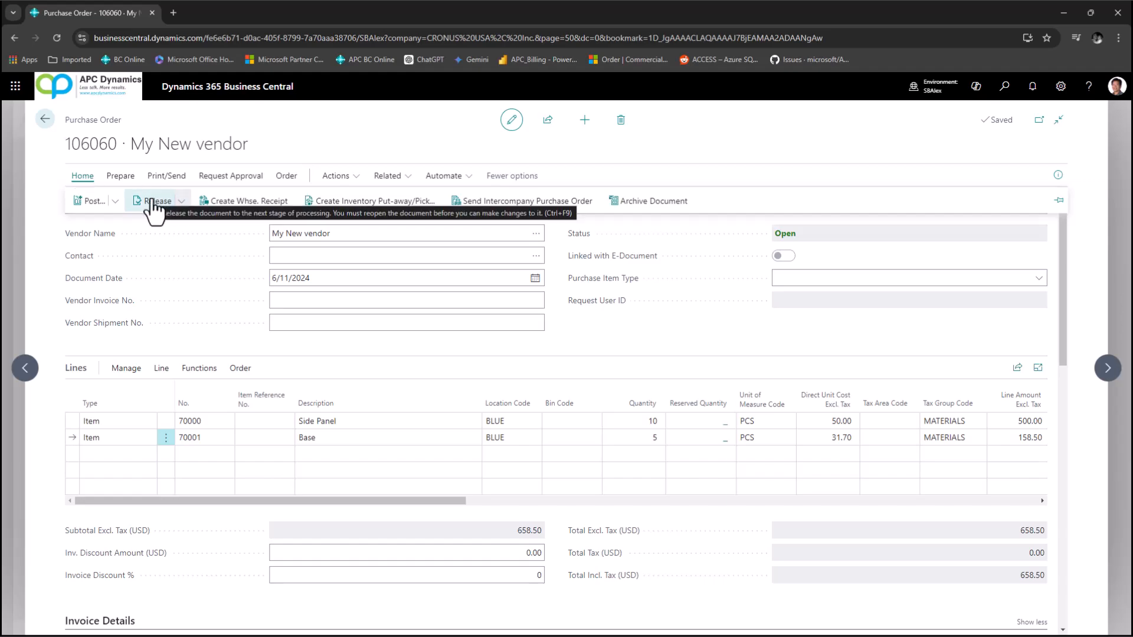
pyautogui.click(155, 201)
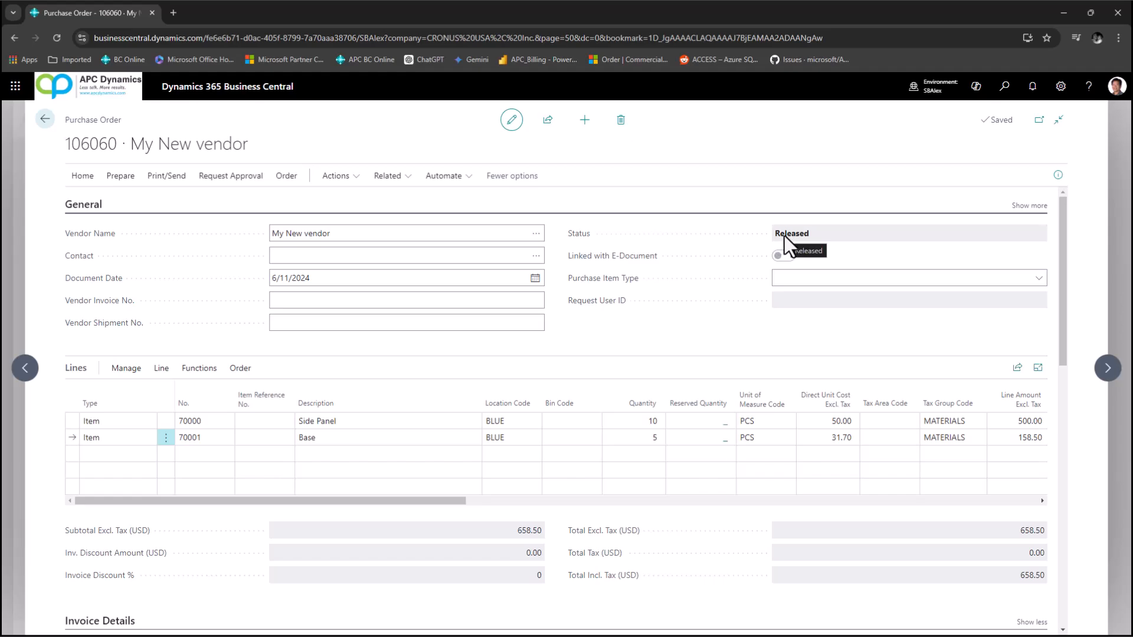
pyautogui.moveTo(688, 150)
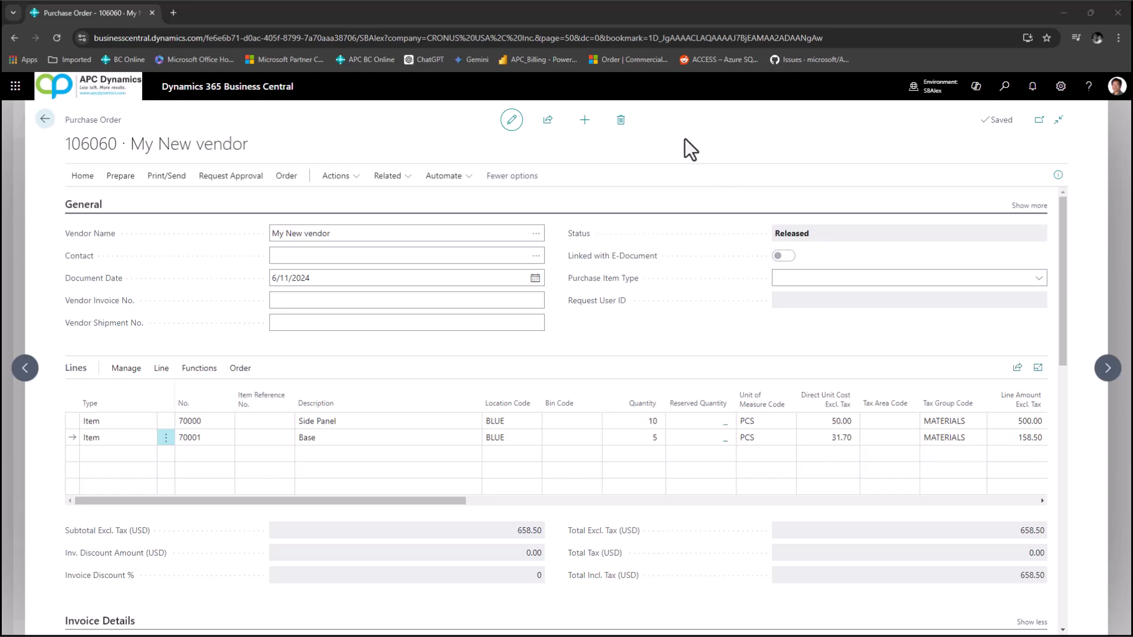
pyautogui.click(166, 176)
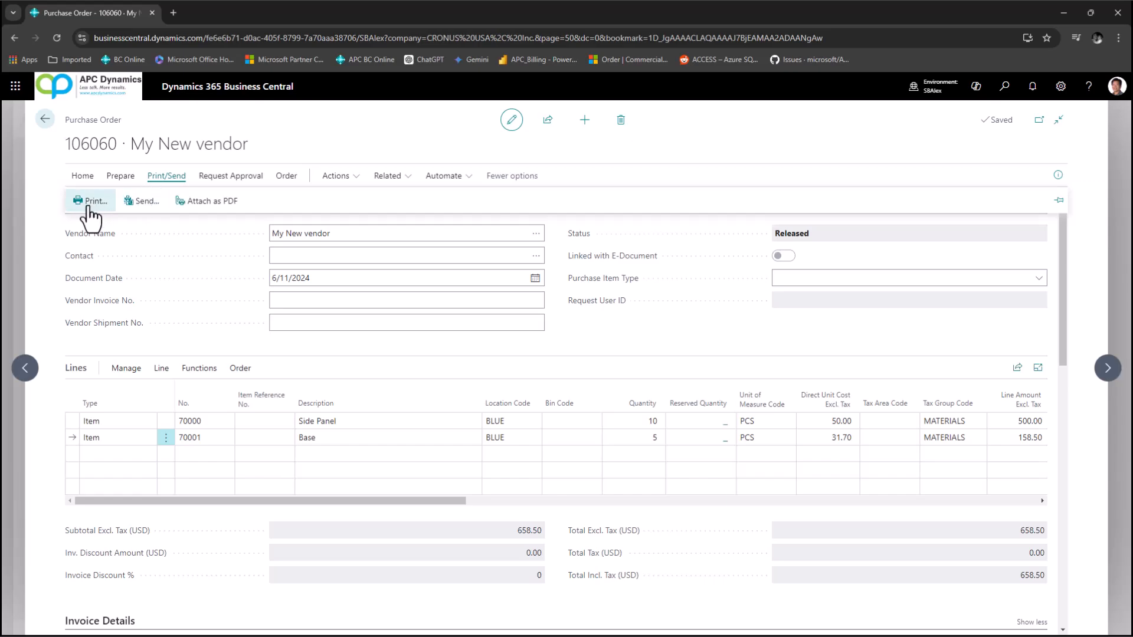
pyautogui.moveTo(90, 200)
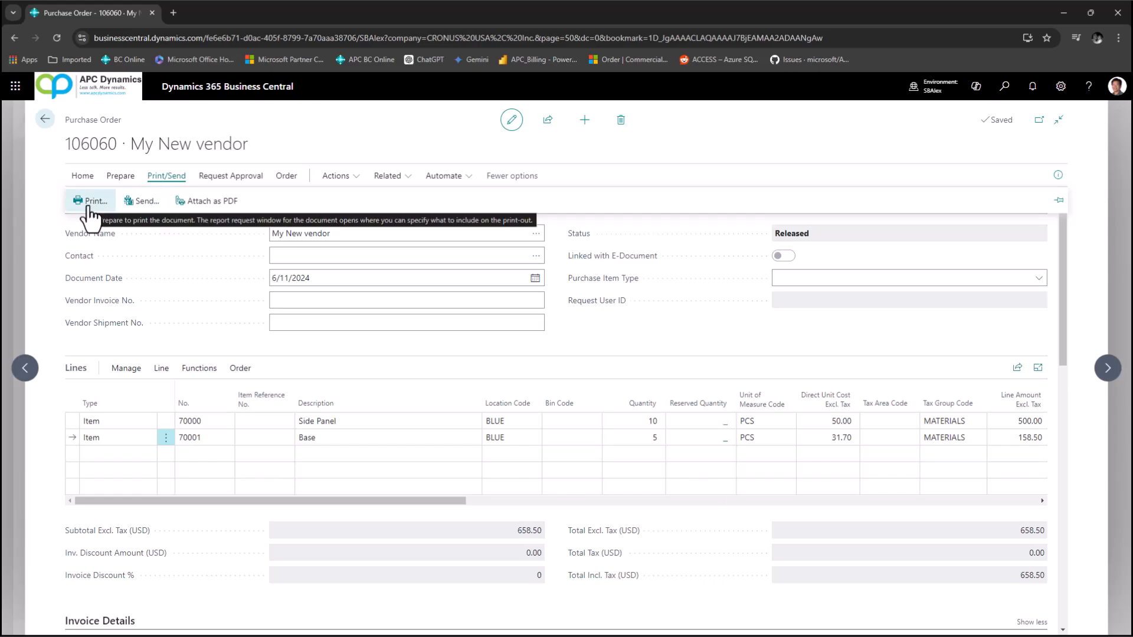
pyautogui.moveTo(143, 201)
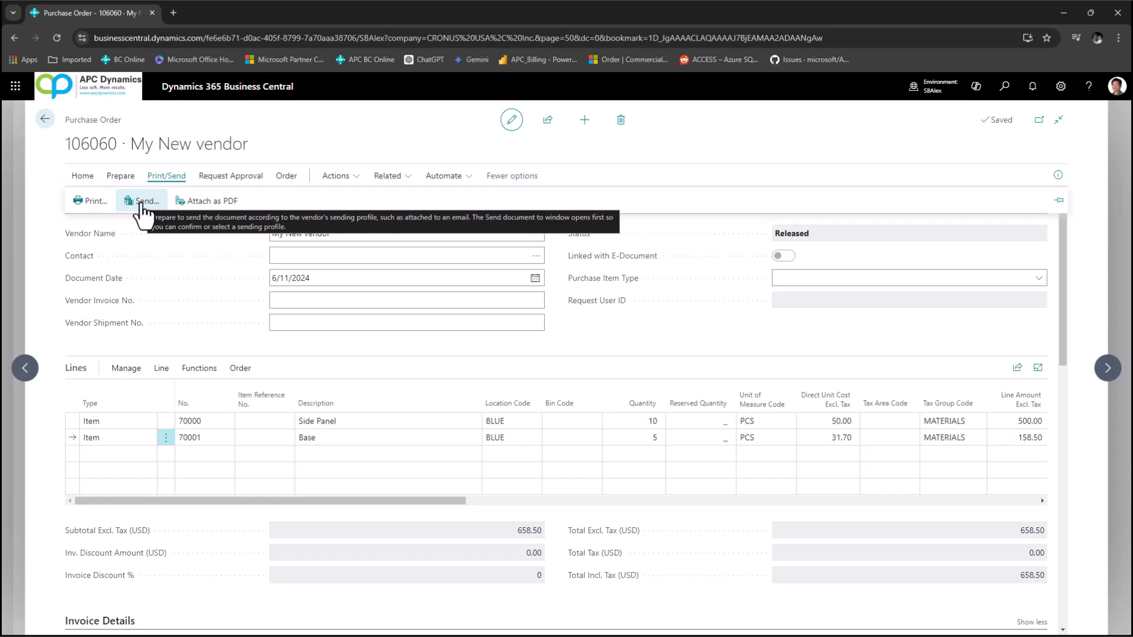
pyautogui.click(44, 119)
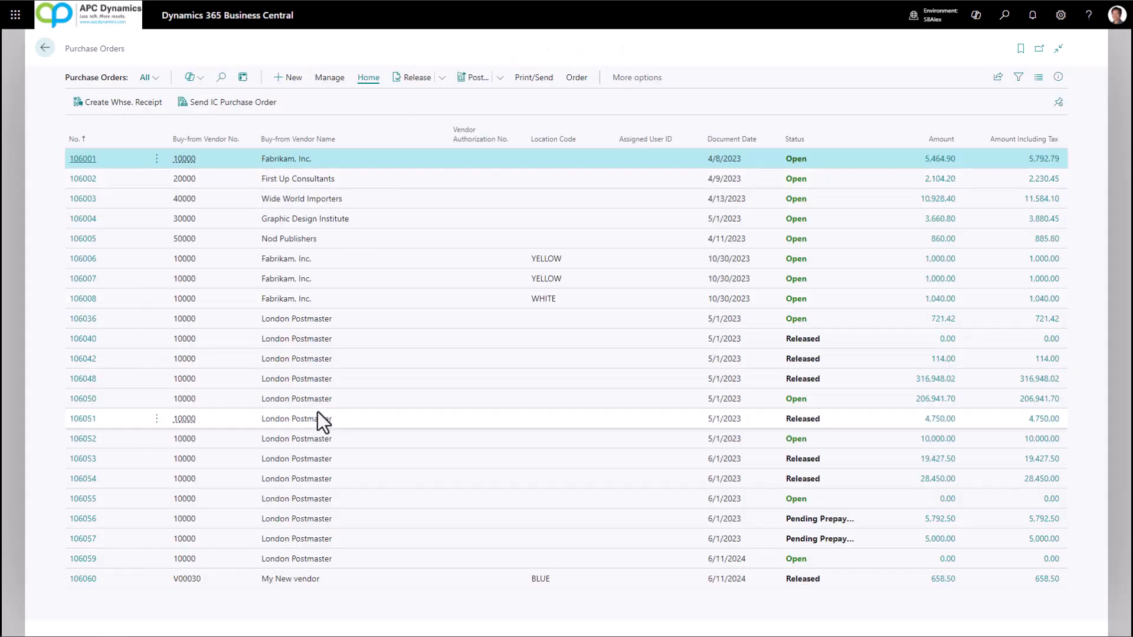
pyautogui.moveTo(277, 543)
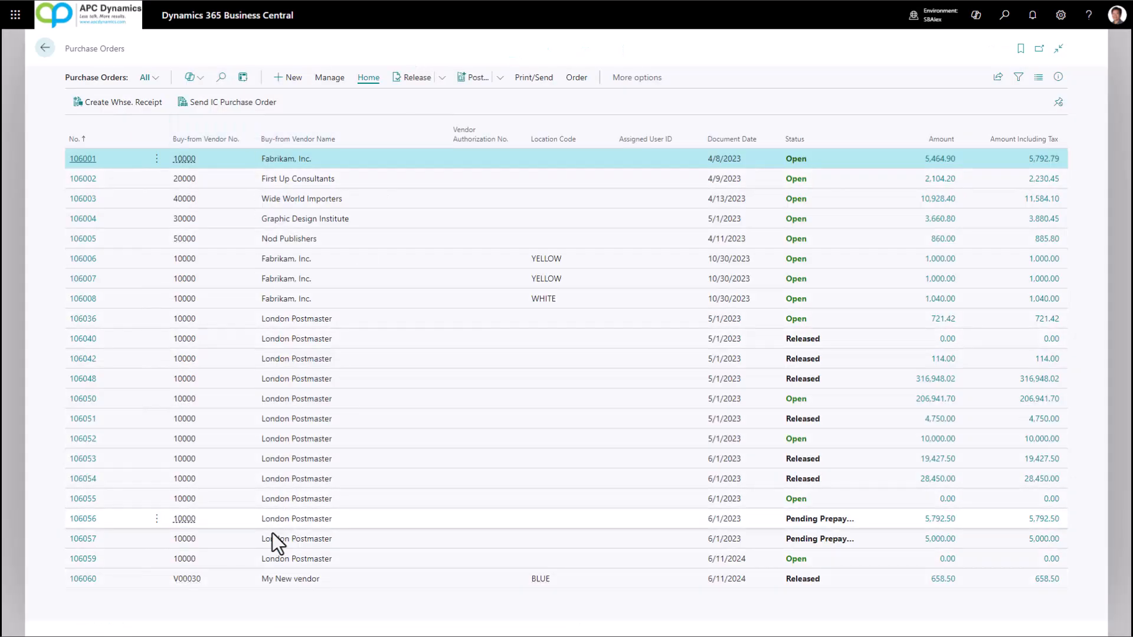
pyautogui.moveTo(179, 585)
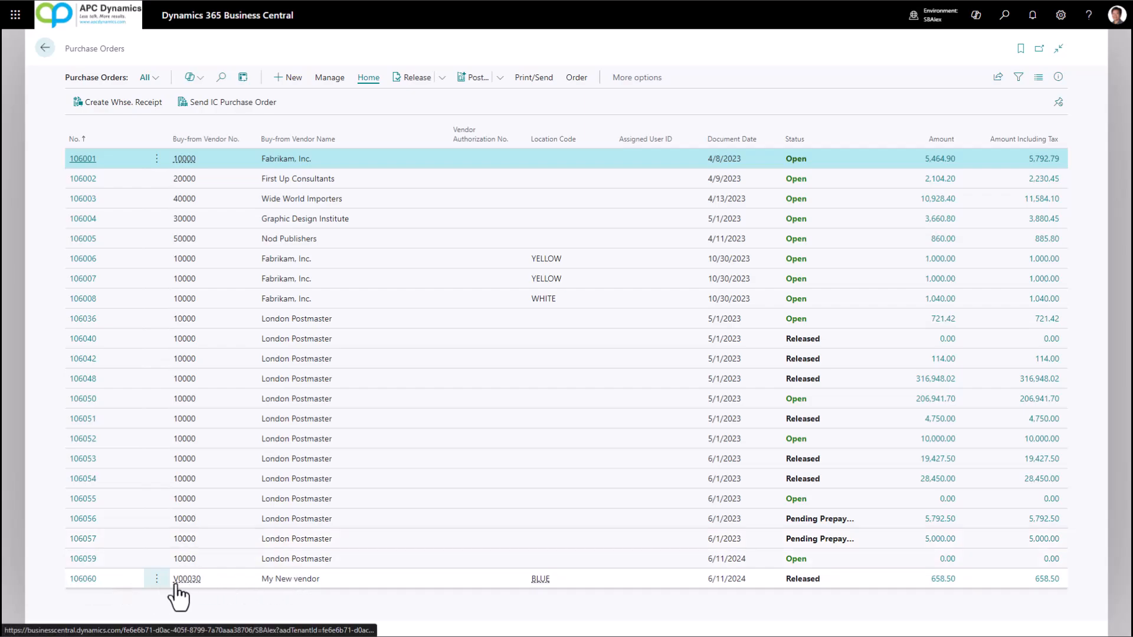
pyautogui.moveTo(693, 122)
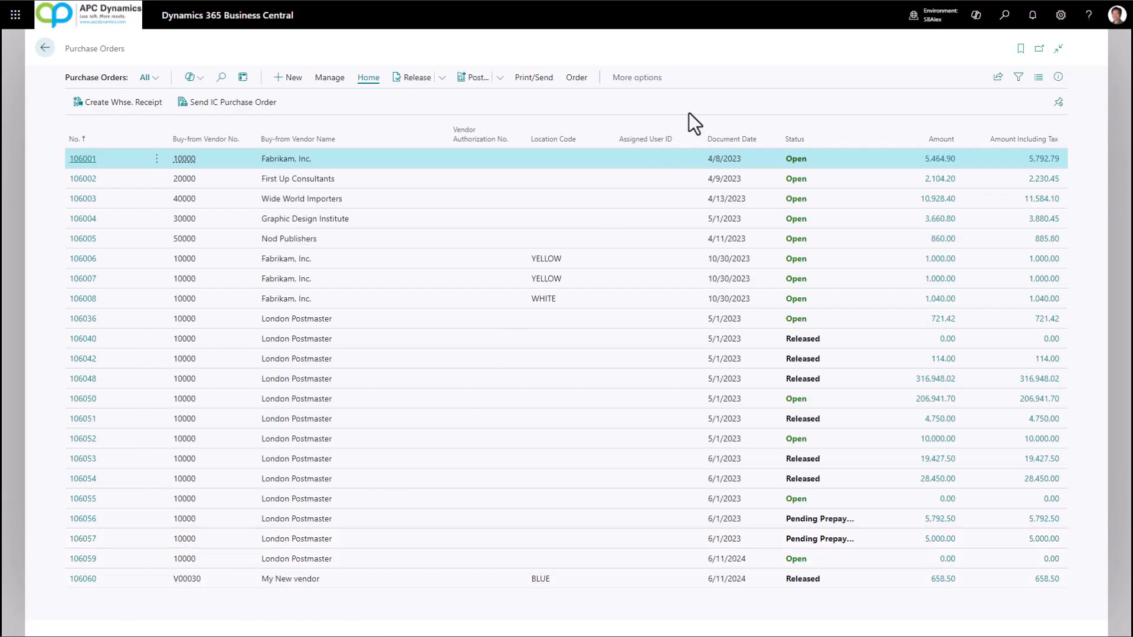
# Step: Return from the Purchase Orders list to the CRONUS USA Role Center
pyautogui.click(44, 47)
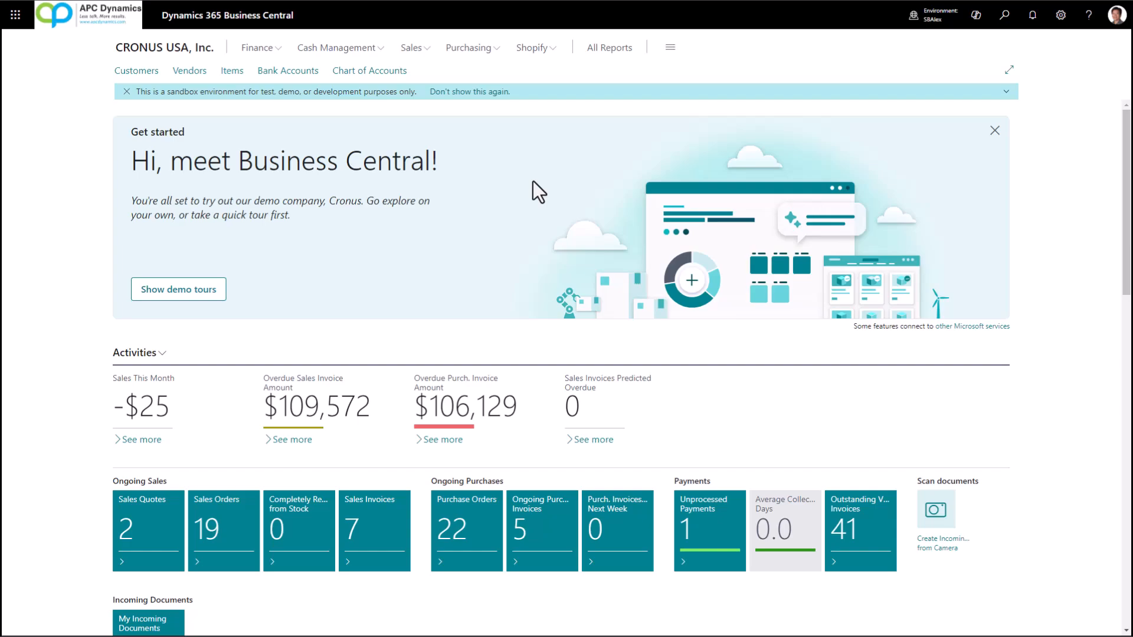
# Step: Find and show the Purchase Return Orders list via search for 'purchase return'
pyautogui.click(1003, 15)
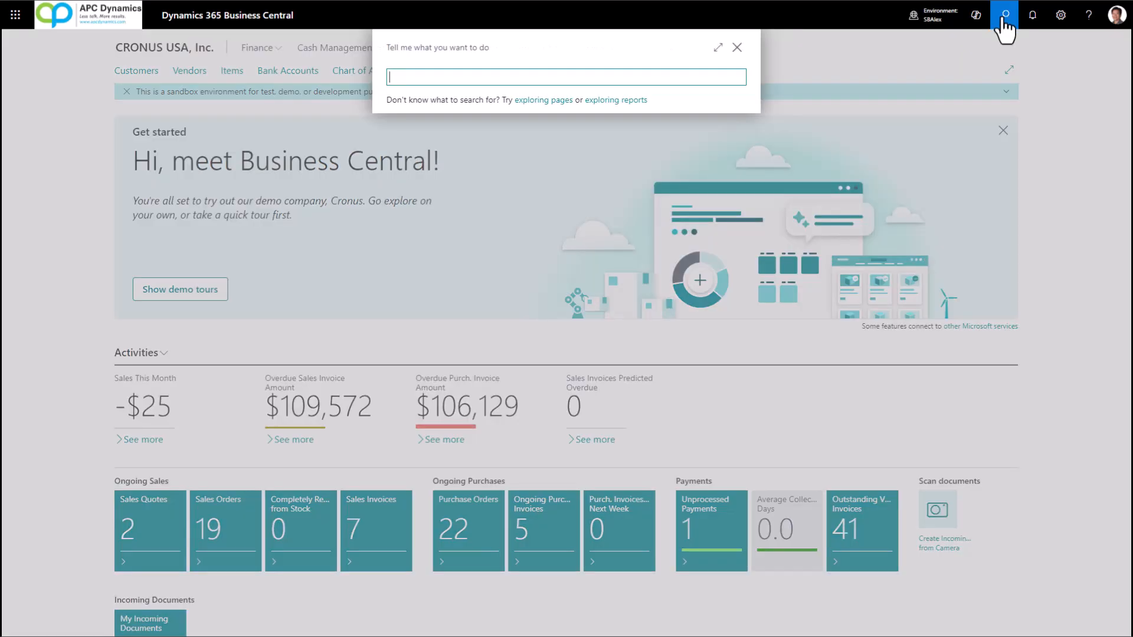
pyautogui.write('purchase return')
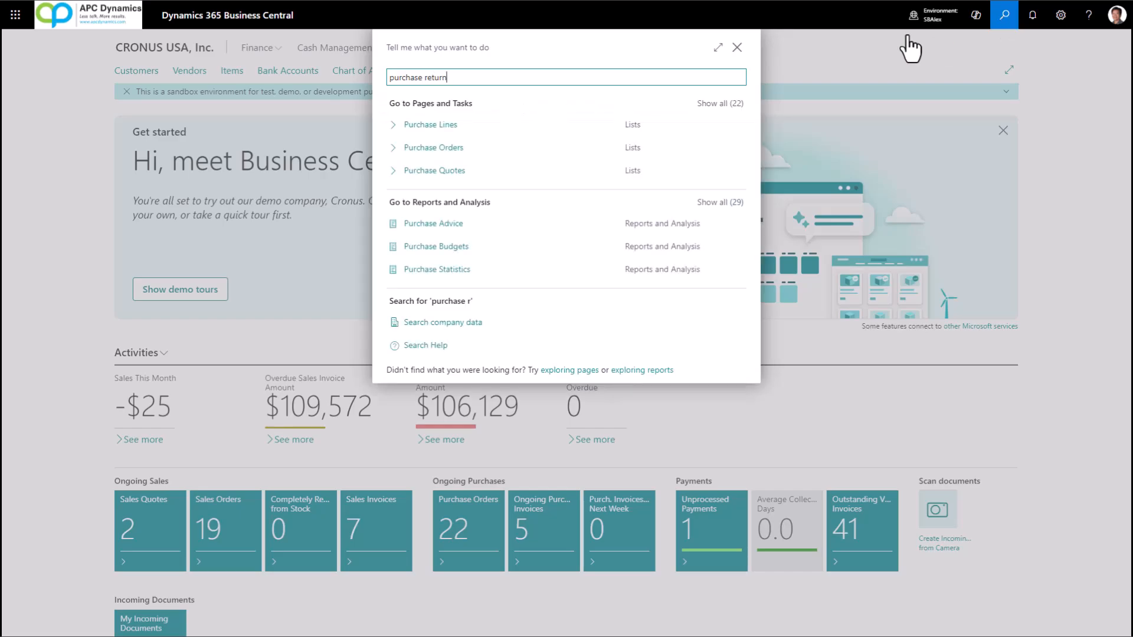
pyautogui.click(430, 124)
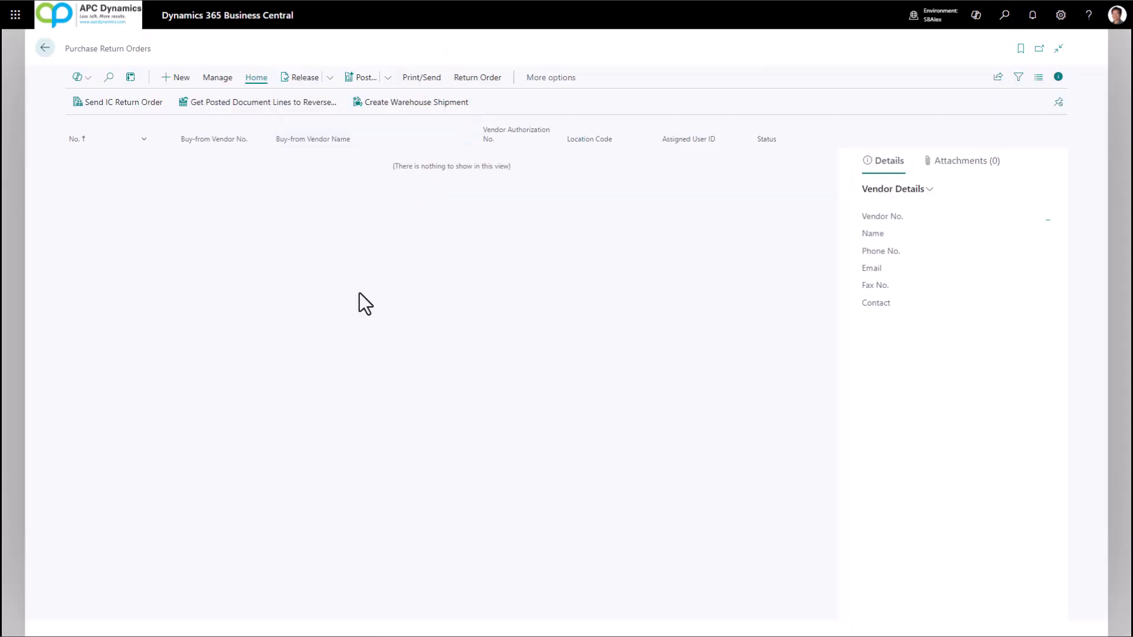
pyautogui.moveTo(409, 398)
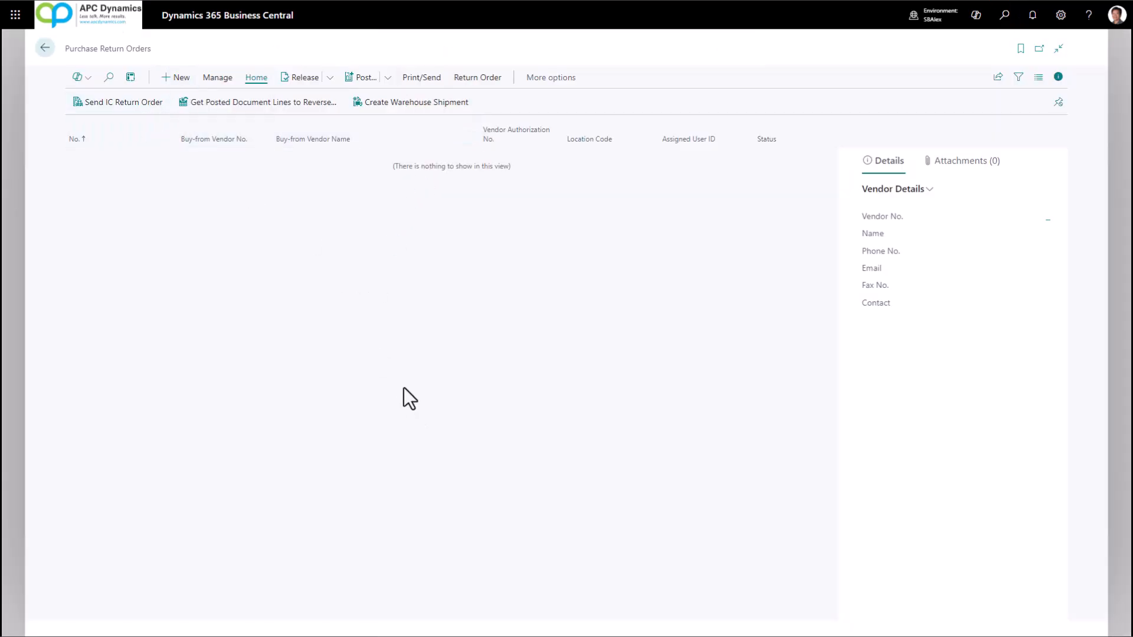
# Step: Create return order 1001 for My New vendor with item 70000 Side Panel, then go back to the list
pyautogui.click(176, 78)
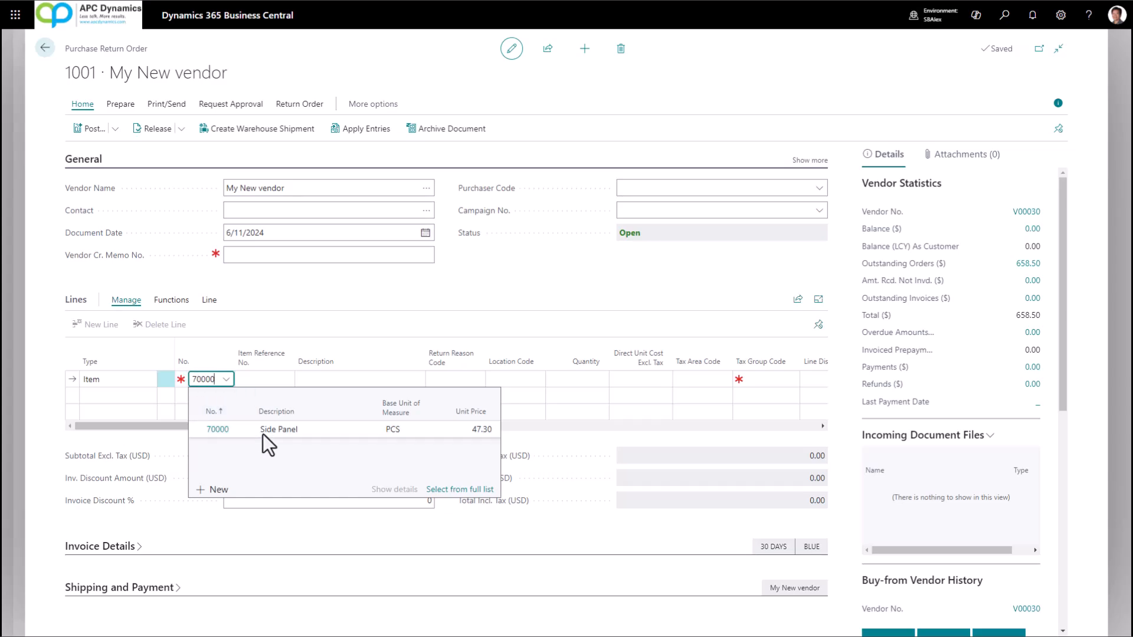
pyautogui.click(217, 429)
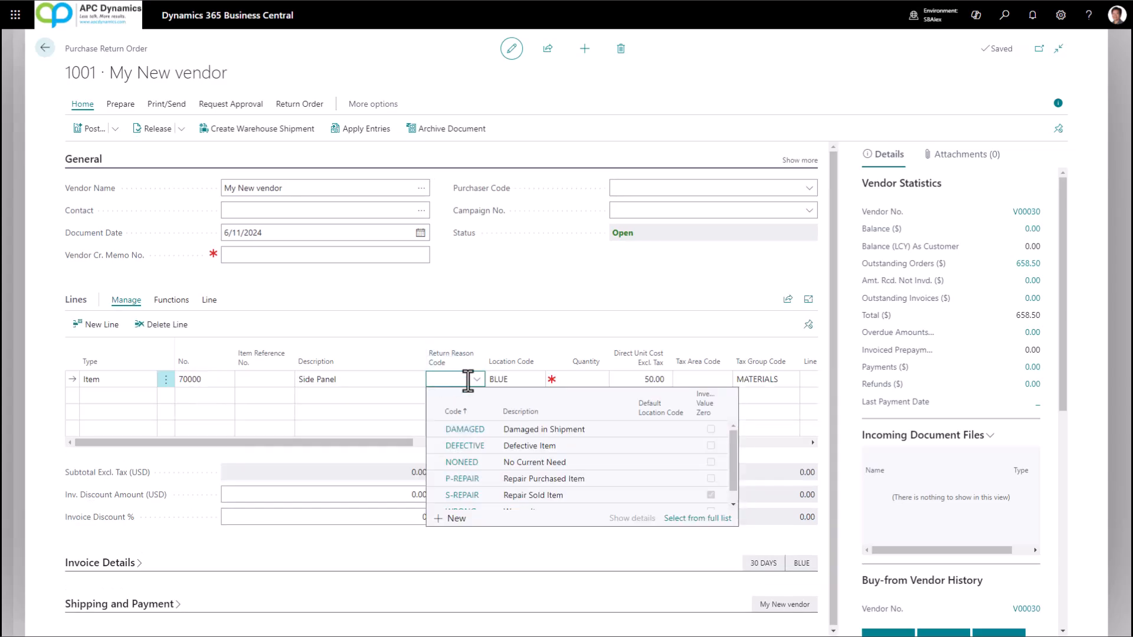
pyautogui.moveTo(473, 391)
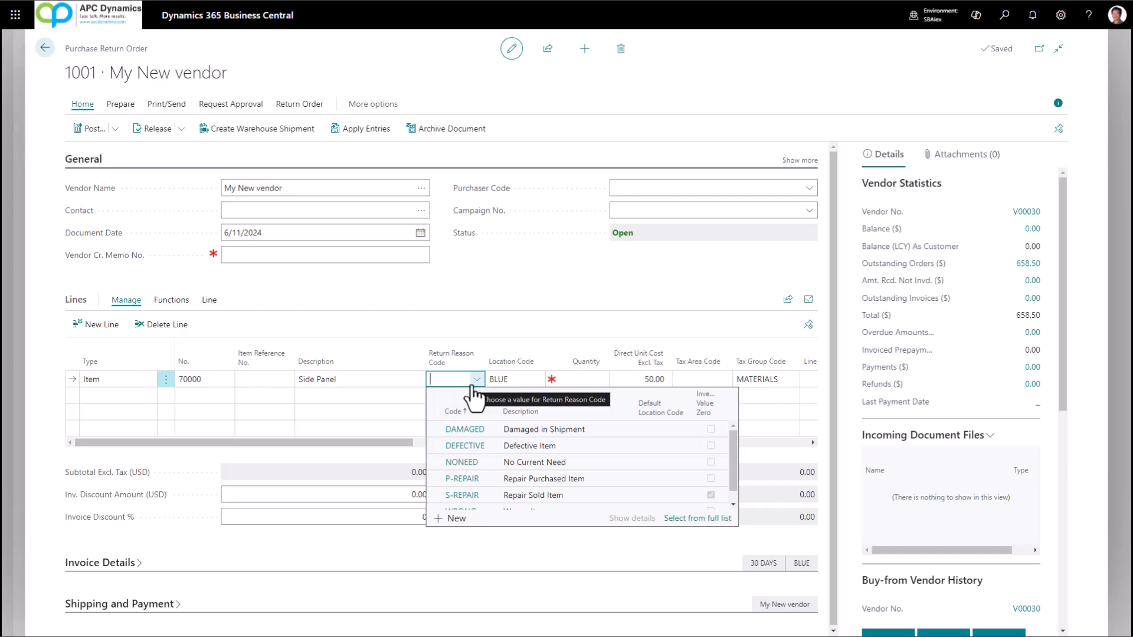
pyautogui.moveTo(569, 381)
pyautogui.write('2')
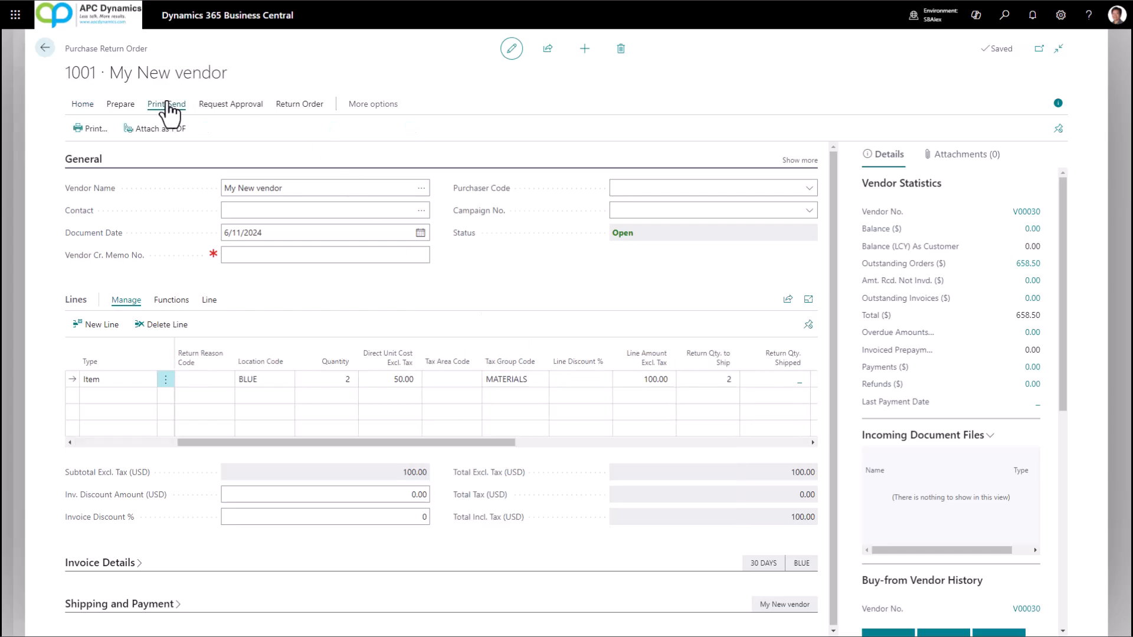
pyautogui.moveTo(91, 127)
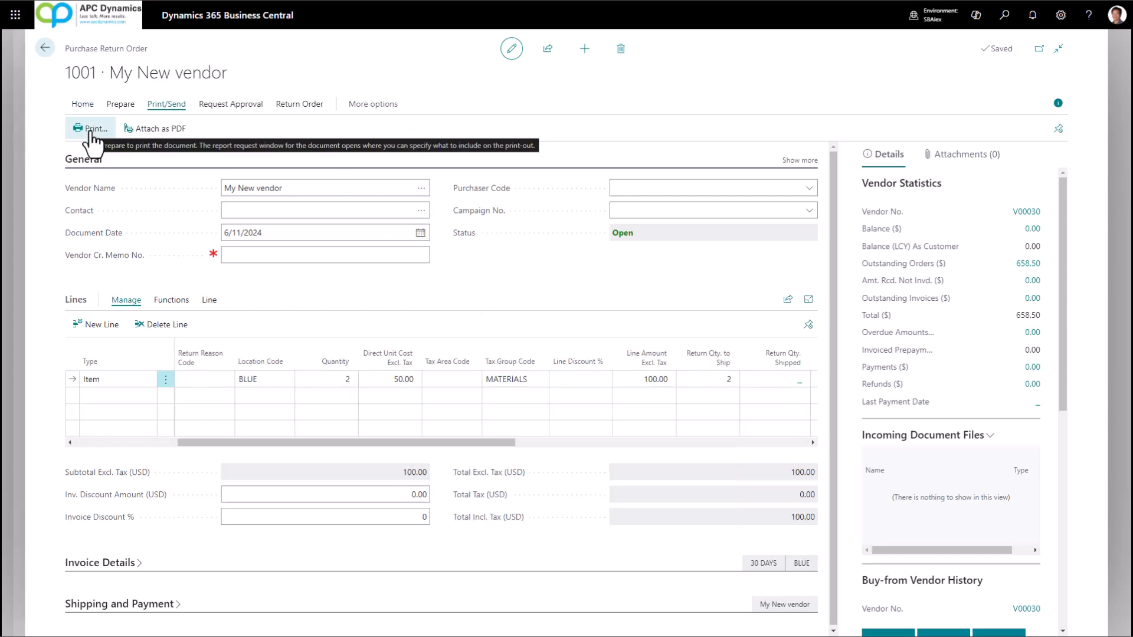
pyautogui.moveTo(153, 127)
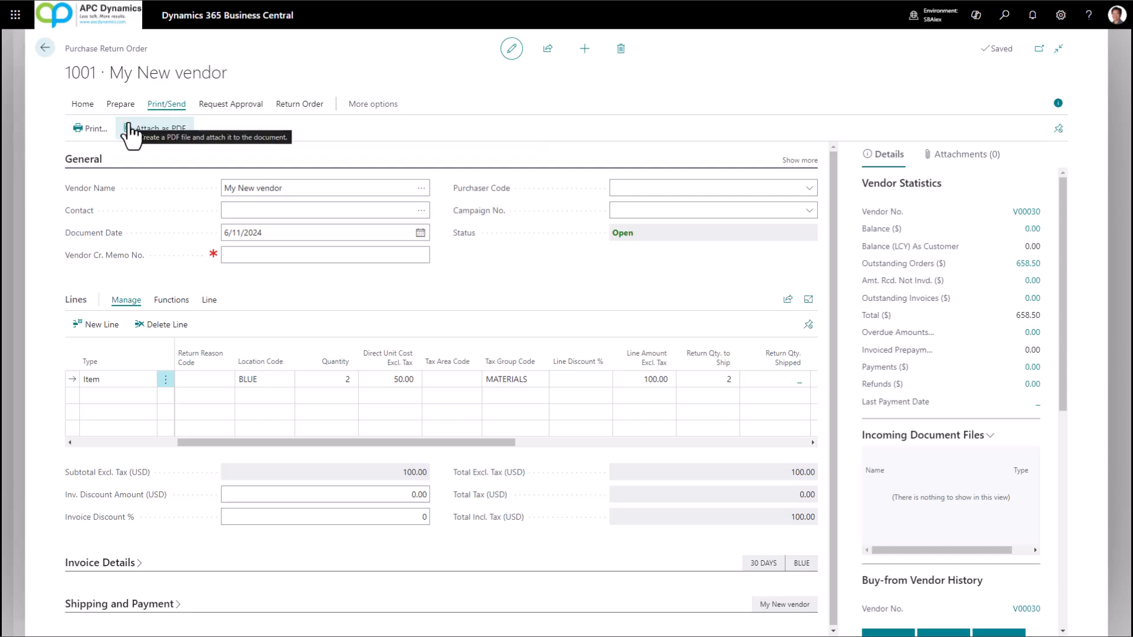
pyautogui.click(44, 48)
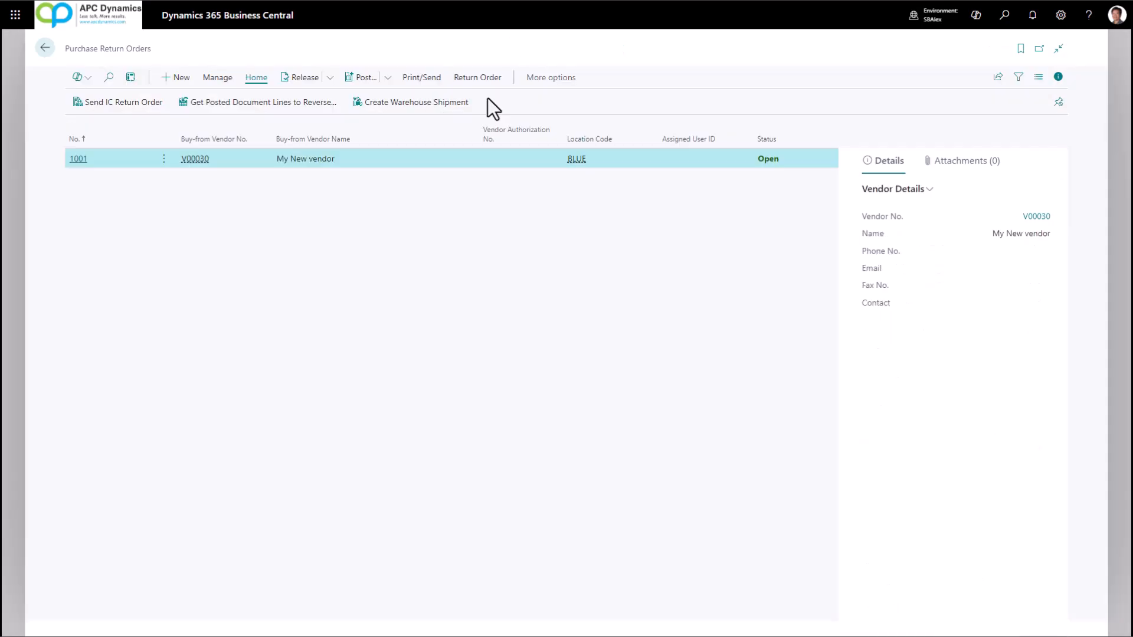
# Step: From the home page, search 'purchase cr' and show the Purchase Credit Memos list
pyautogui.click(44, 49)
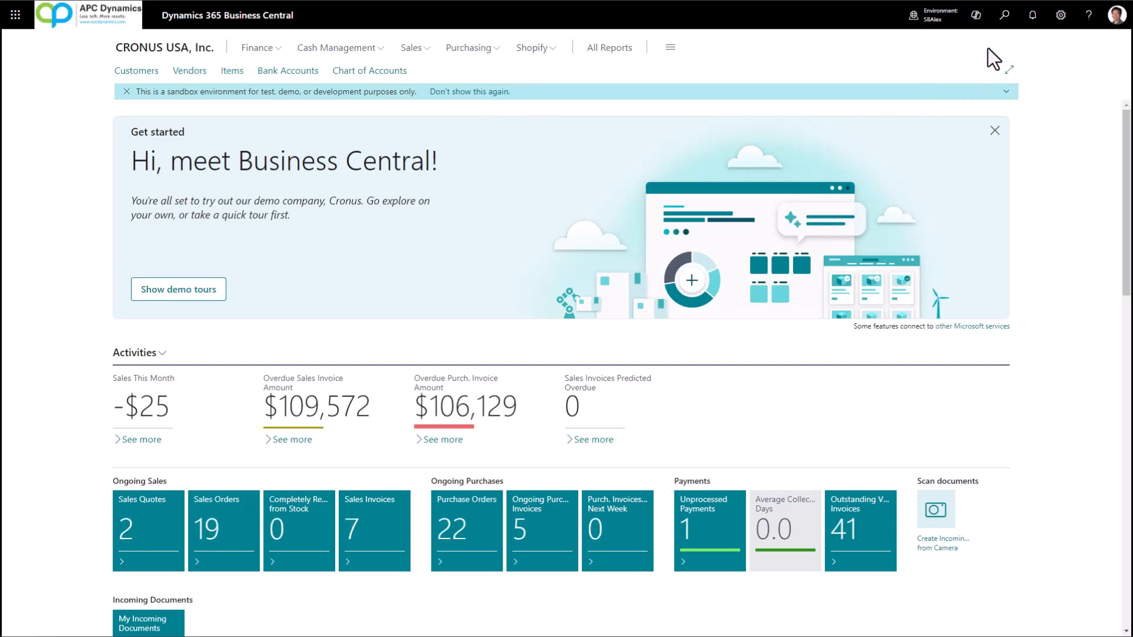
pyautogui.click(1003, 14)
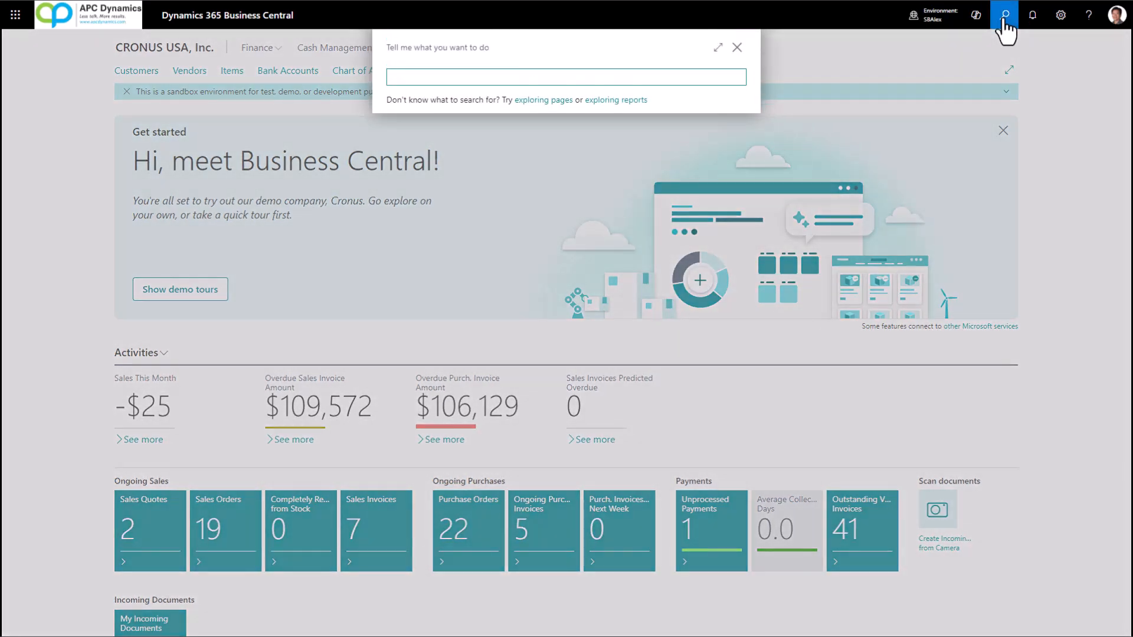
pyautogui.write('purchase c')
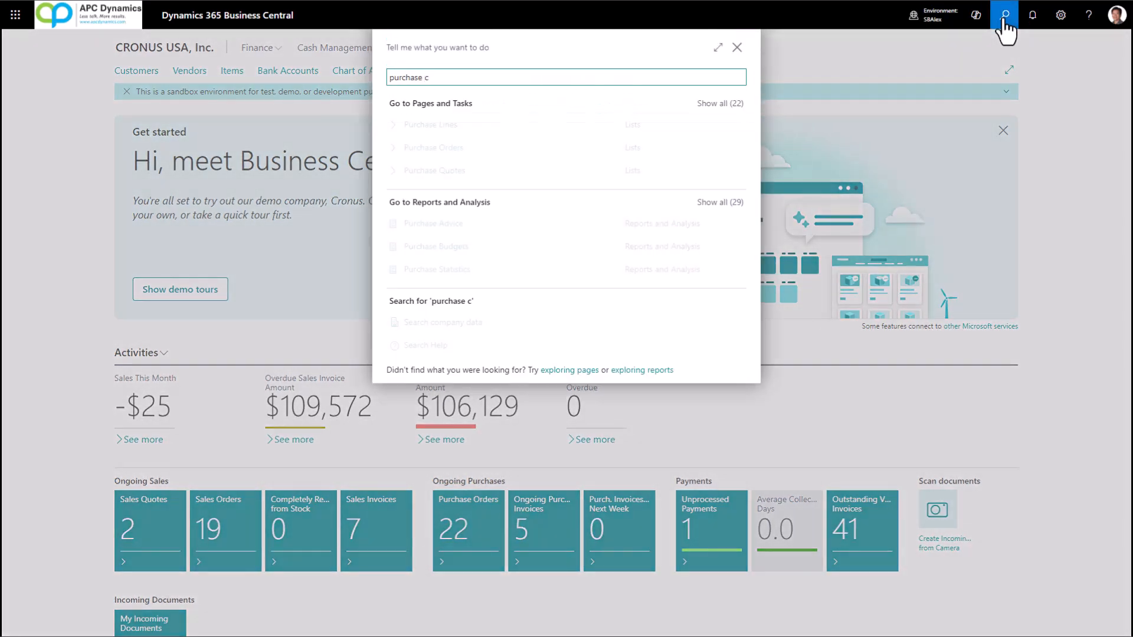
pyautogui.write('r')
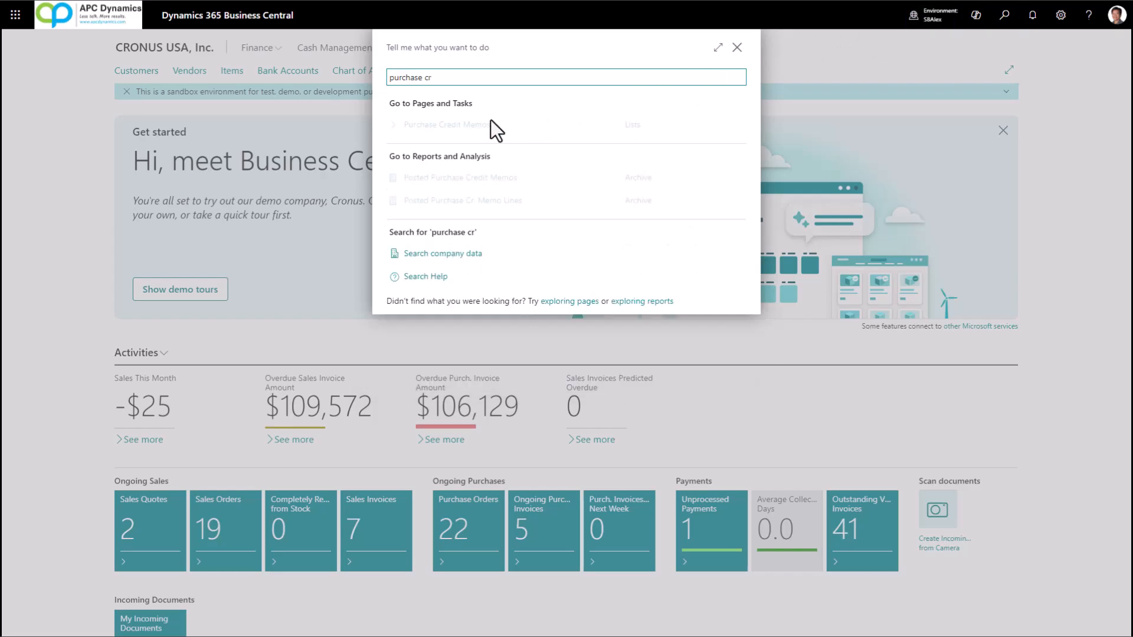
pyautogui.click(446, 124)
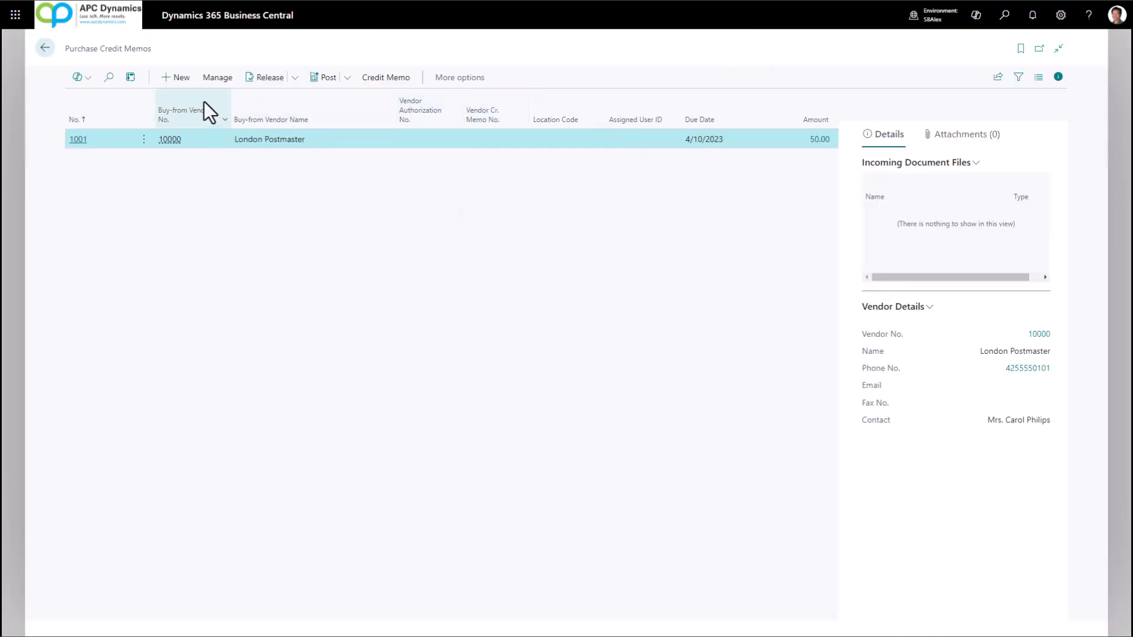
# Step: Create credit memo 1003 for My New vendor with a G/L Account first line, then return to the list
pyautogui.click(176, 78)
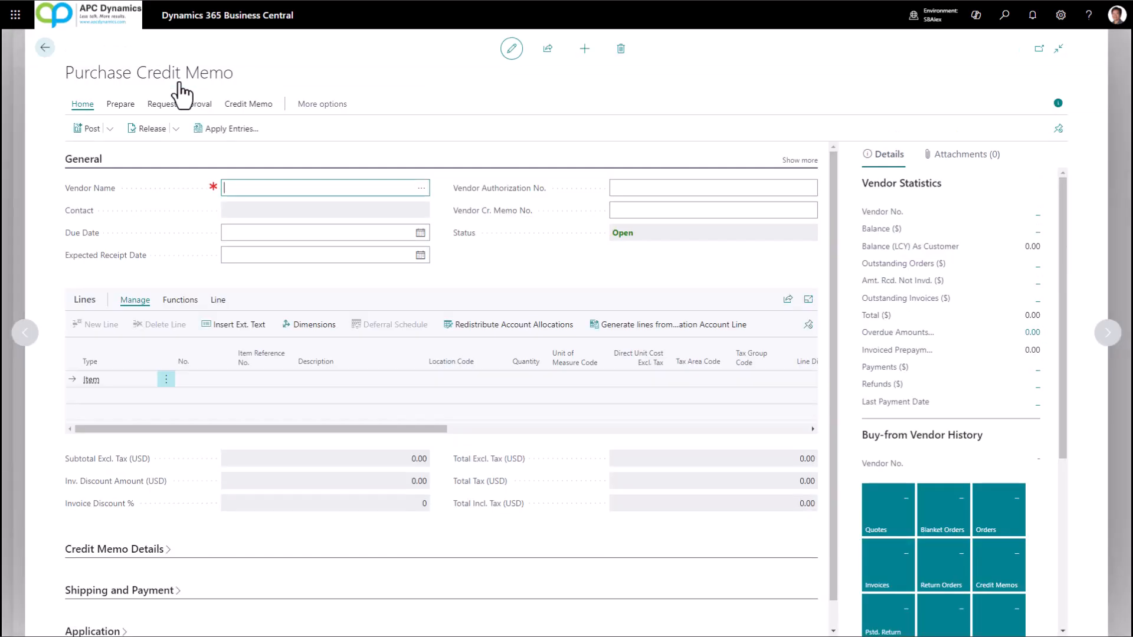
pyautogui.write('my new')
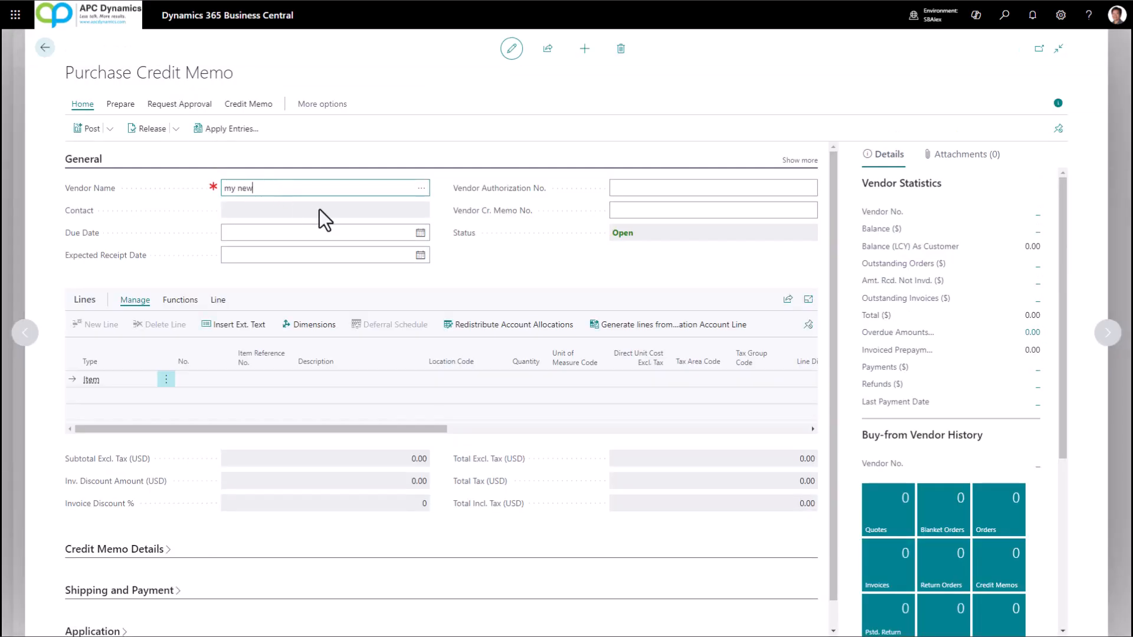
pyautogui.click(321, 232)
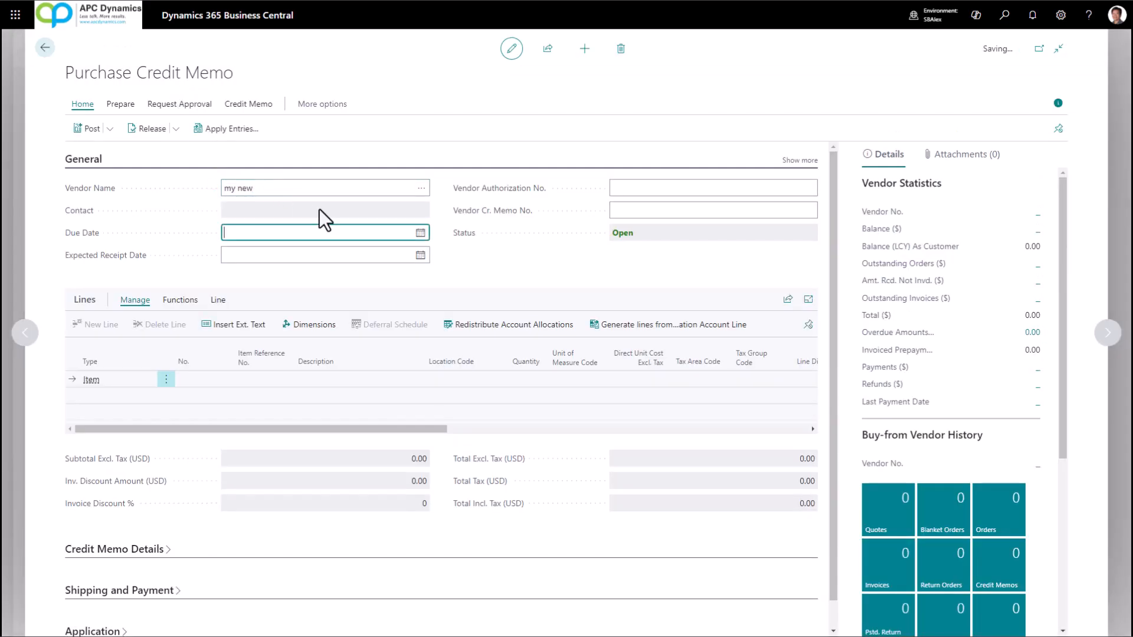
pyautogui.click(144, 379)
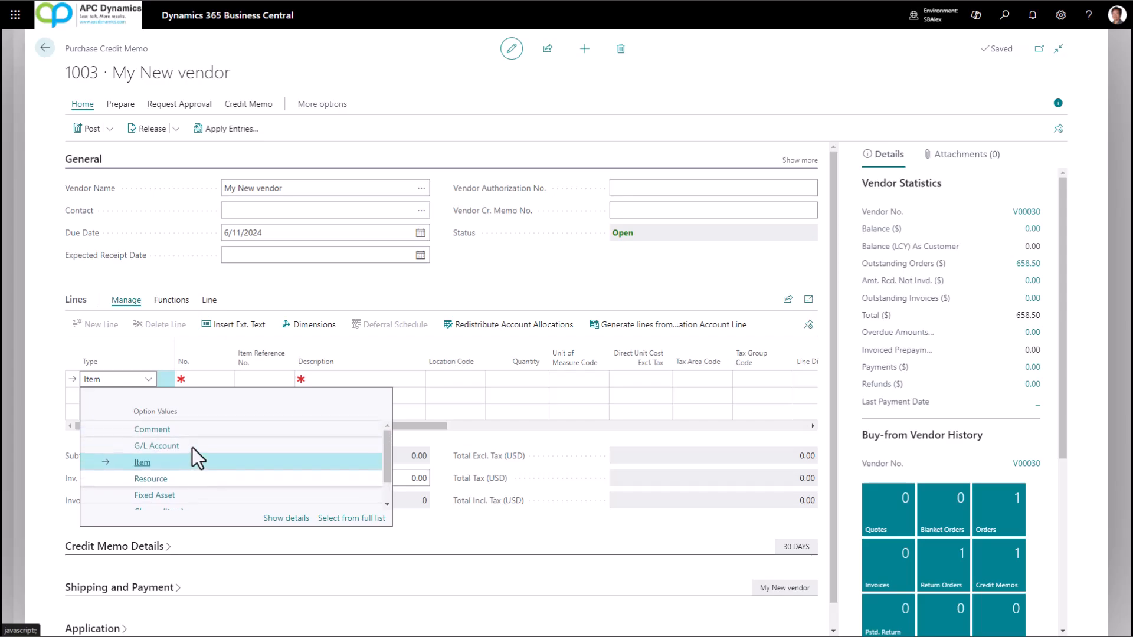
pyautogui.click(156, 445)
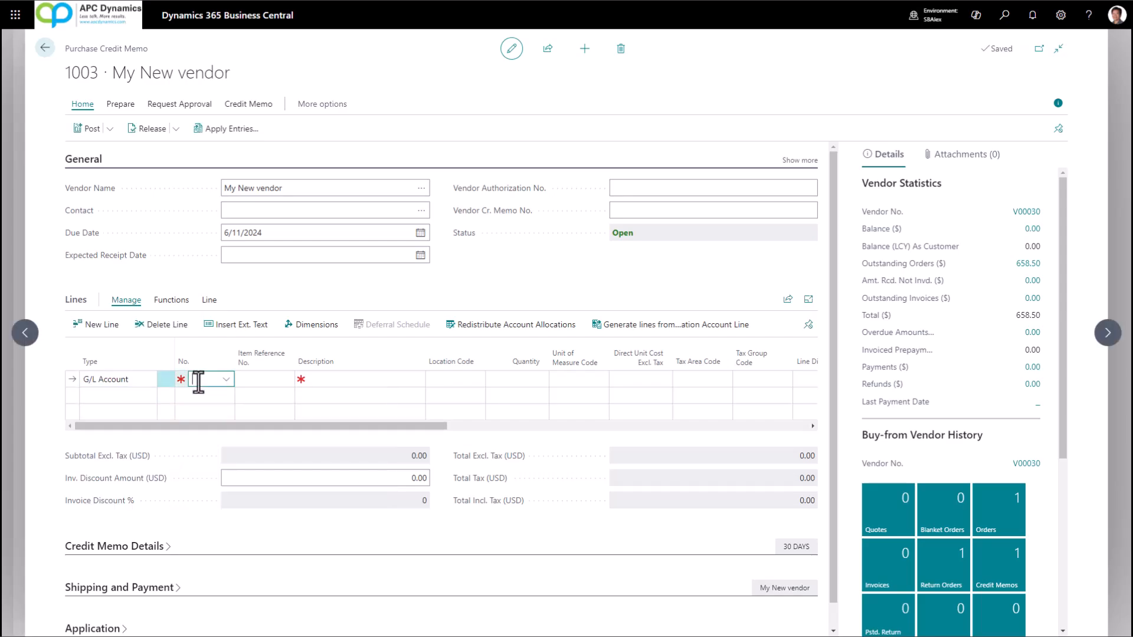
pyautogui.click(225, 379)
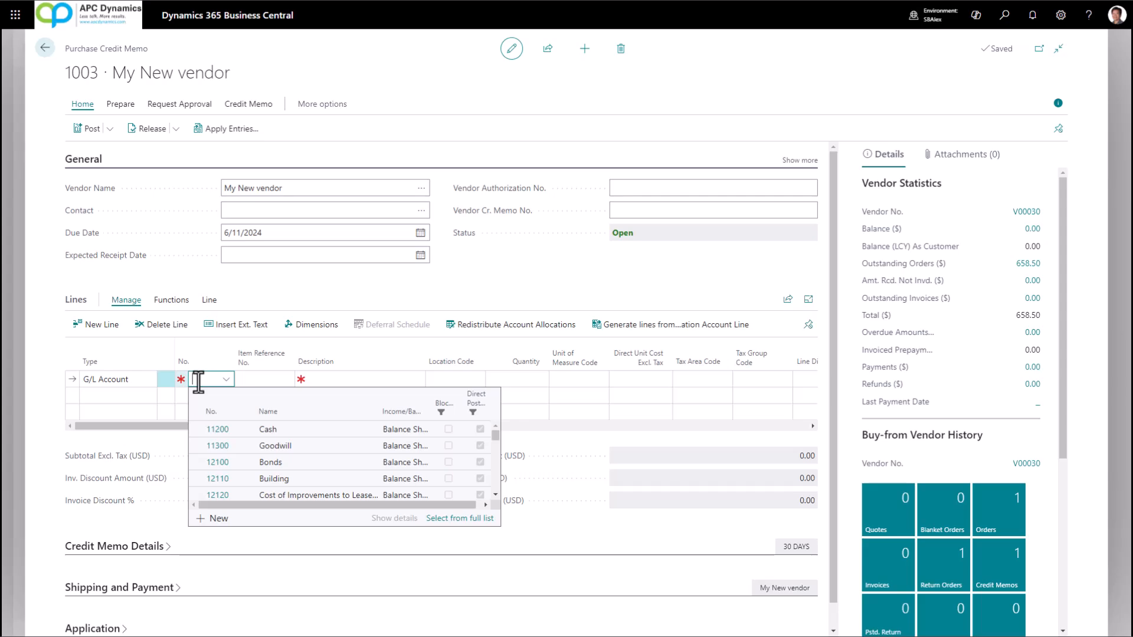
pyautogui.click(44, 48)
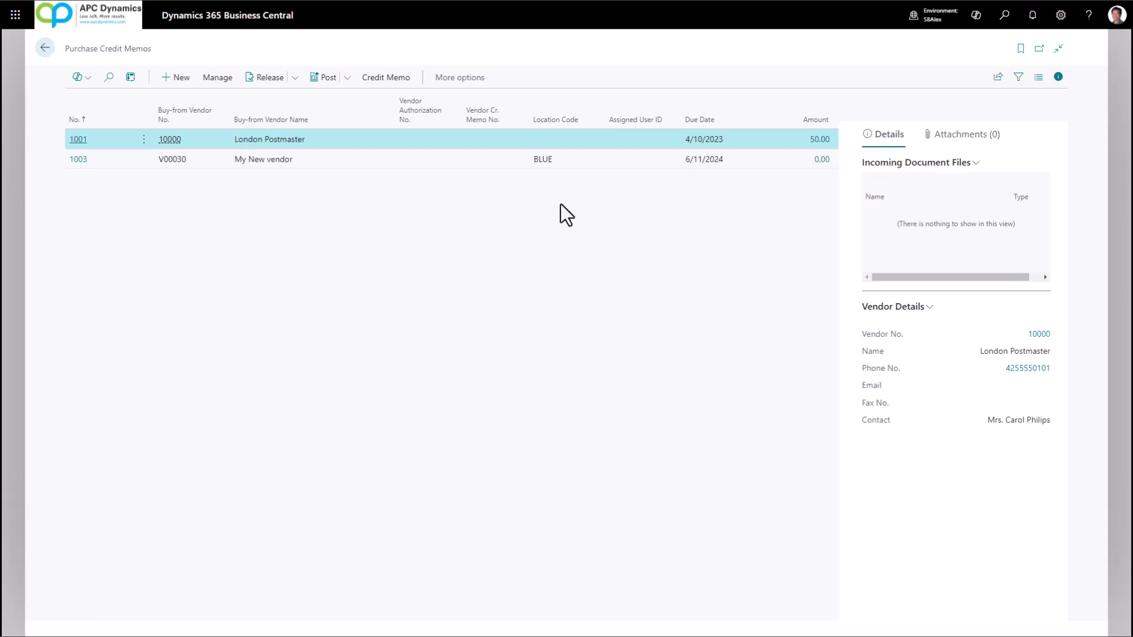
pyautogui.moveTo(176, 77)
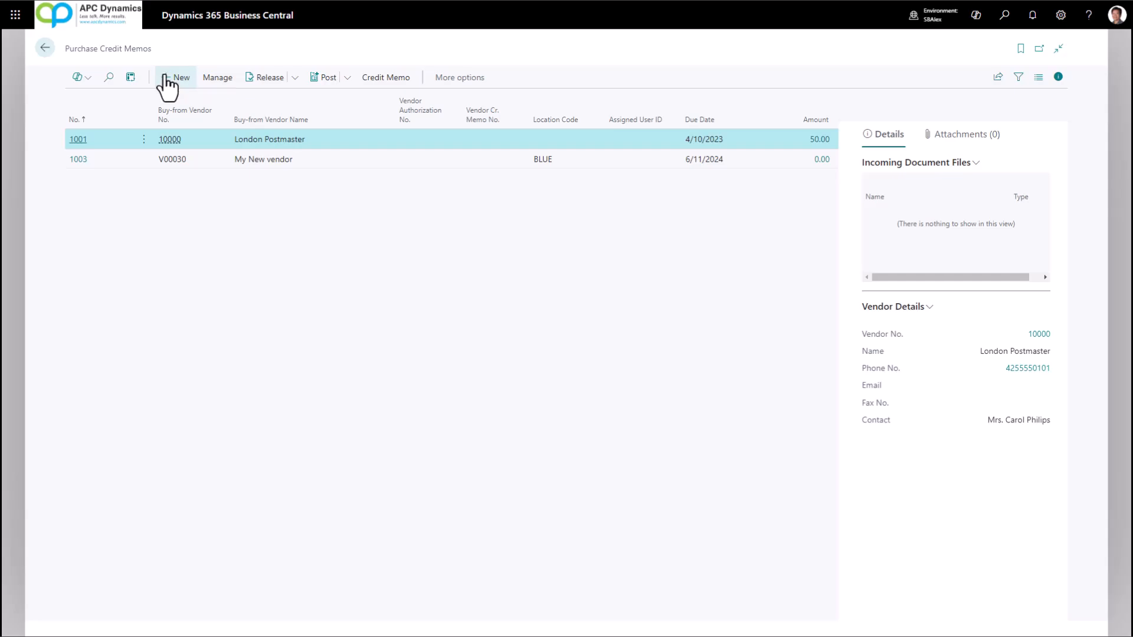
# Step: Start new credit memo 1004 and bring up its Actions > Functions menu
pyautogui.click(178, 77)
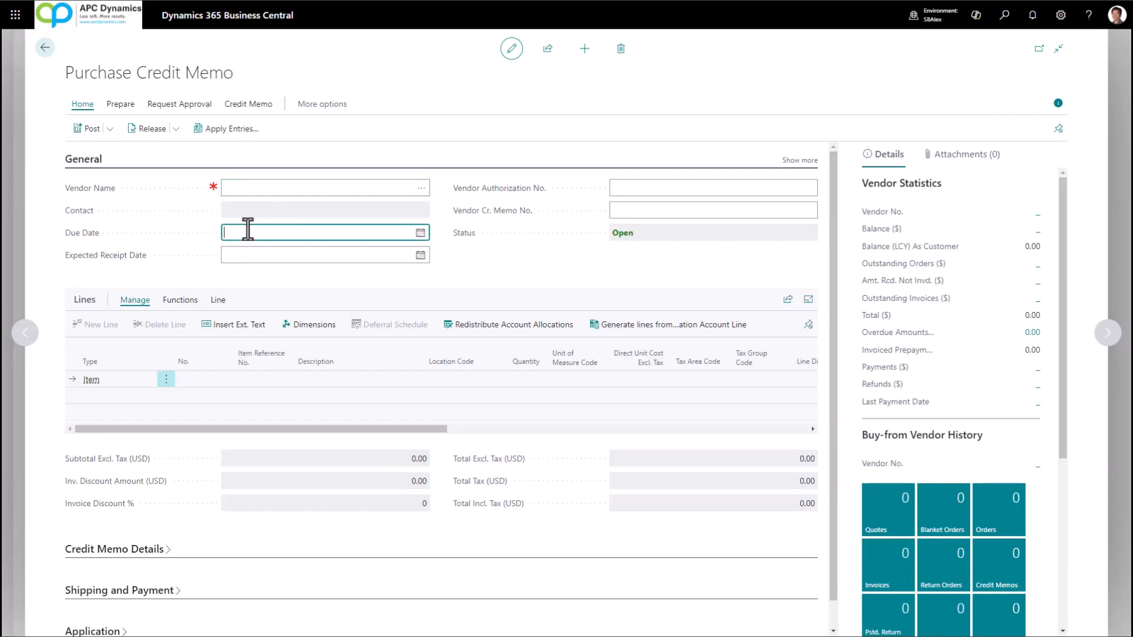
pyautogui.click(324, 255)
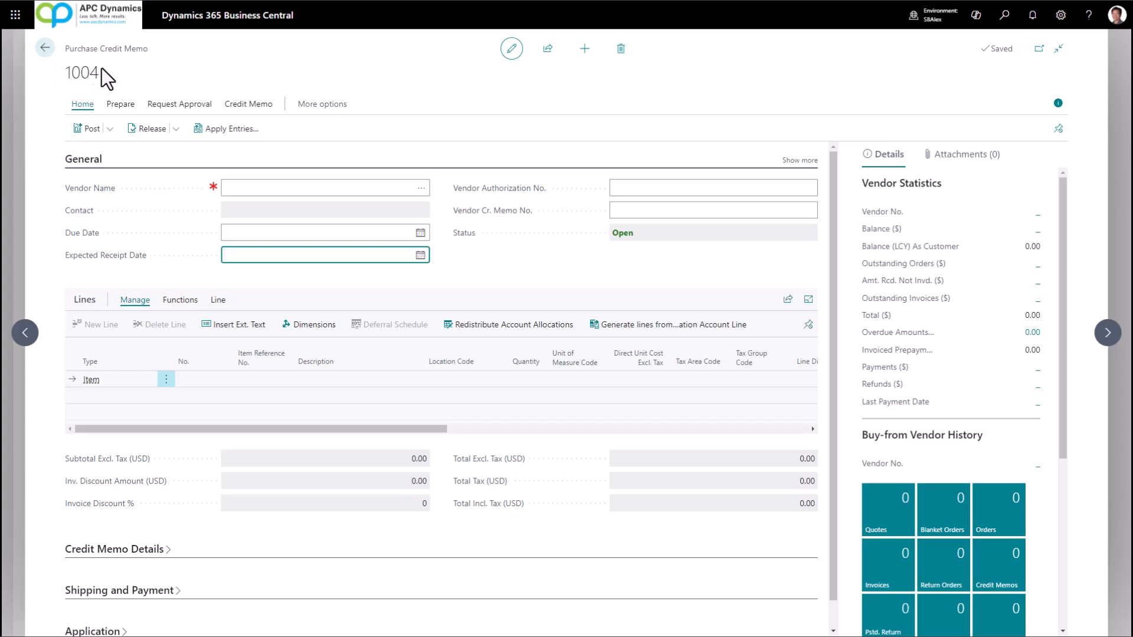
pyautogui.click(321, 104)
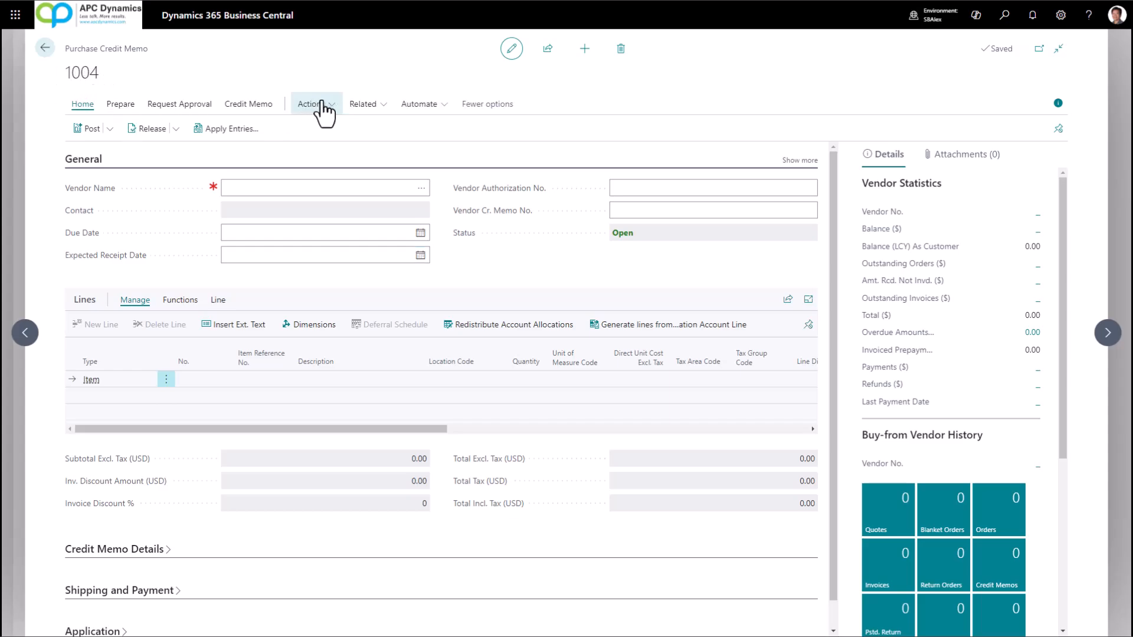
pyautogui.click(312, 104)
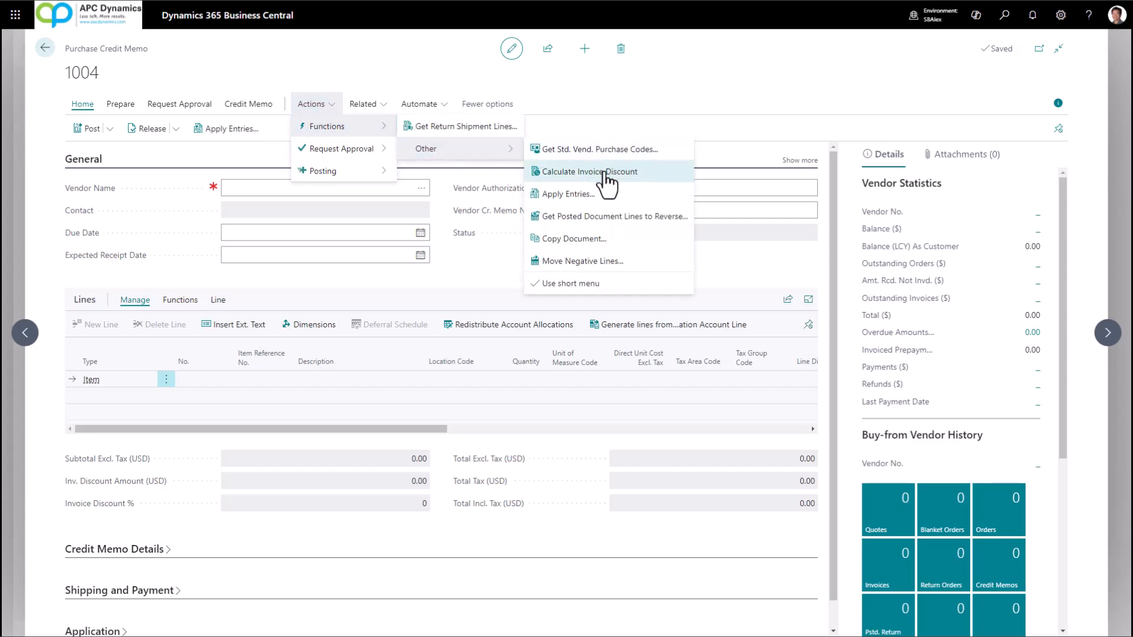
# Step: Start Copy Document and choose Posted Invoice as the source document type
pyautogui.click(575, 238)
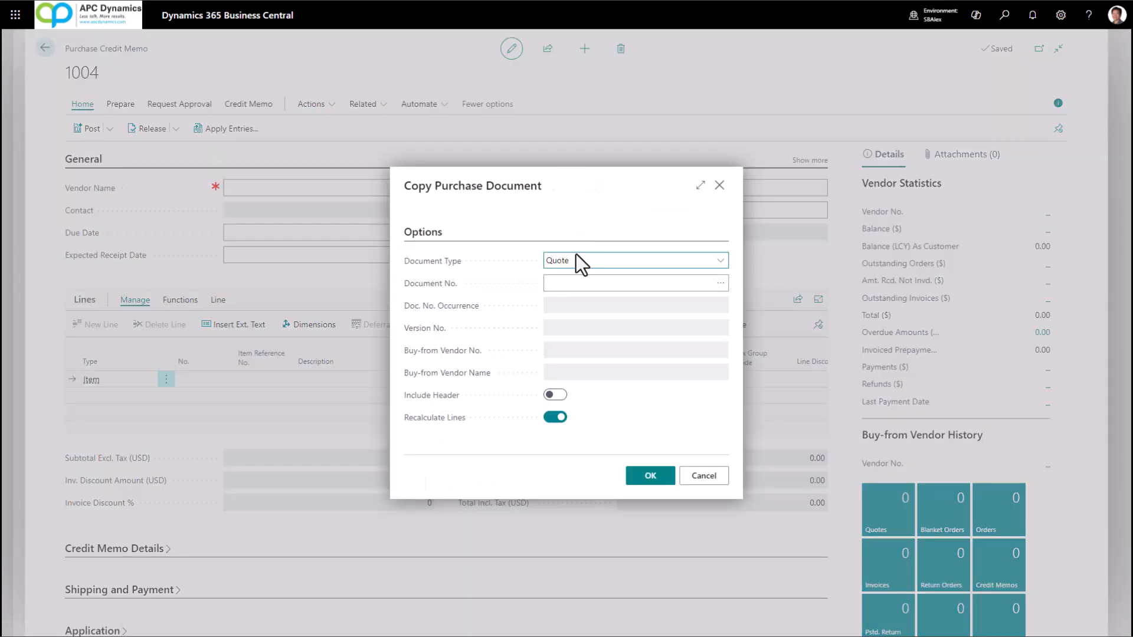
pyautogui.click(635, 260)
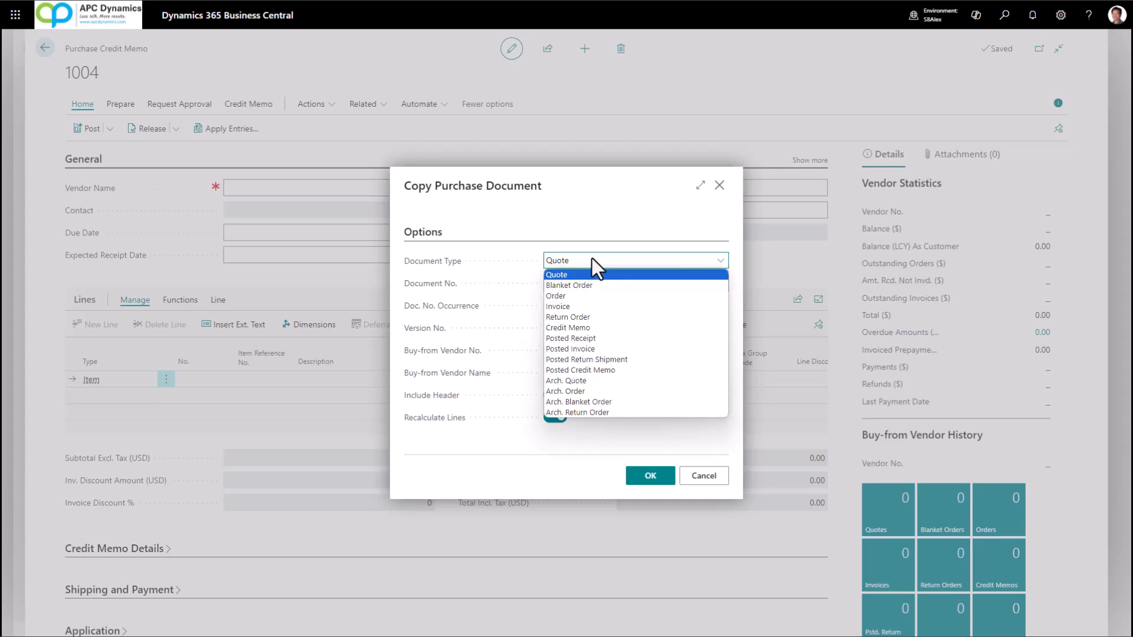
pyautogui.moveTo(613, 316)
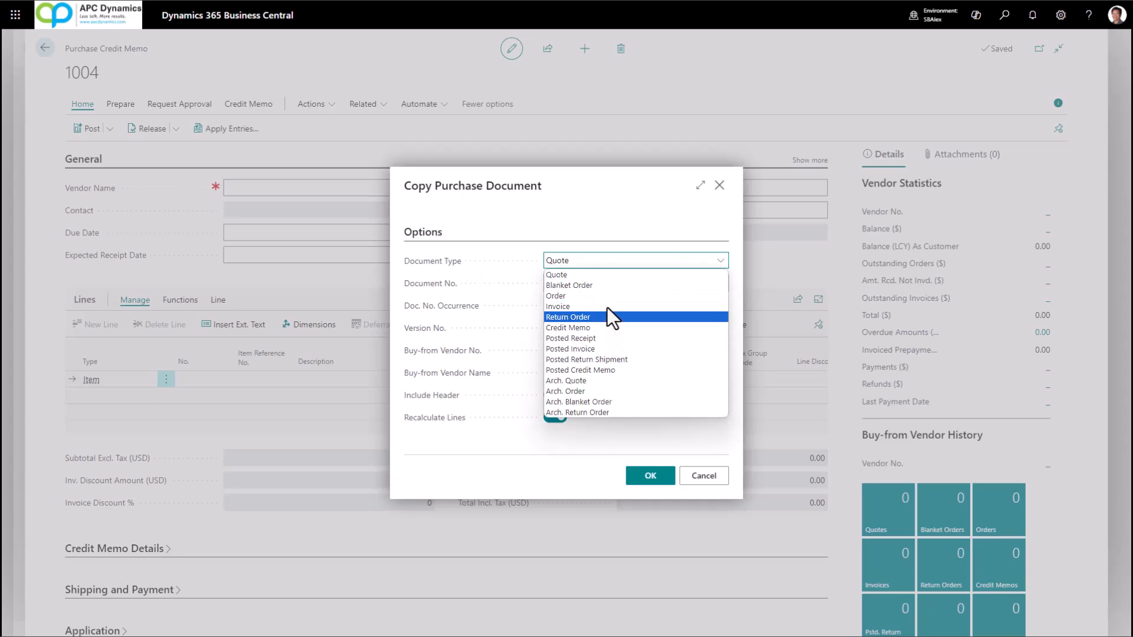
pyautogui.moveTo(610, 350)
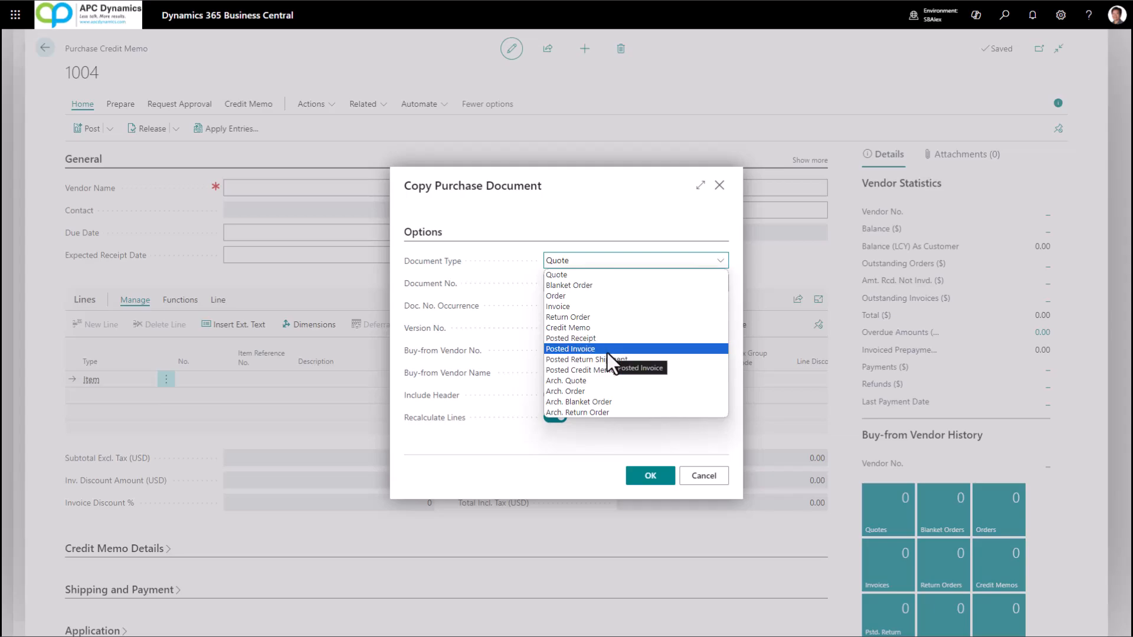
pyautogui.click(570, 348)
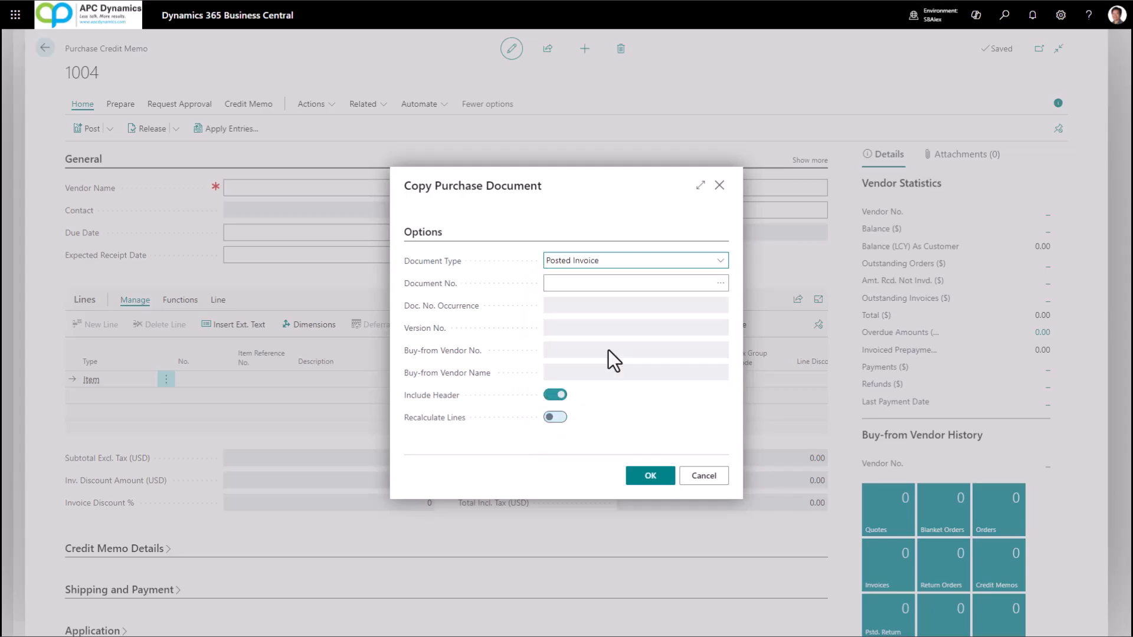
pyautogui.click(635, 282)
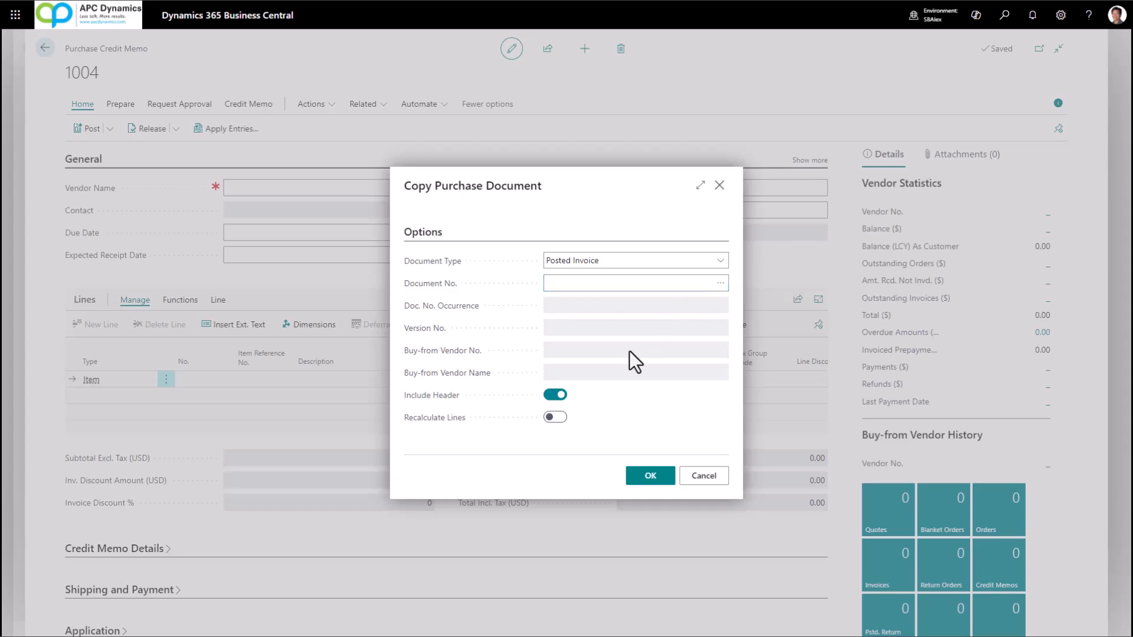
# Step: Pick posted invoice P108006 from London Postmaster and confirm copying it with header into memo 1004
pyautogui.click(722, 282)
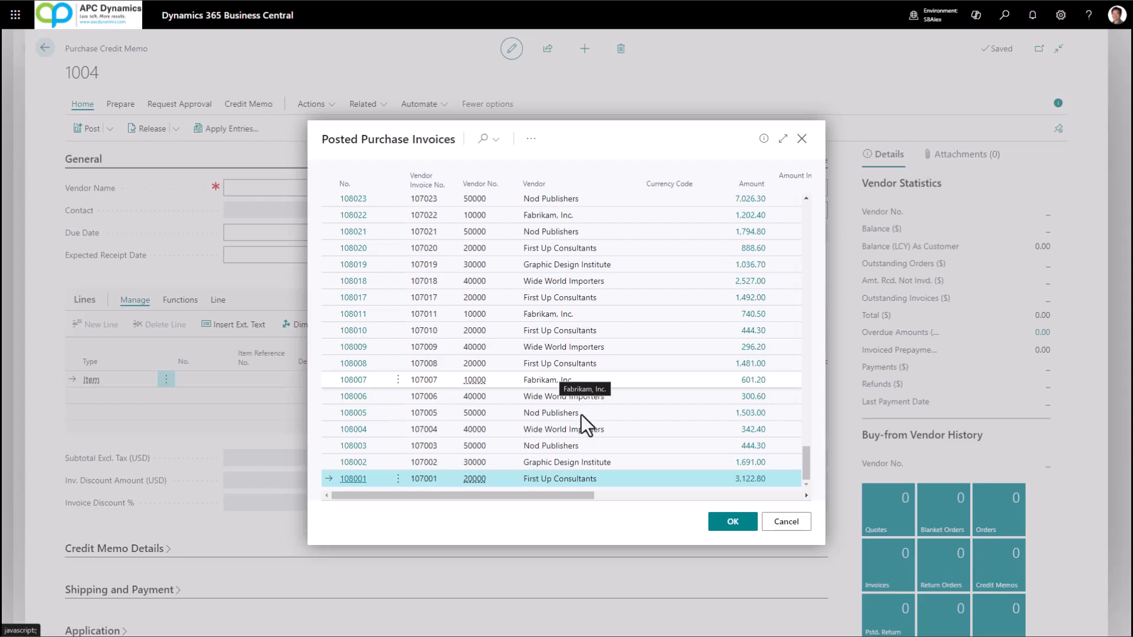
pyautogui.click(732, 521)
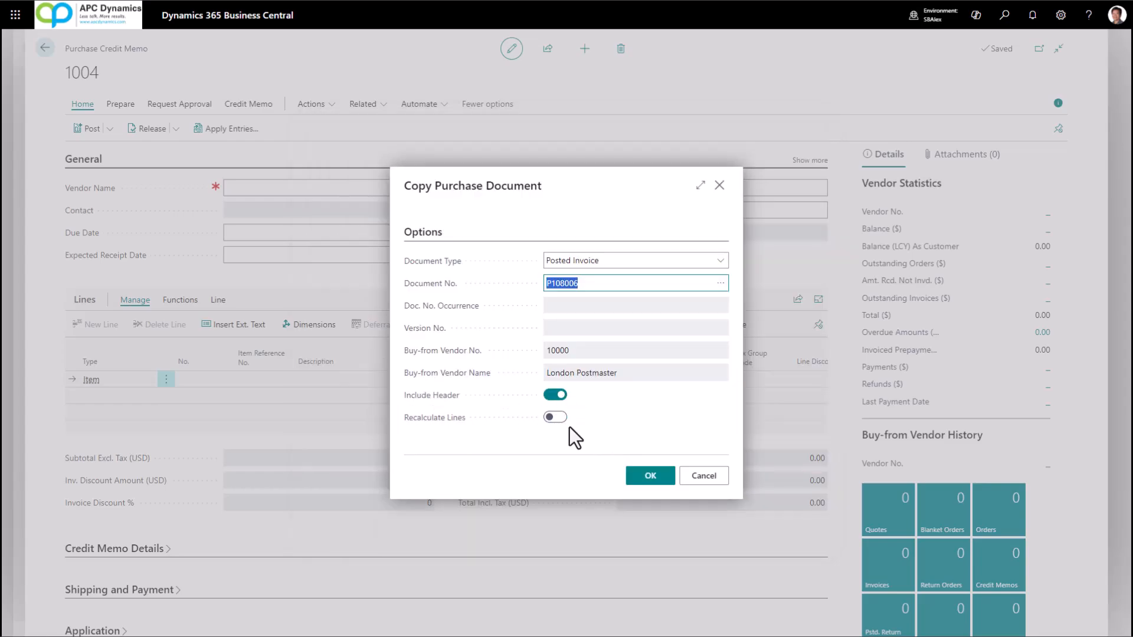
pyautogui.moveTo(584, 450)
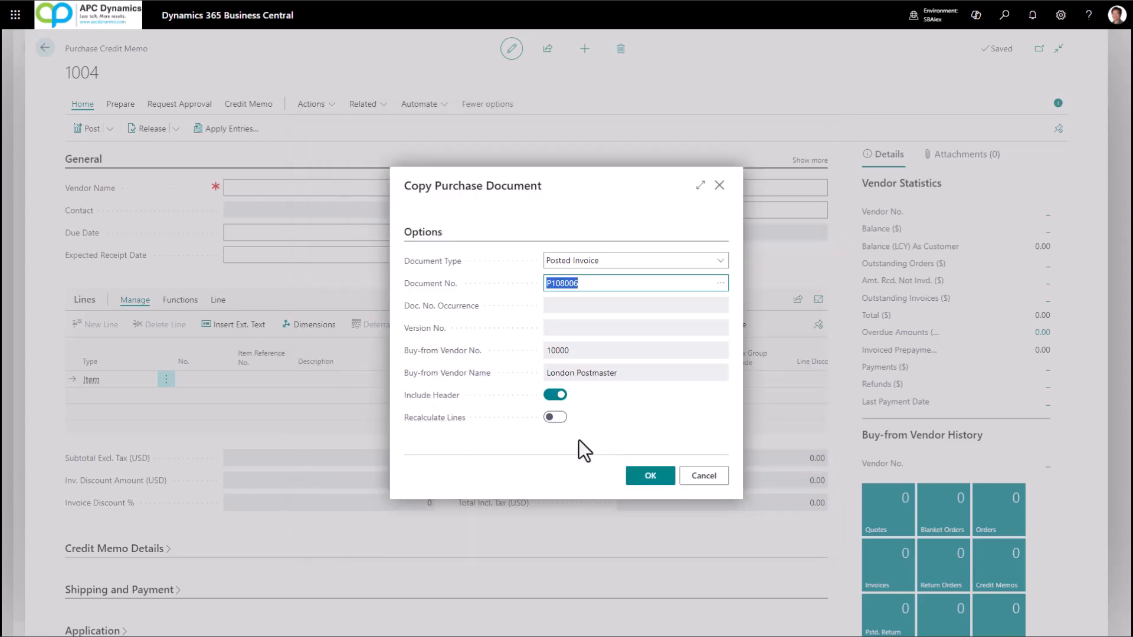
pyautogui.moveTo(555, 417)
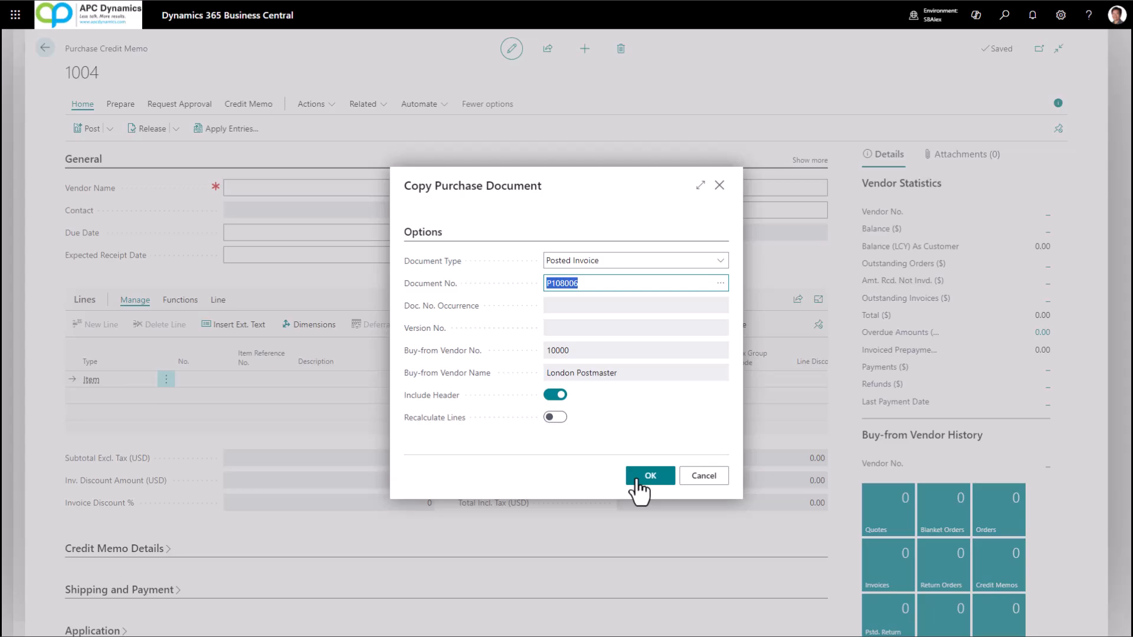
pyautogui.click(648, 476)
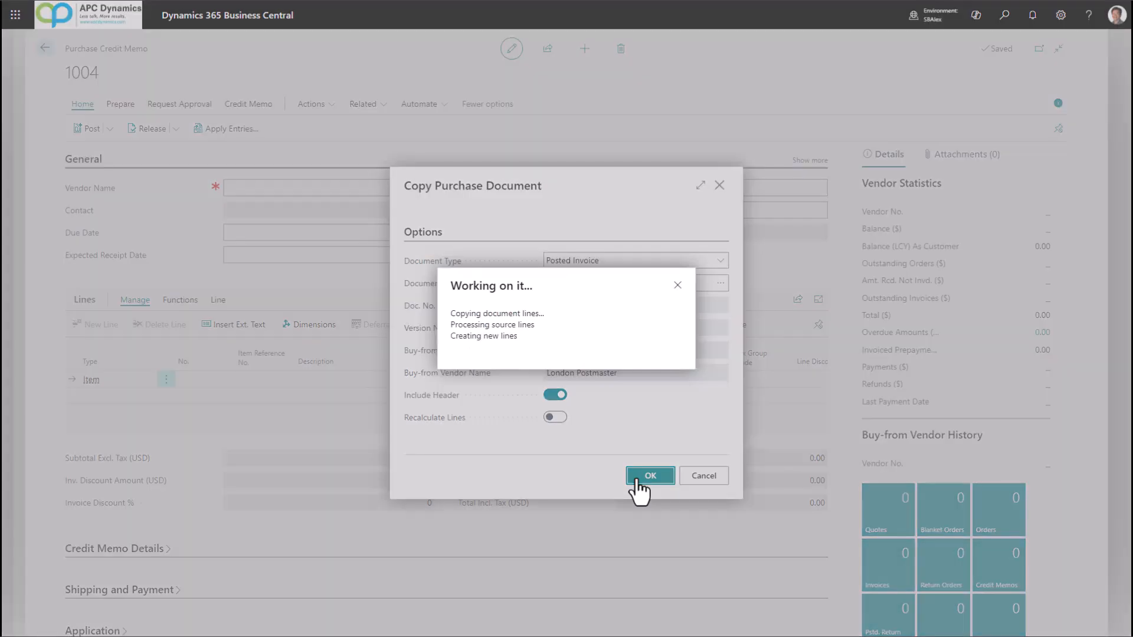
pyautogui.click(650, 476)
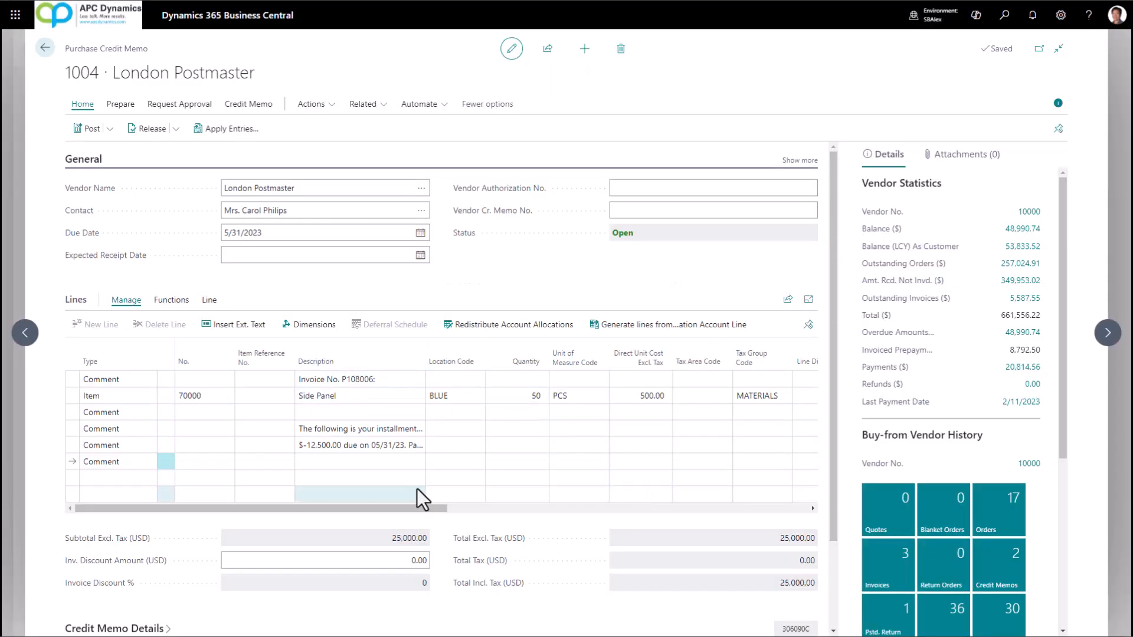